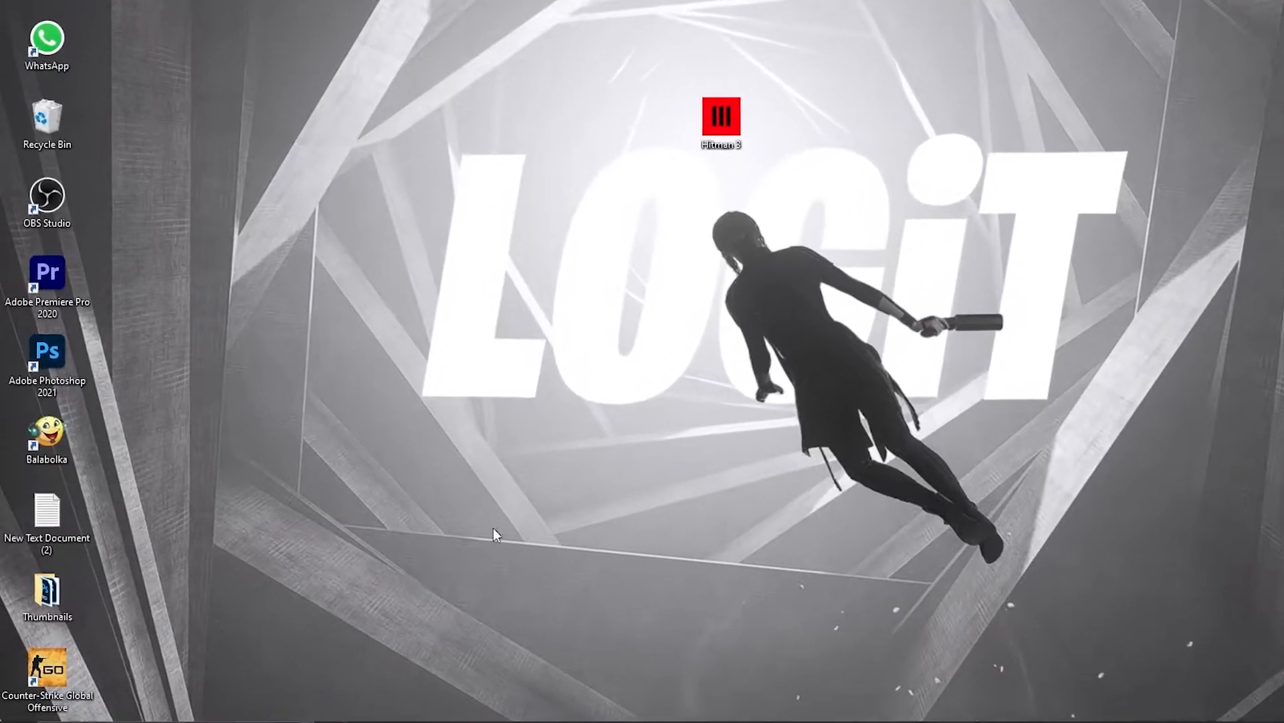
Search Windows for 'grap' and open the Graphics settings page.
text(grap)
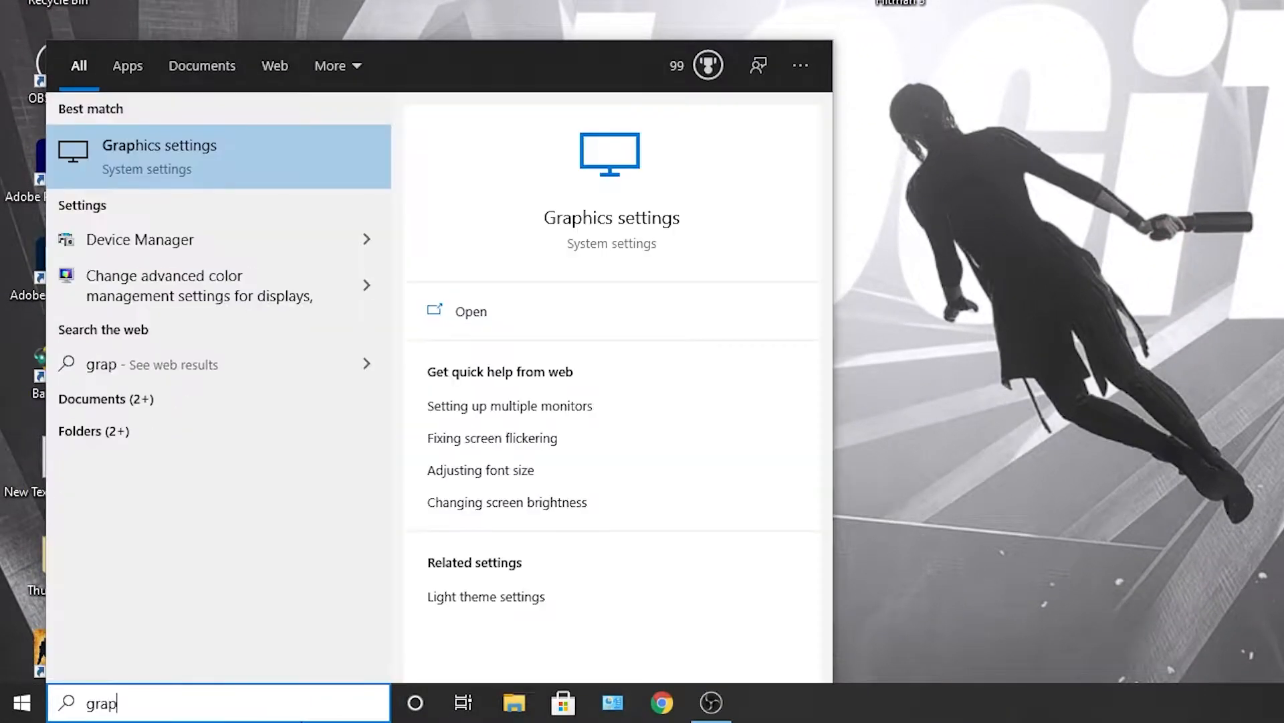
mouse_move(209, 144)
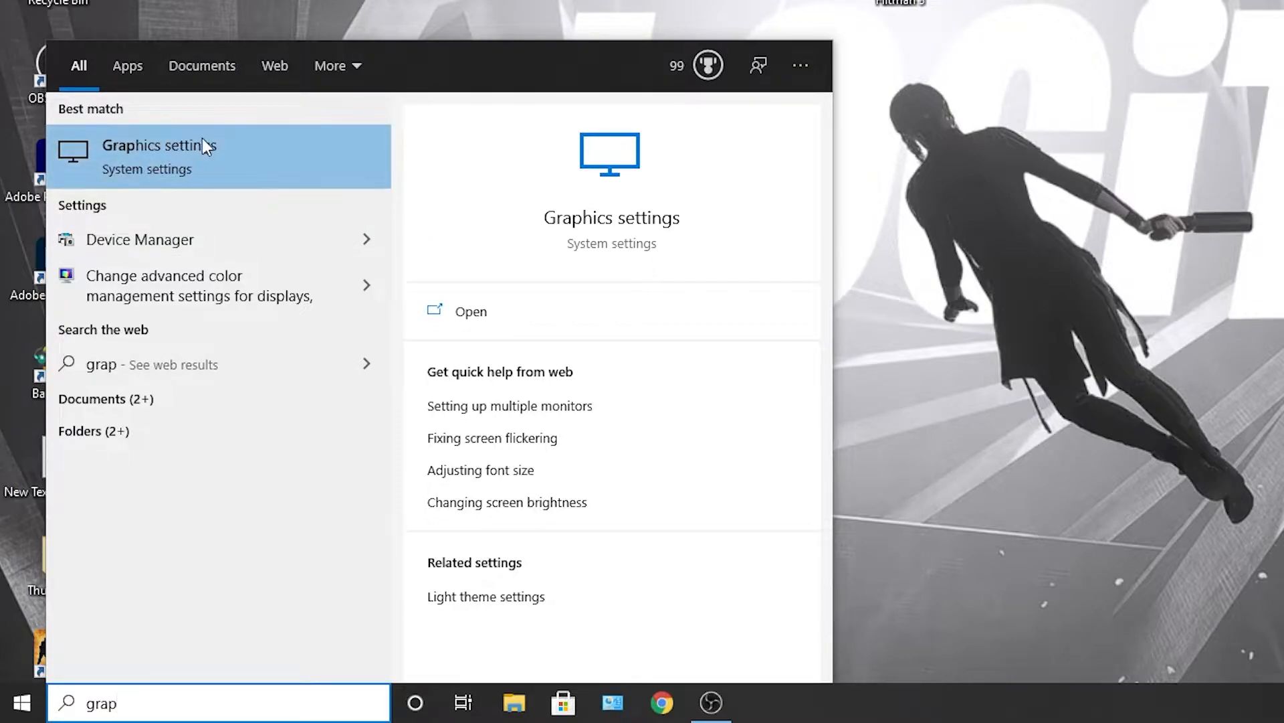
click(161, 146)
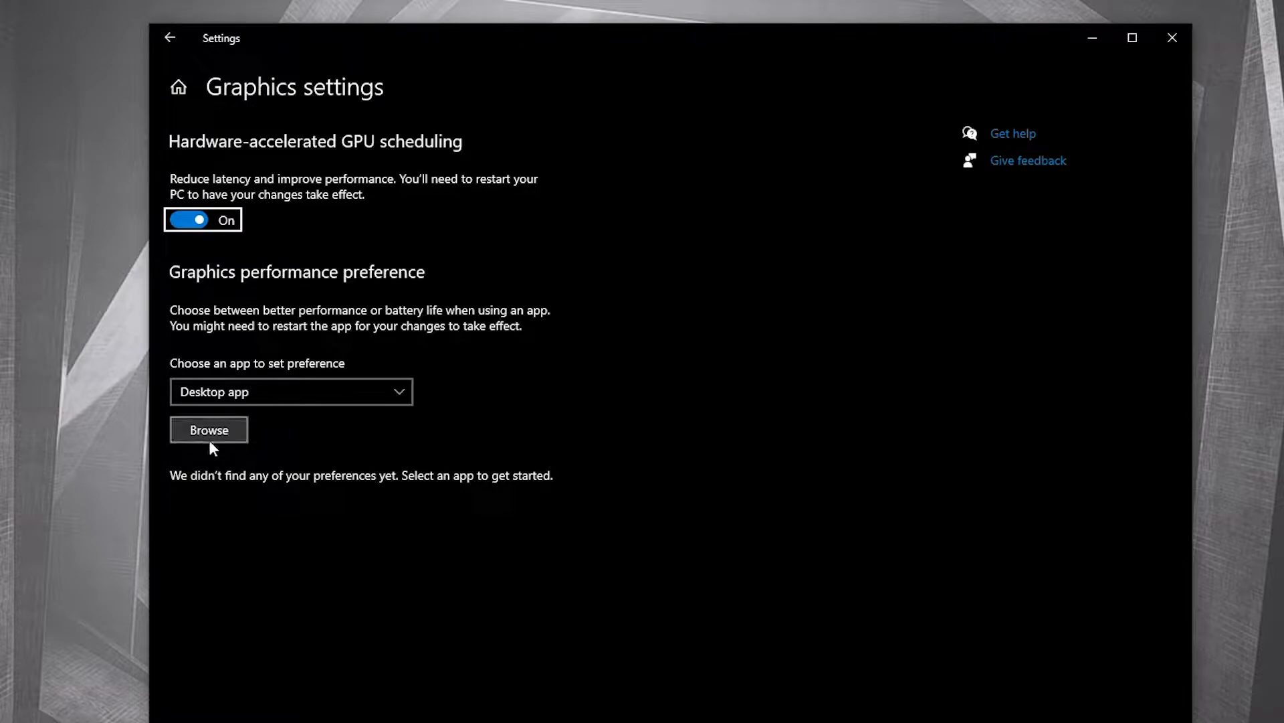
Browse into AGFY-Hitman.3 > Hitman 3 on drive D to pick the Launcher app.
click(208, 429)
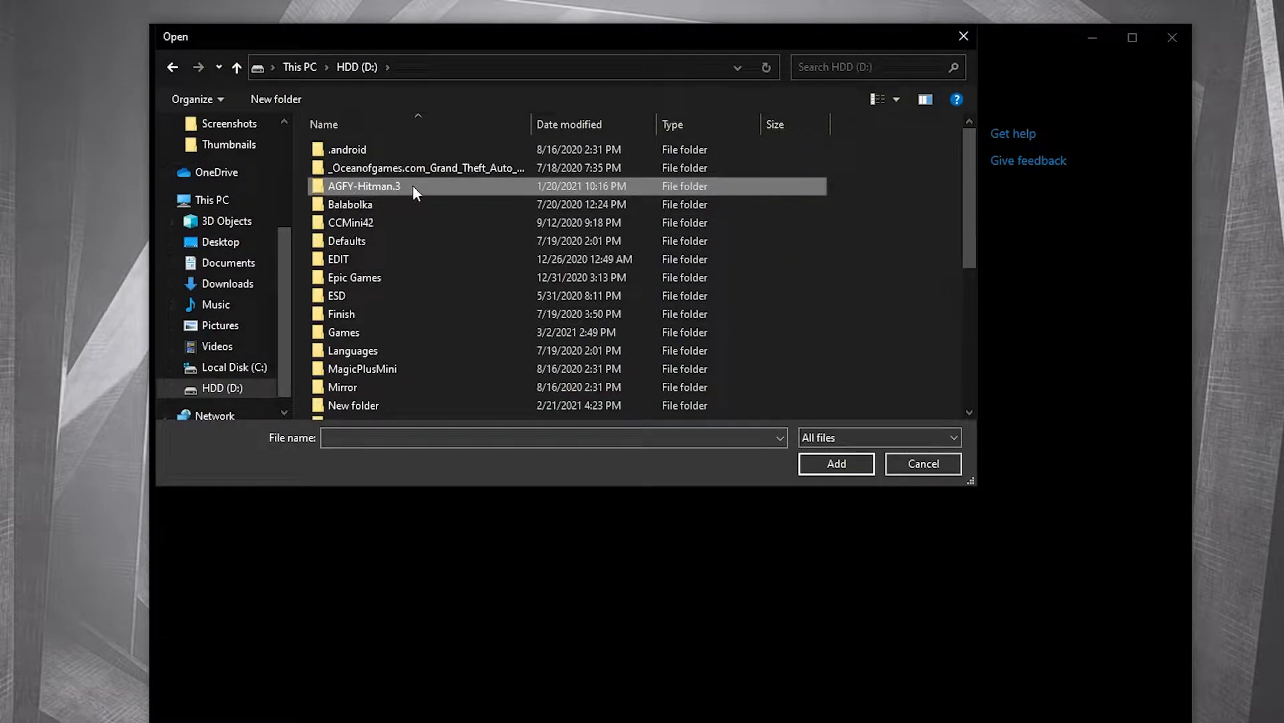
mouse_move(400, 191)
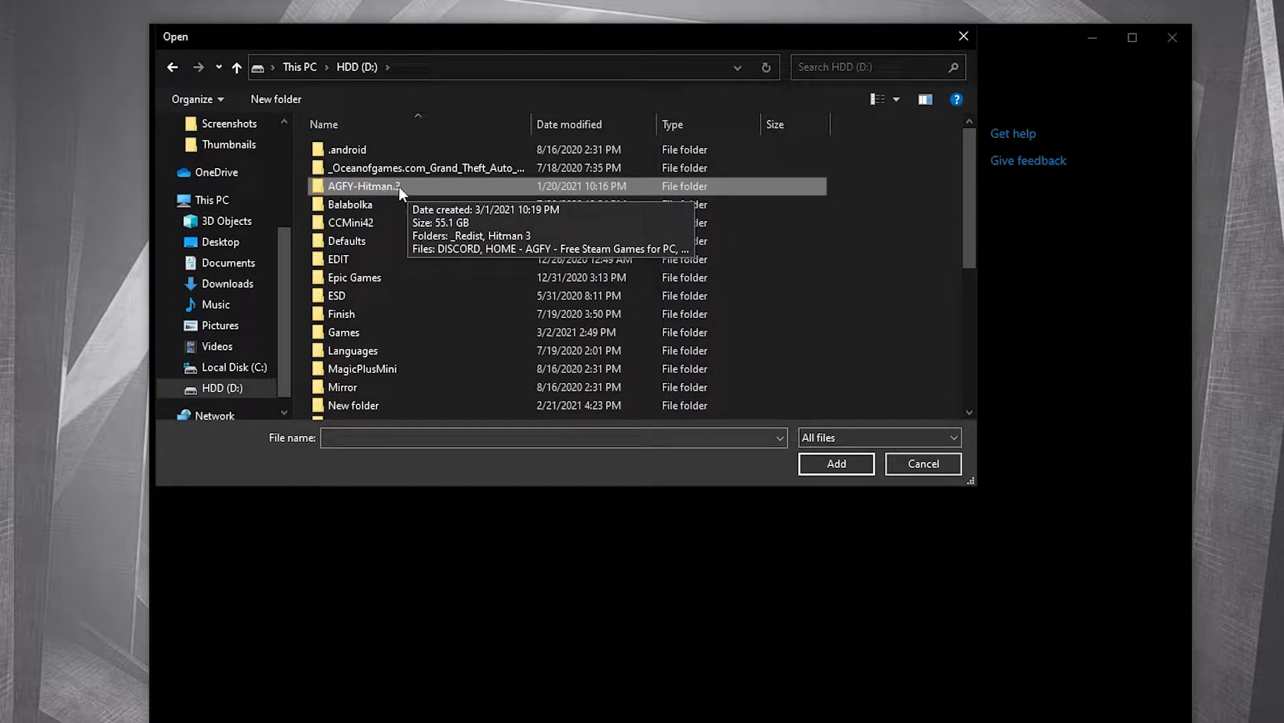
double_click(364, 186)
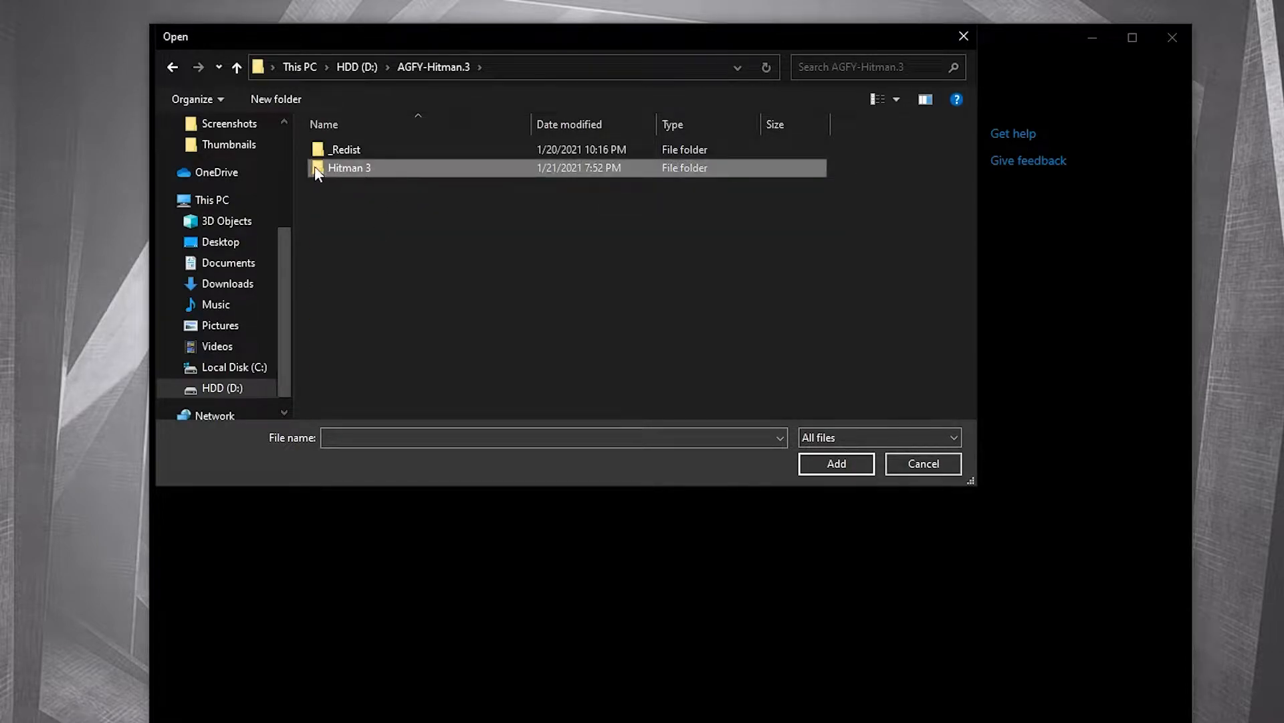
double_click(350, 167)
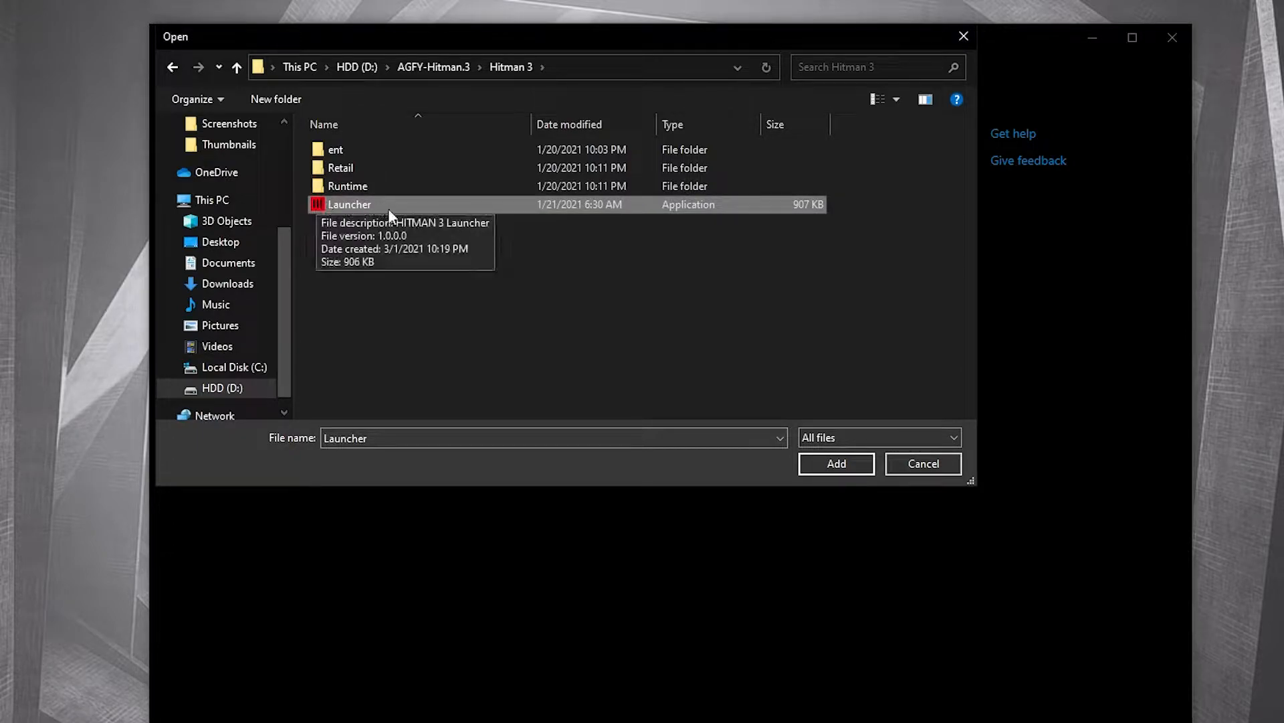
Tick 'Disable fullscreen optimizations' in the Launcher's Compatibility properties, then apply and close.
right_click(350, 204)
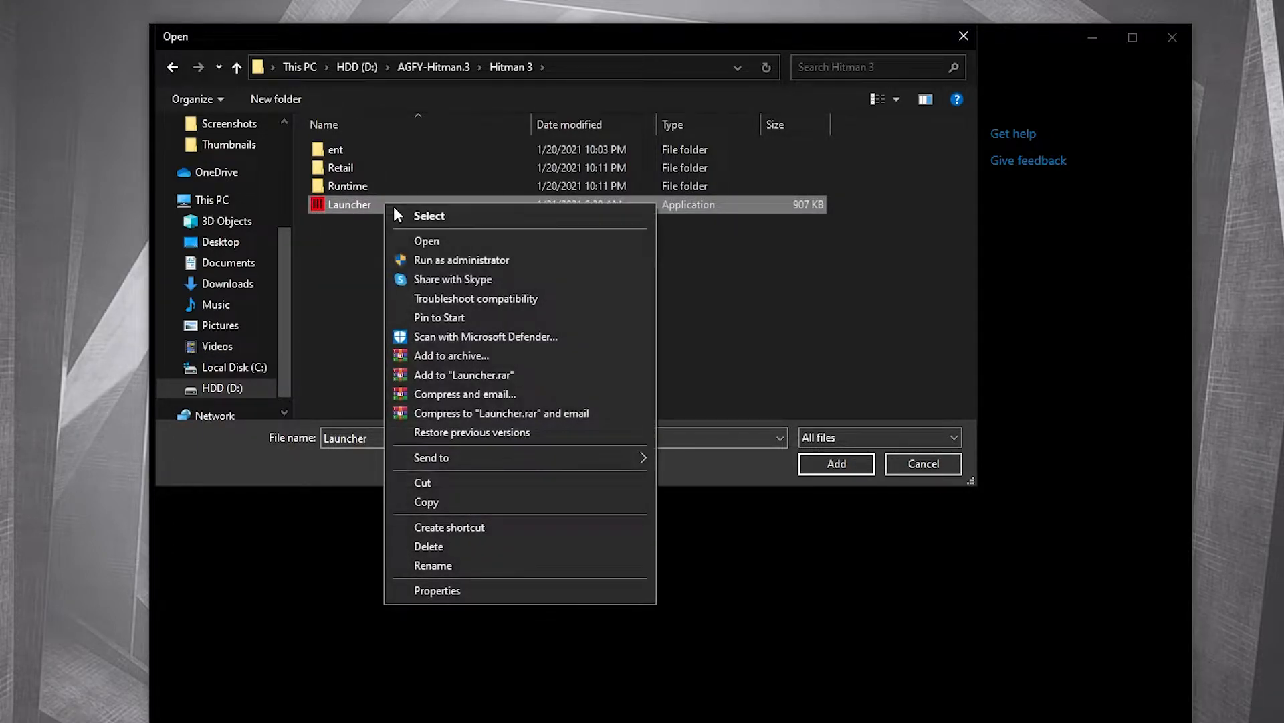
click(437, 591)
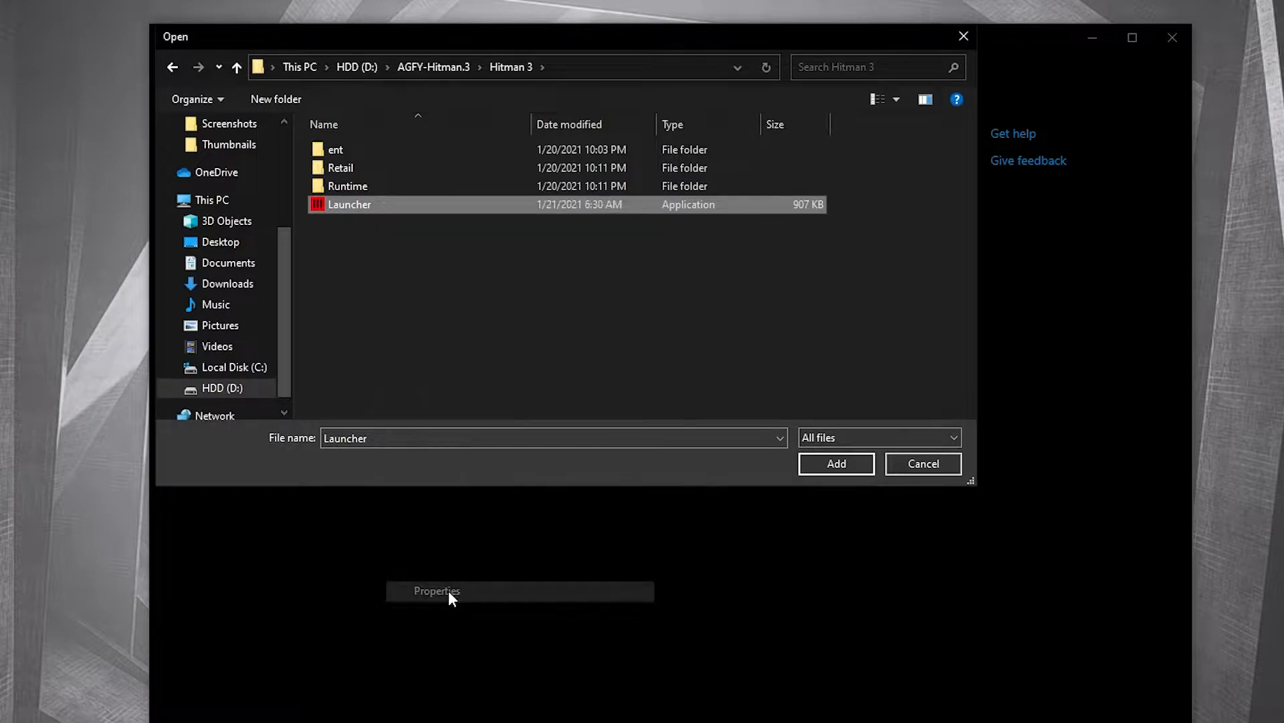
click(436, 591)
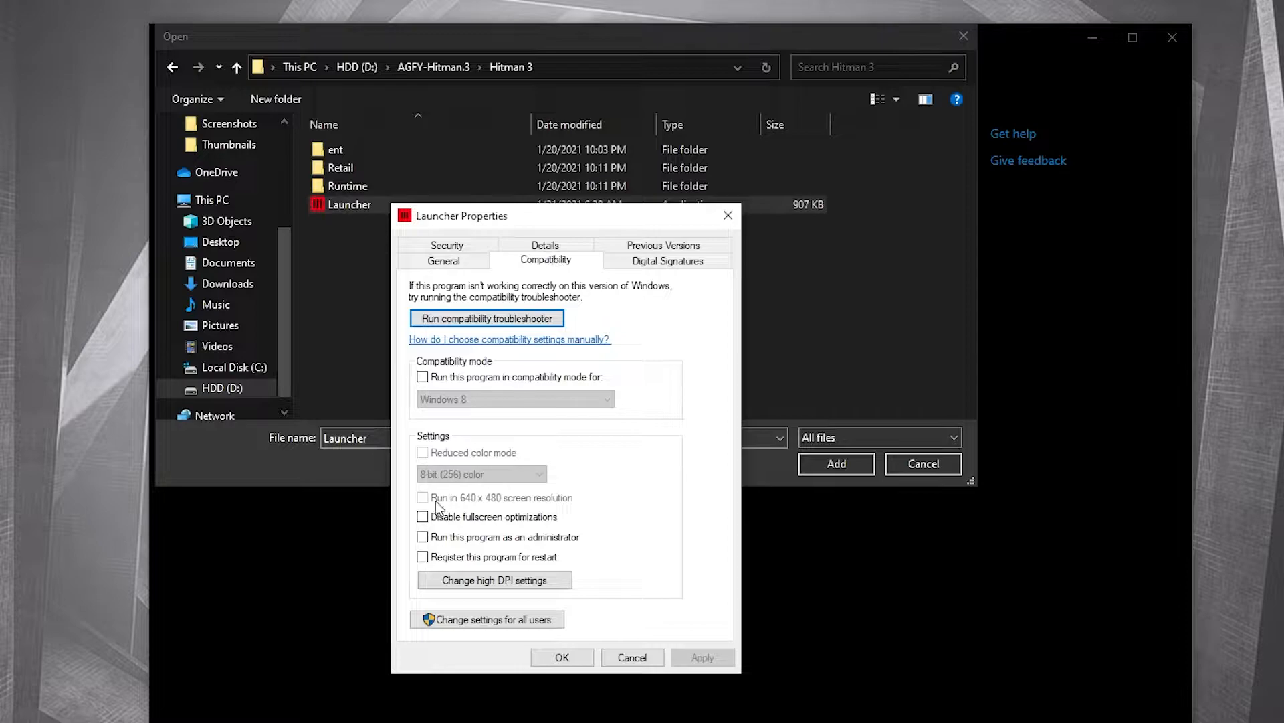
click(422, 517)
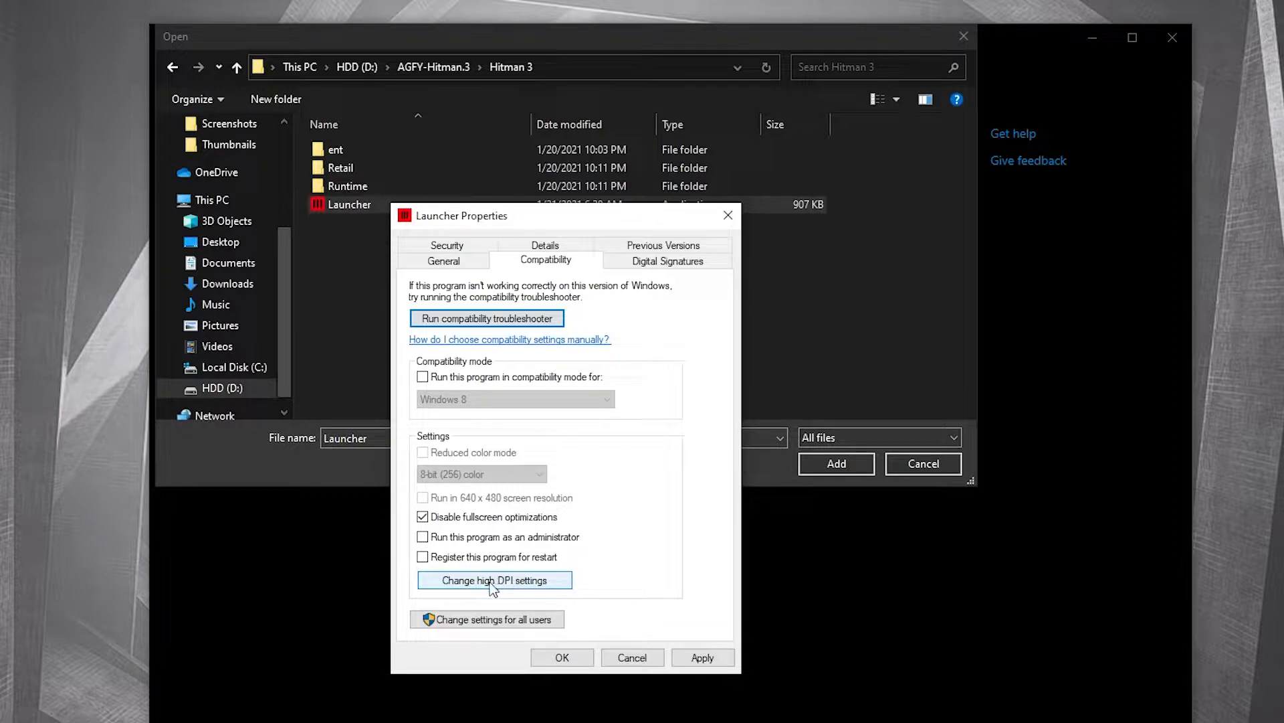
click(495, 580)
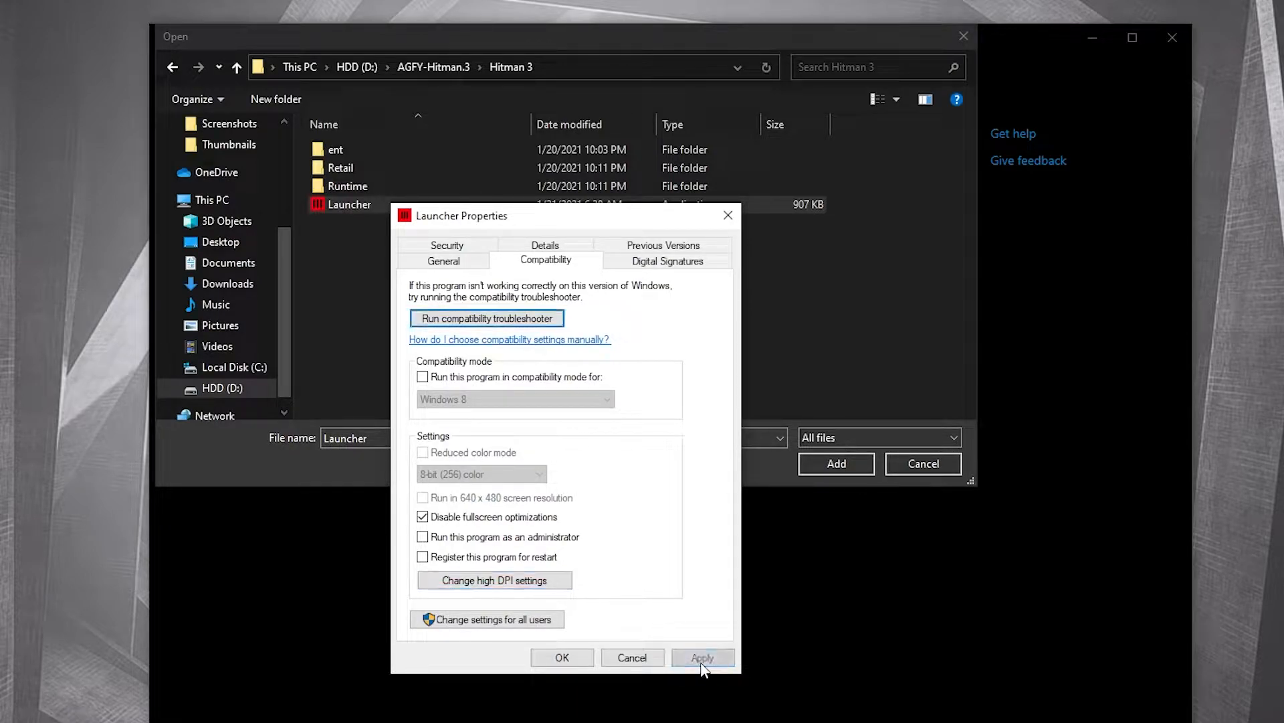
click(562, 657)
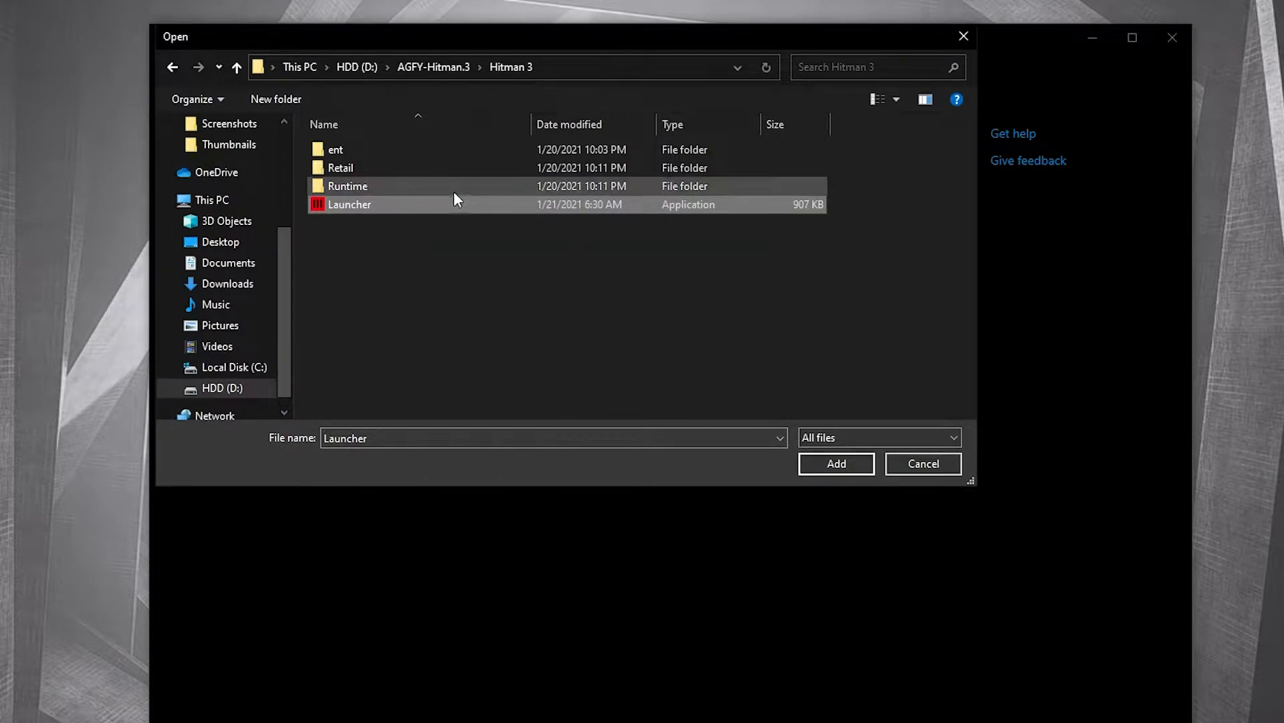
mouse_move(836, 467)
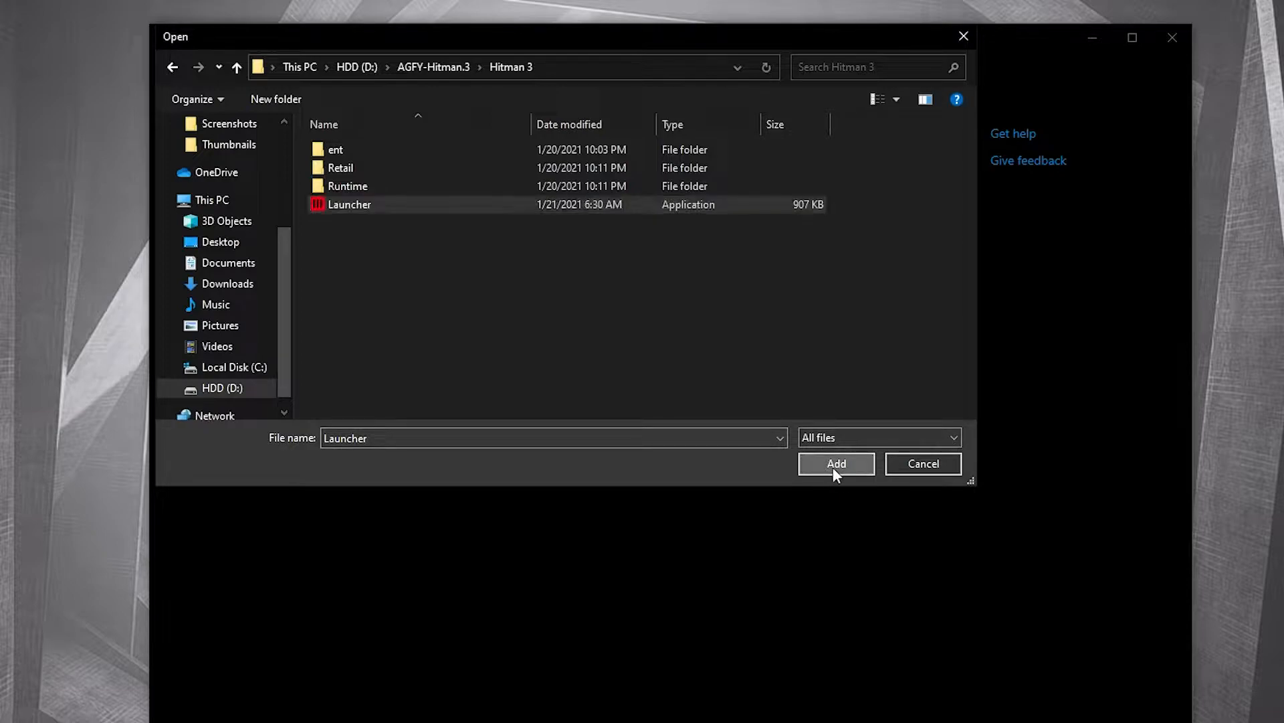
Add the HITMAN 3 Launcher to graphics preferences as High performance, then return to Settings home.
click(837, 463)
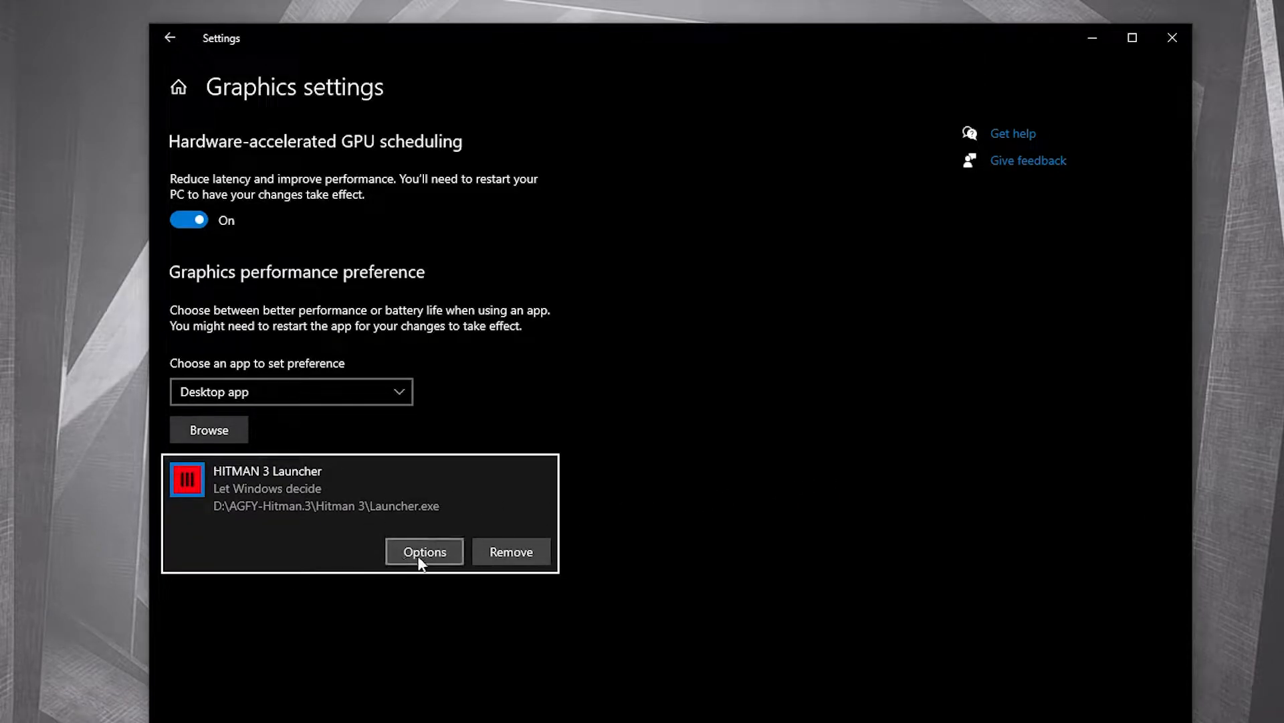
click(425, 552)
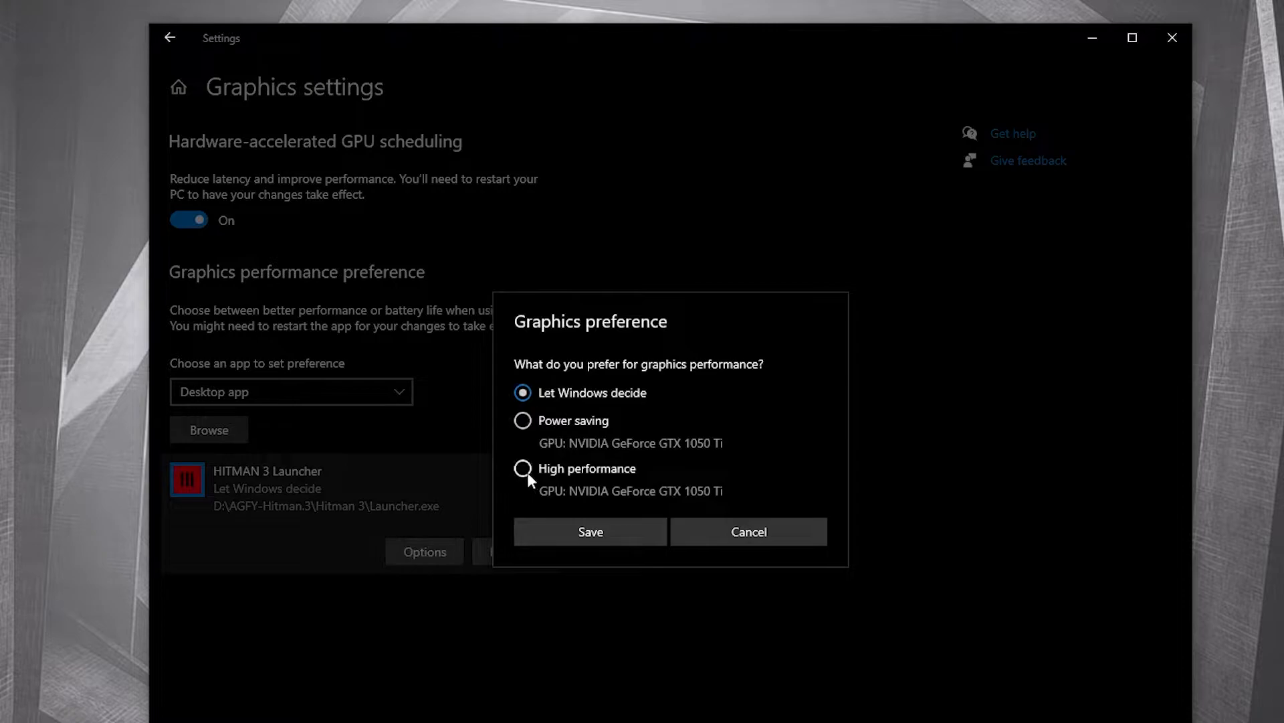
click(522, 468)
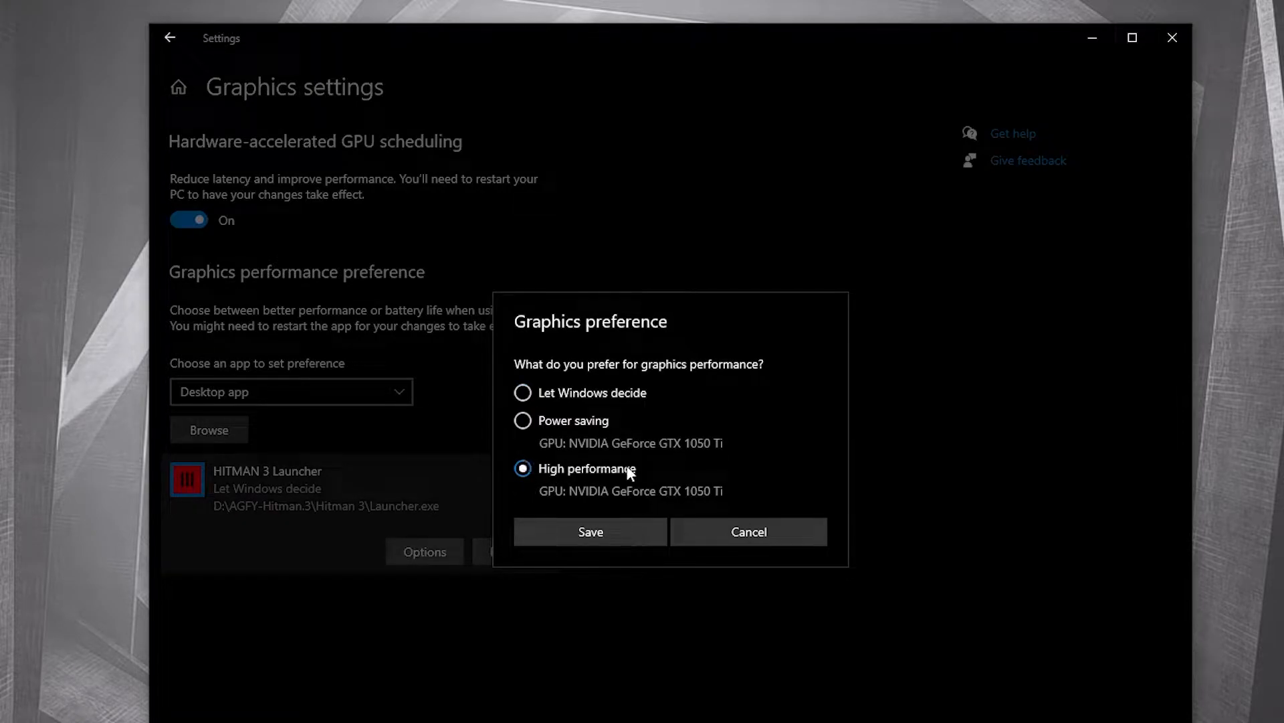
click(591, 531)
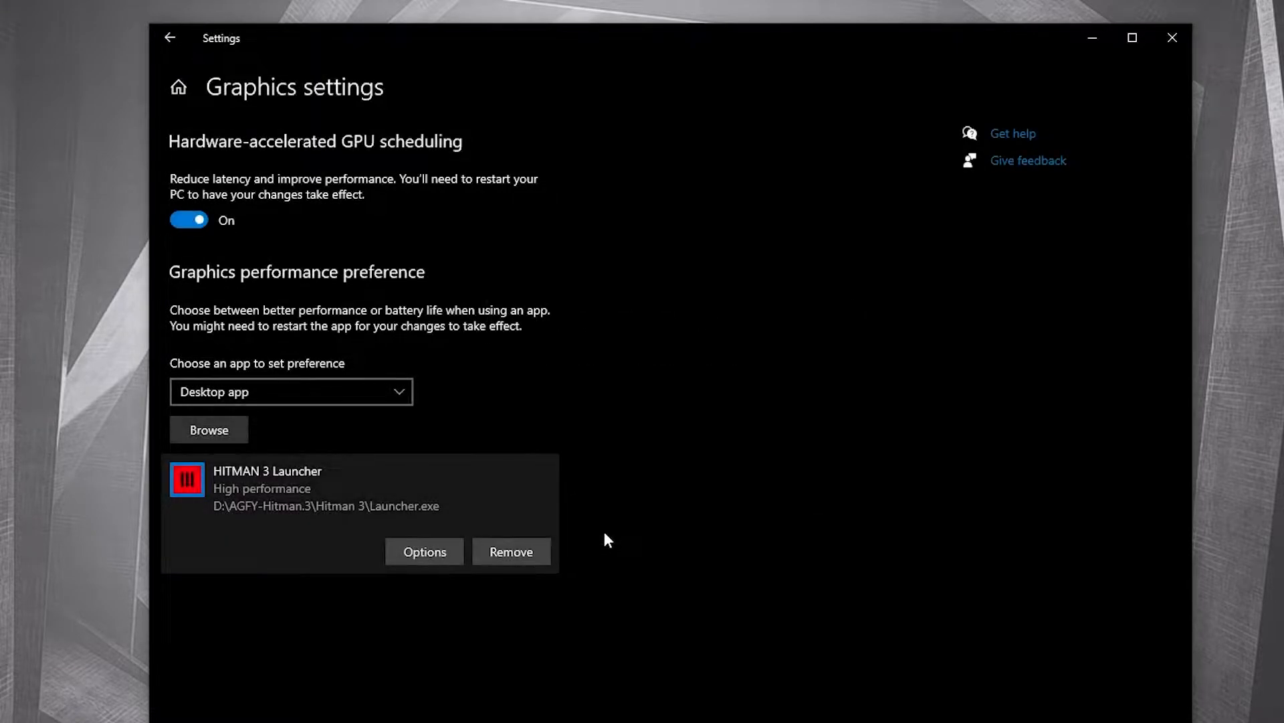
click(172, 38)
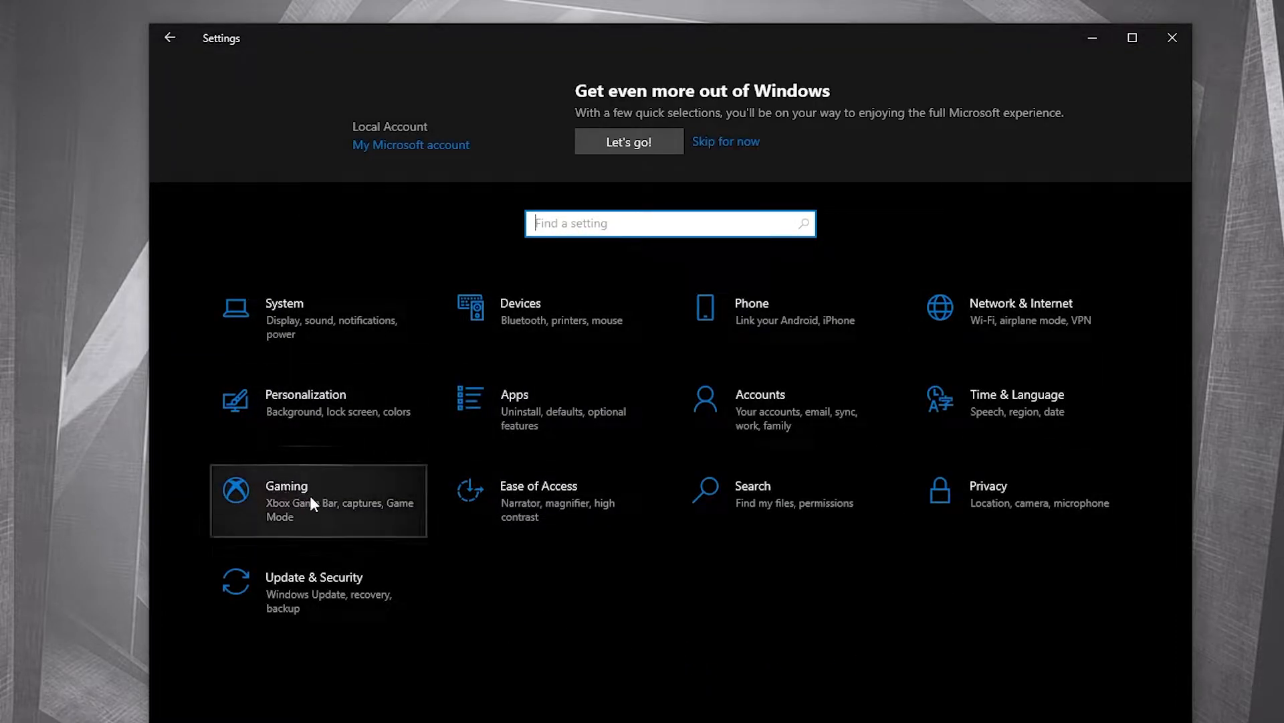
Check Gaming settings: Xbox Game Bar is Off and Game Mode is On.
click(313, 499)
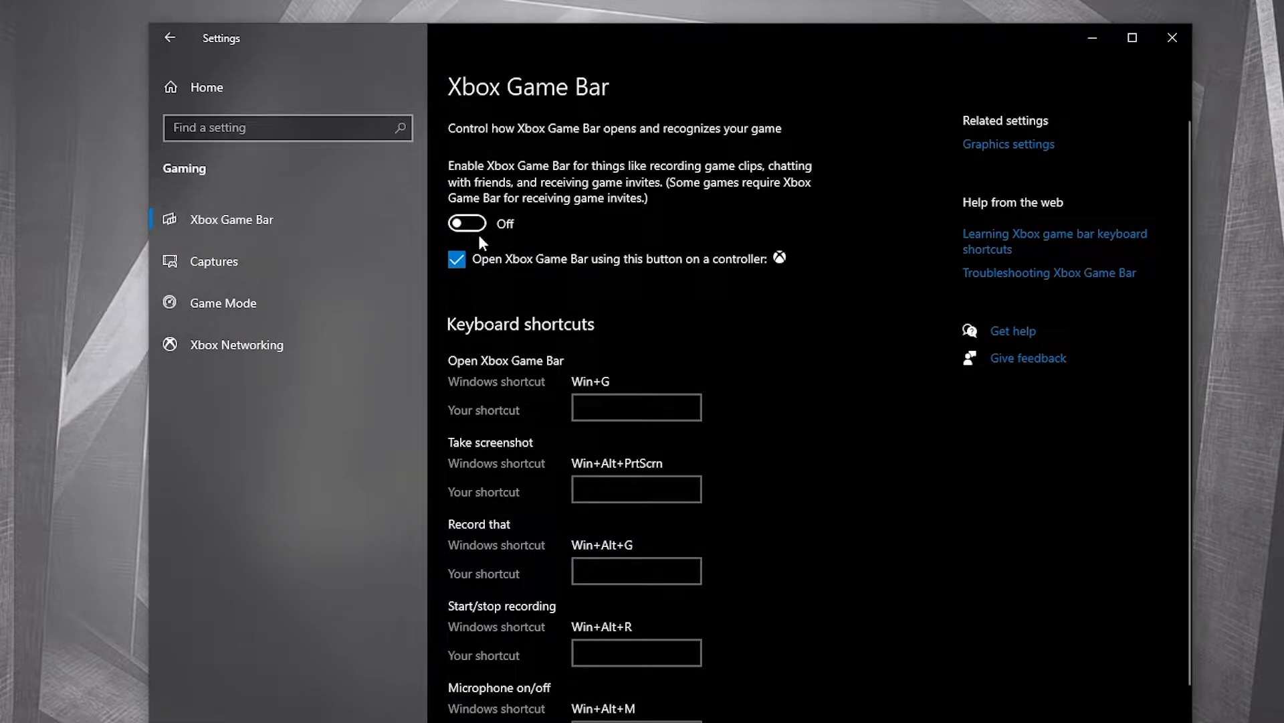
click(223, 302)
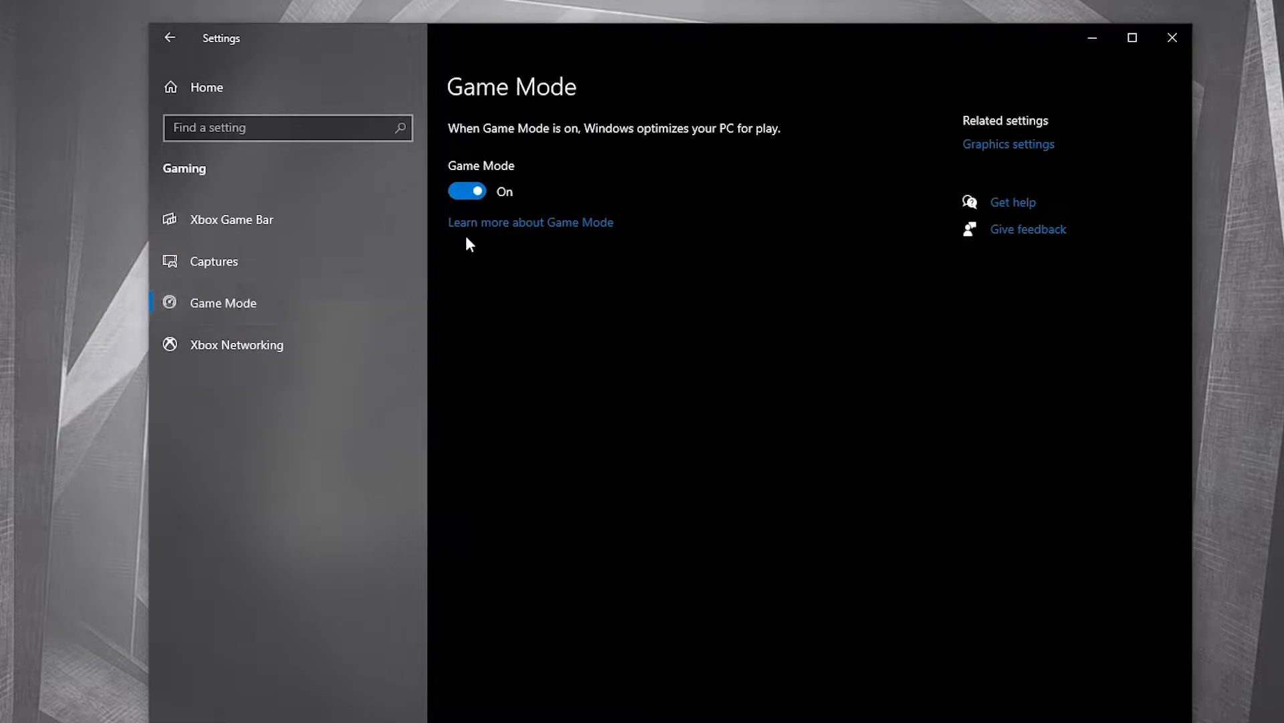
mouse_move(1020, 181)
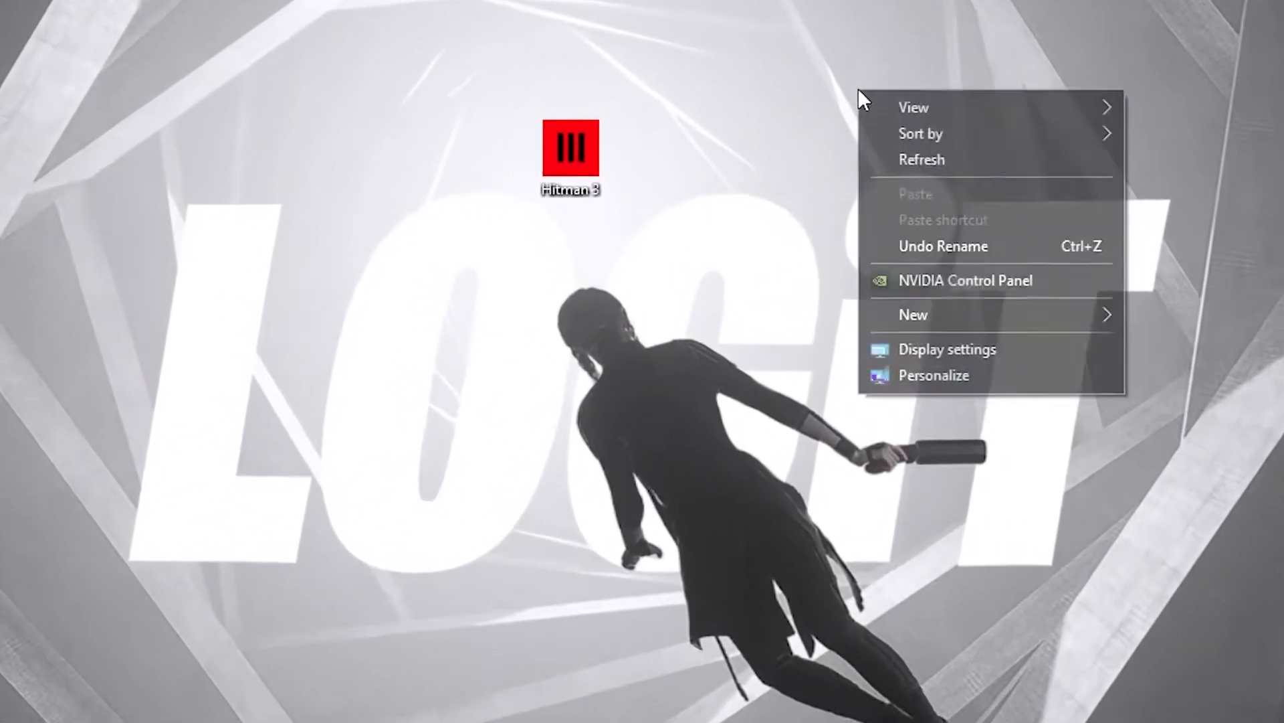
Launch NVIDIA Control Panel and show Adjust image settings with preview under 3D Settings.
click(966, 280)
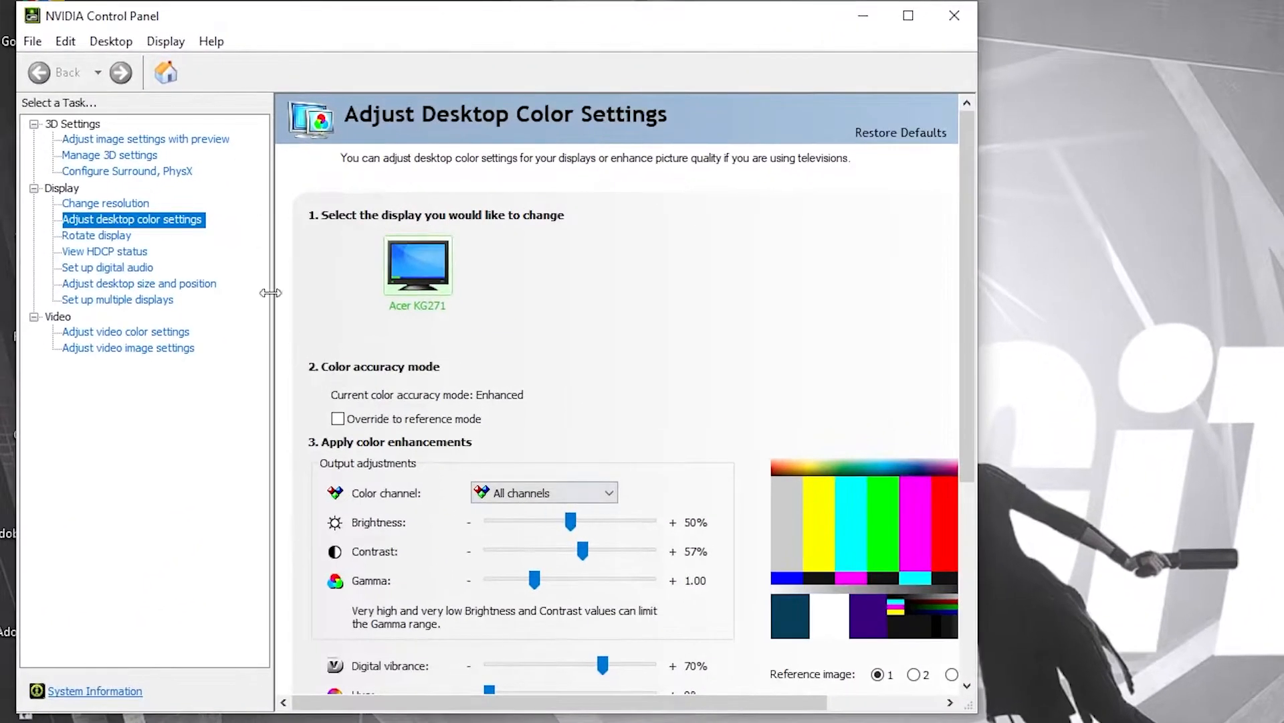
click(145, 140)
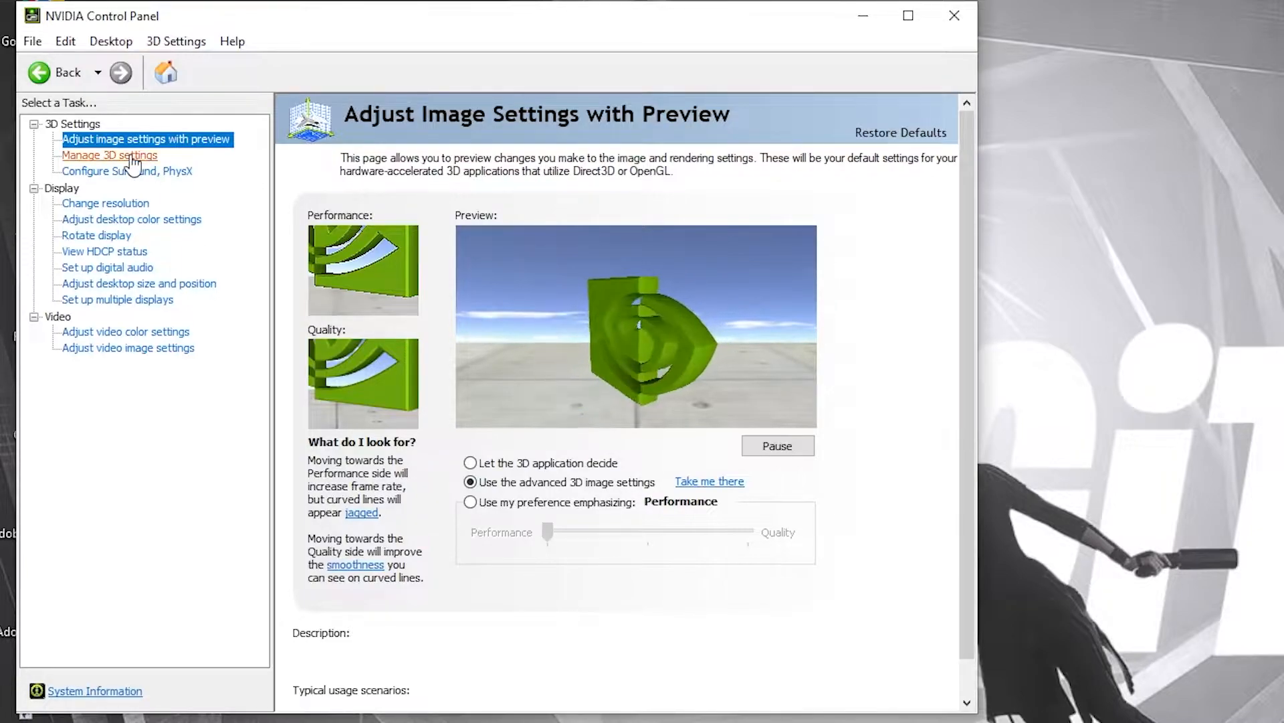
In Manage 3D Settings > Program Settings, add HITMAN 3 as a customized program.
click(110, 154)
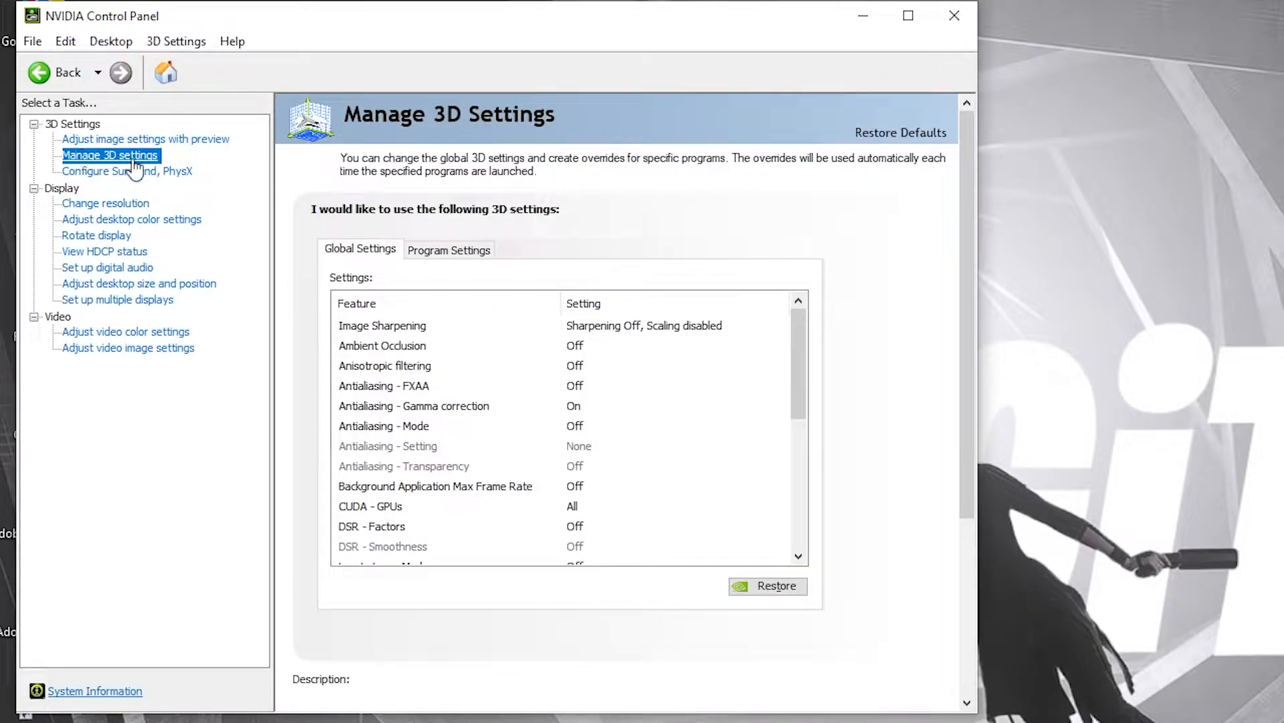
click(449, 249)
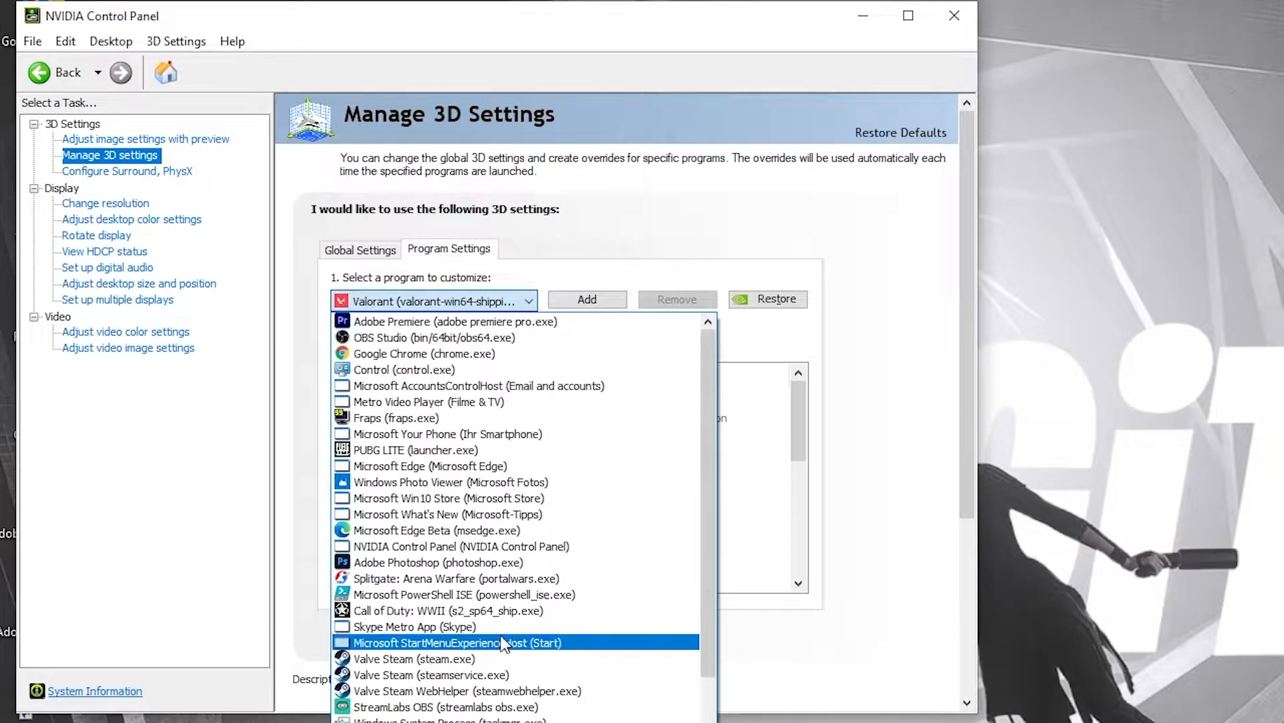
mouse_move(579, 397)
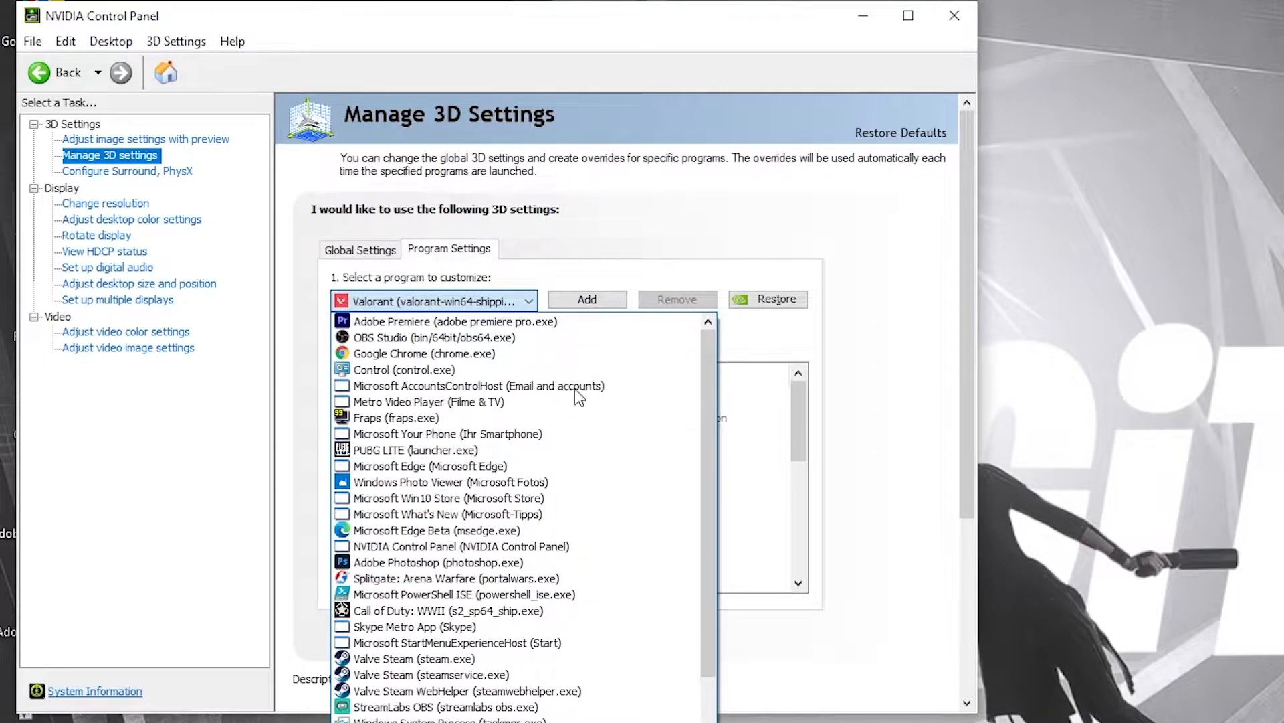
click(587, 299)
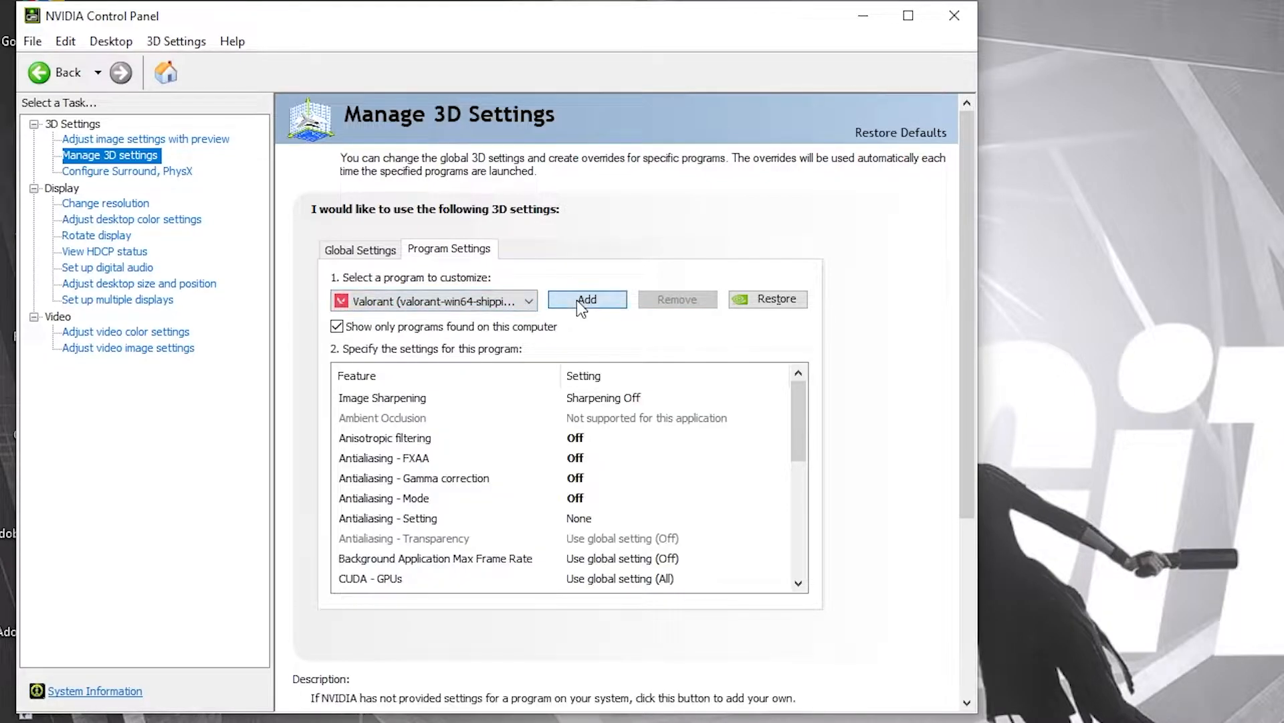
click(588, 299)
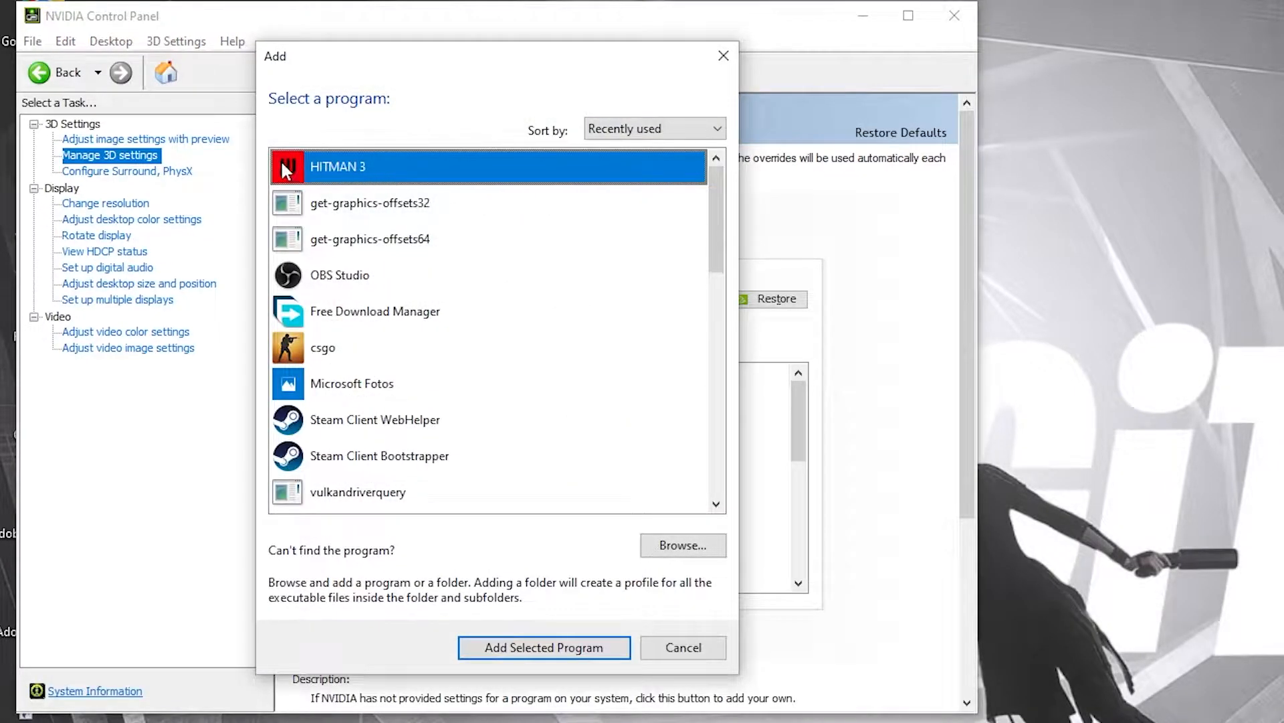
mouse_move(537, 661)
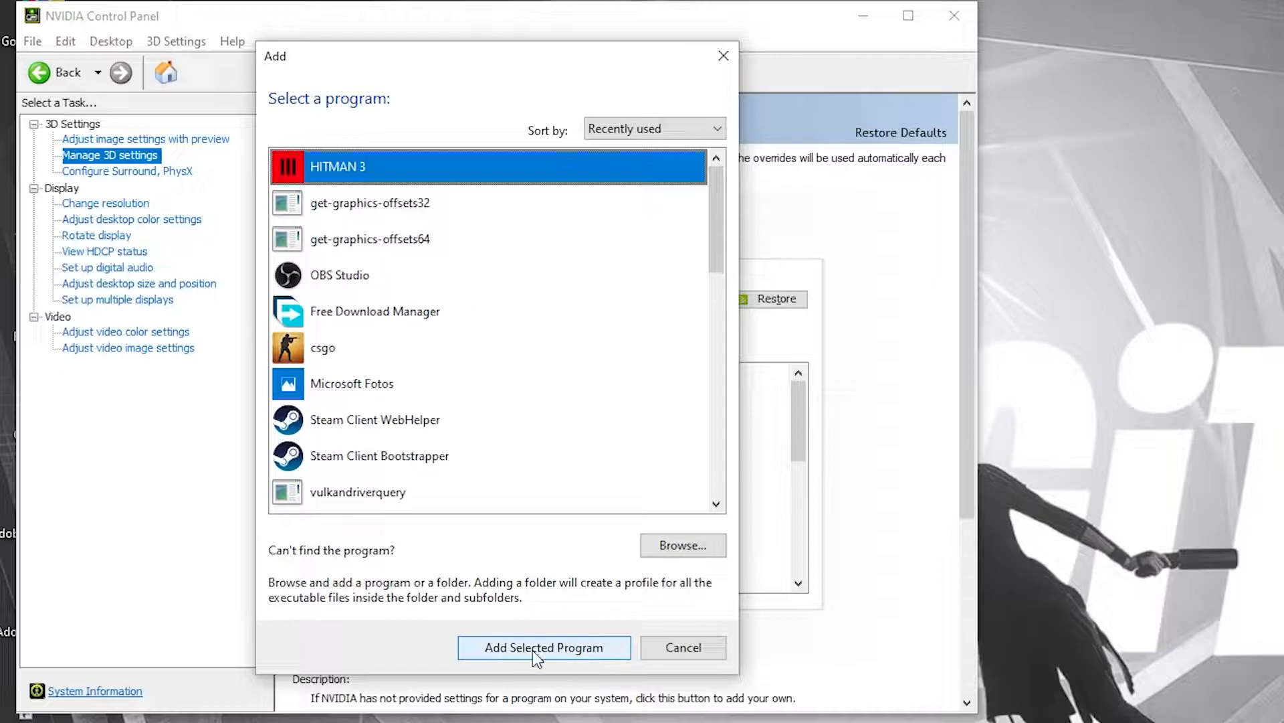
click(543, 647)
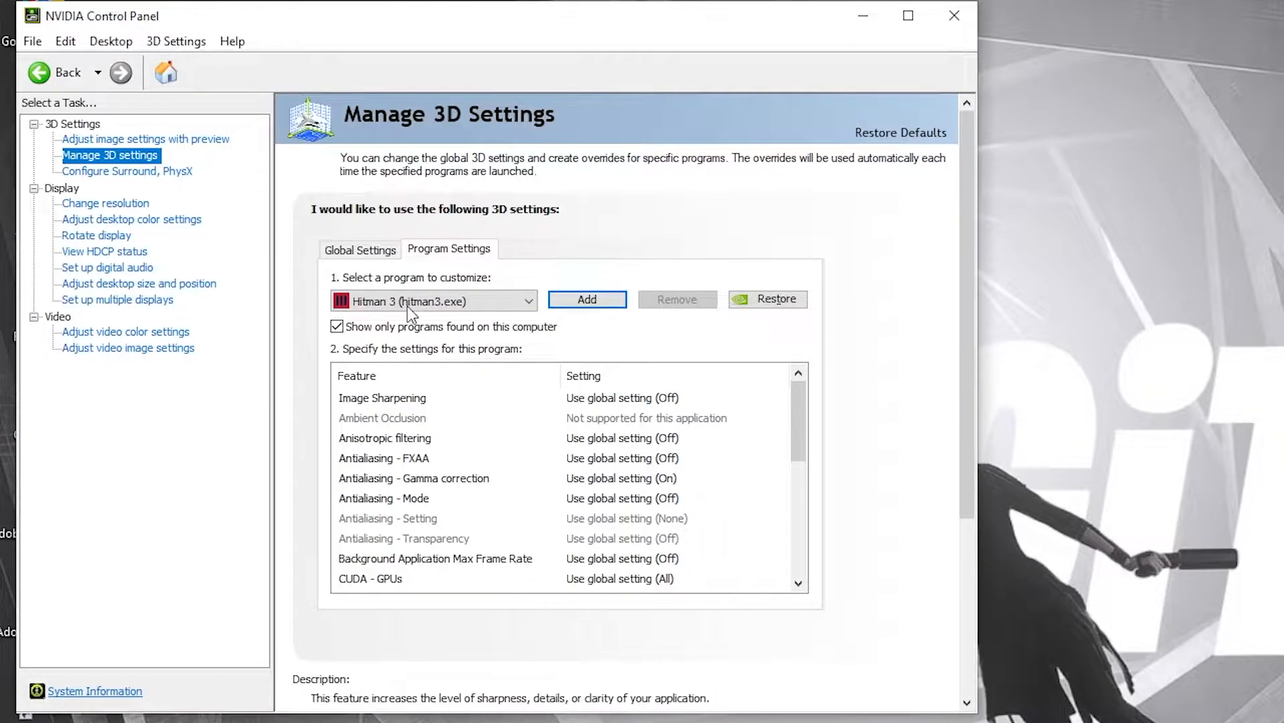
mouse_move(557, 503)
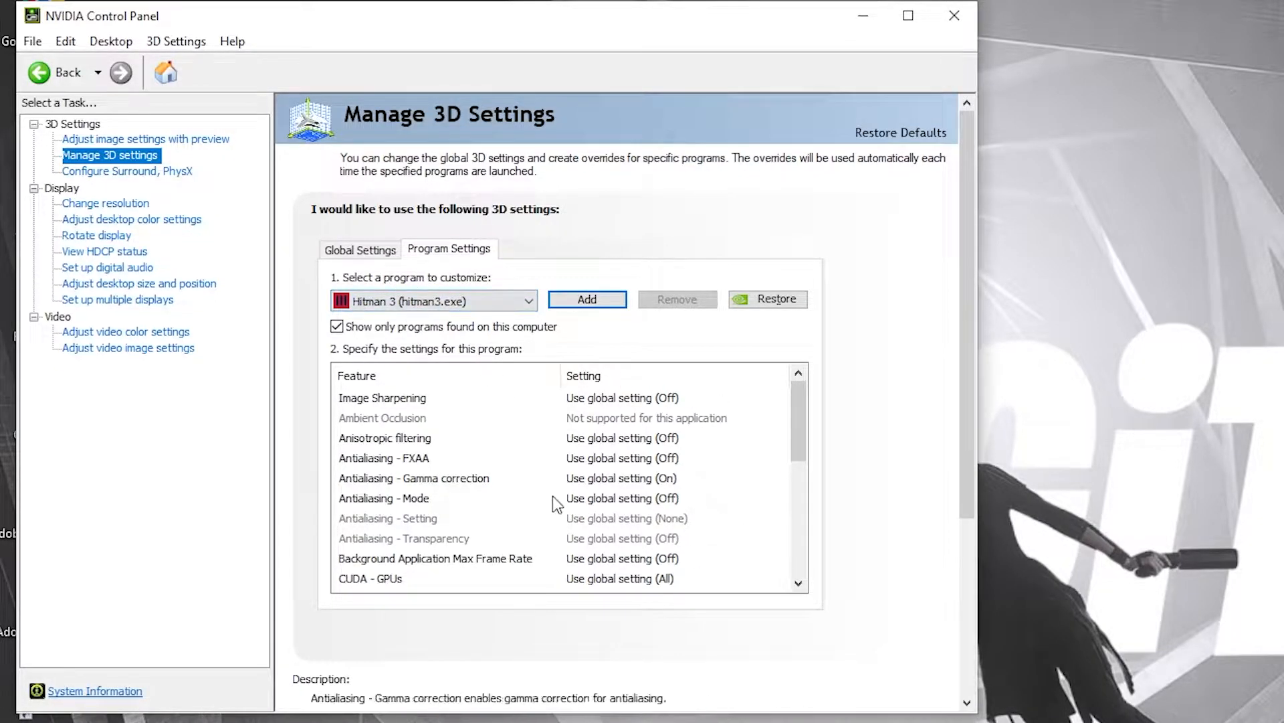
Turn image sharpening and antialiasing mode Off in Hitman 3's 3D settings profile.
click(383, 397)
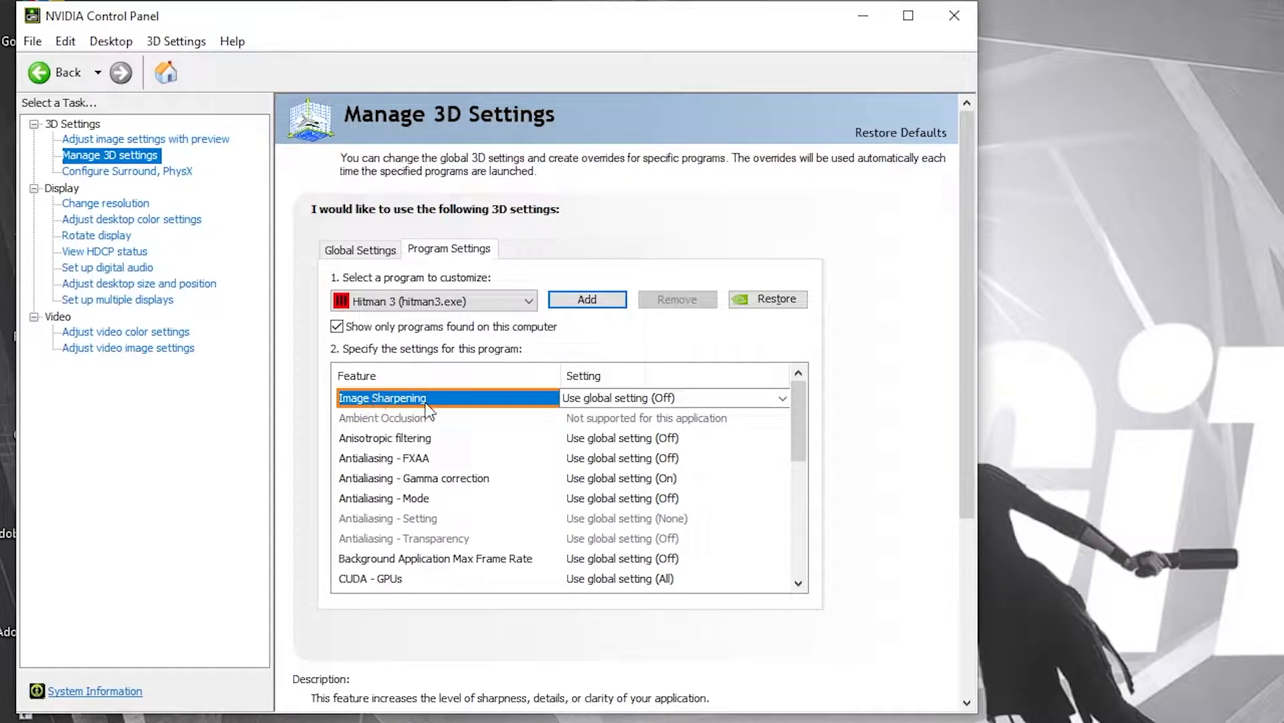
click(782, 397)
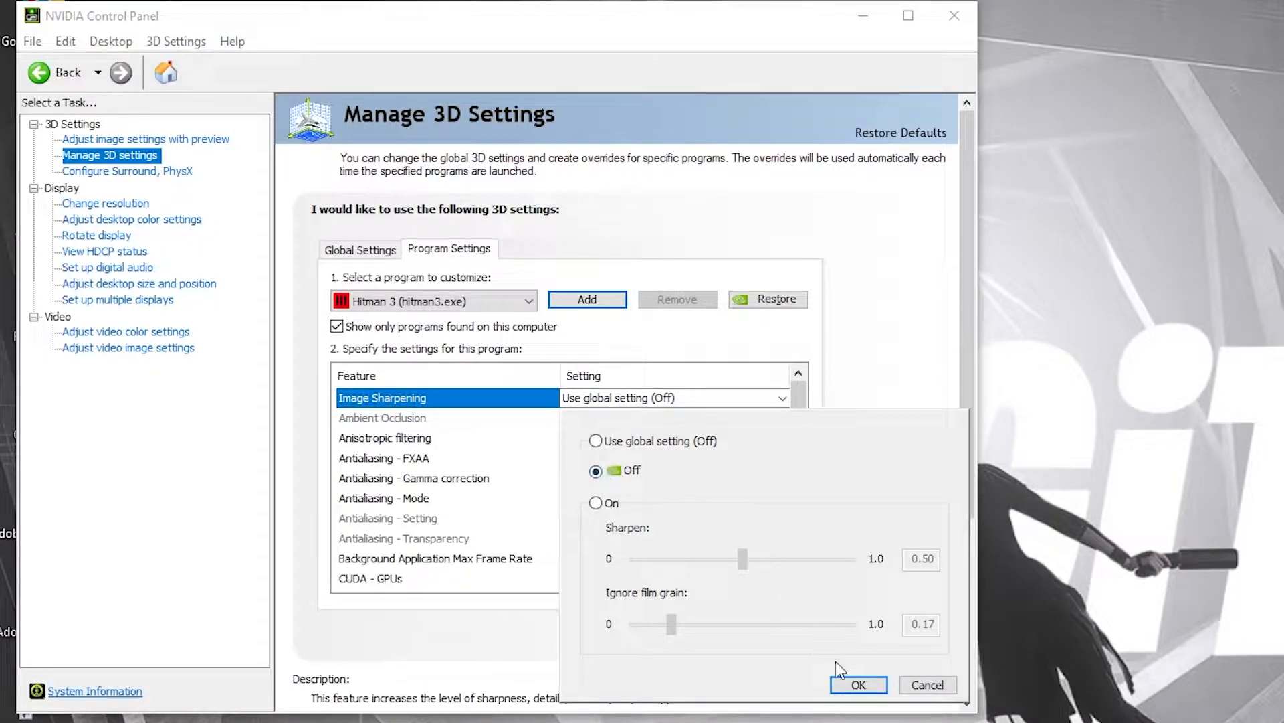
click(861, 684)
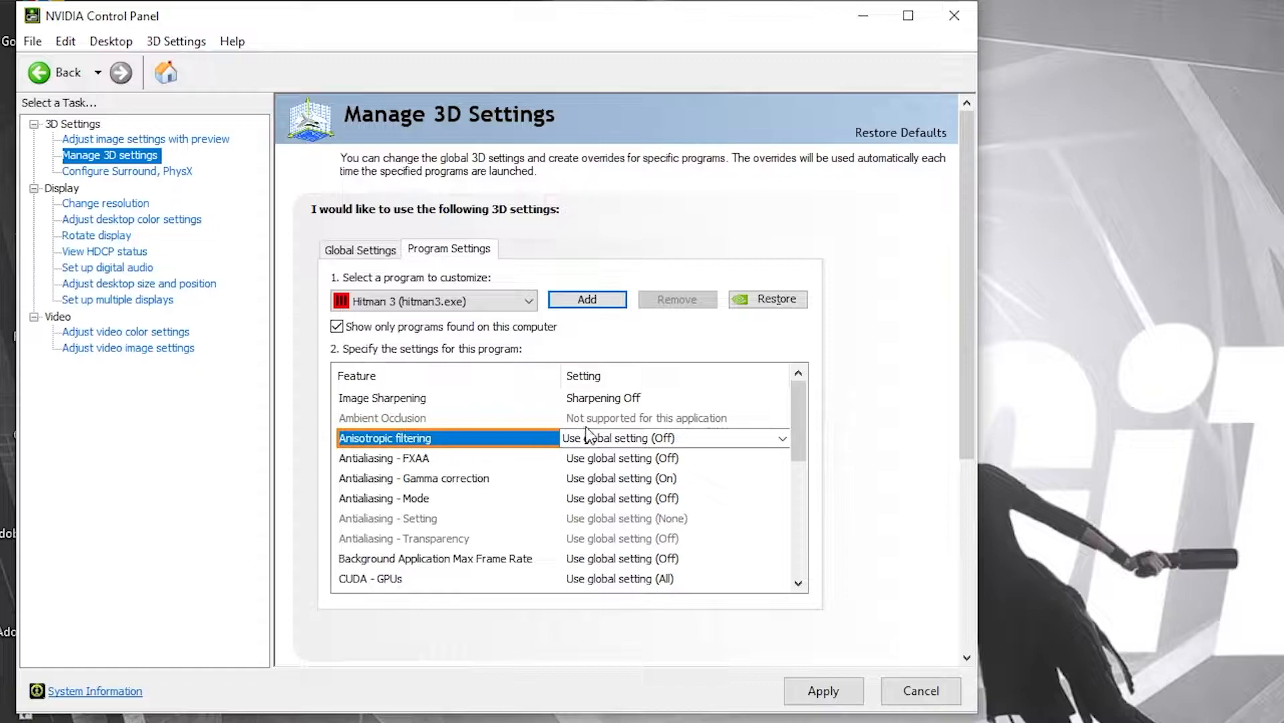
click(418, 458)
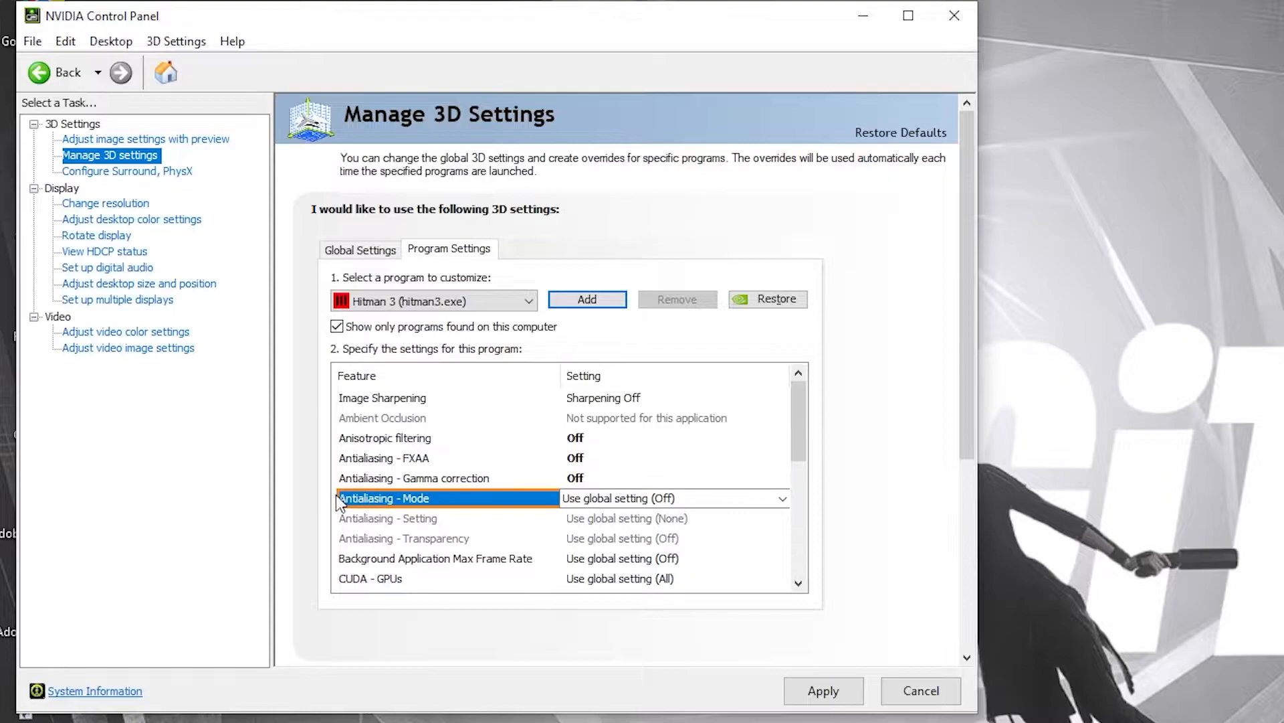
click(783, 498)
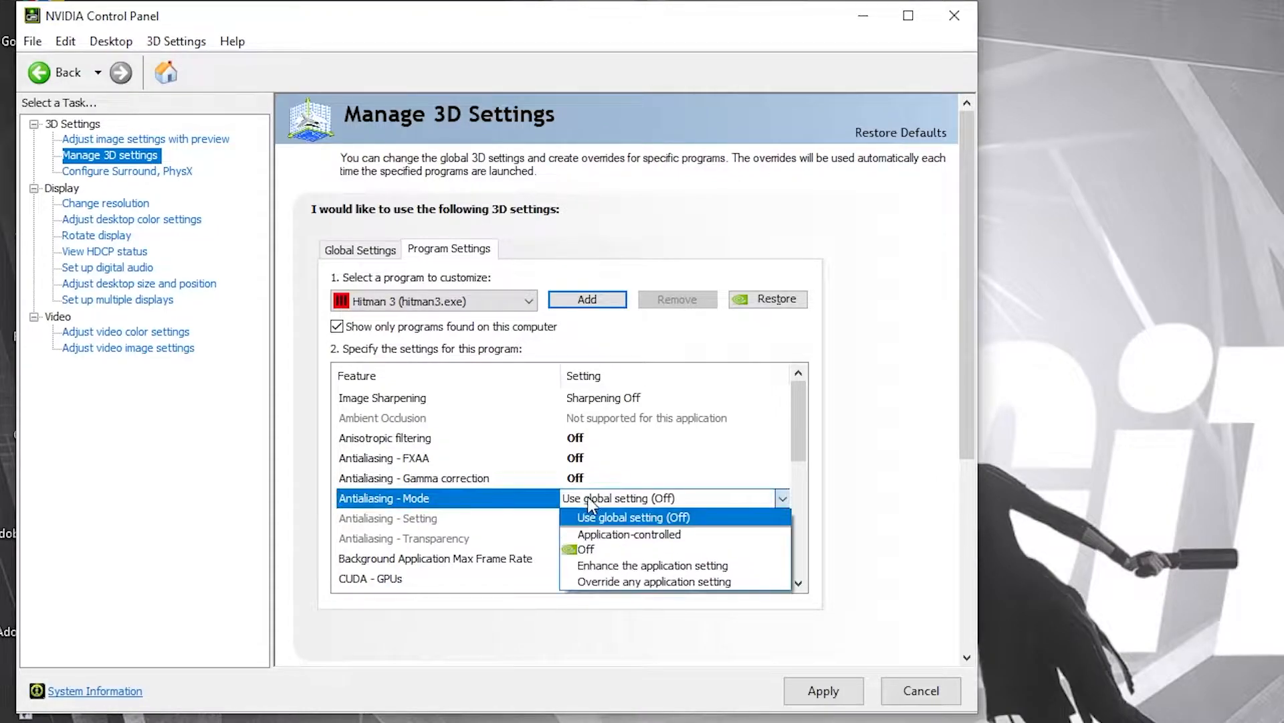
click(585, 549)
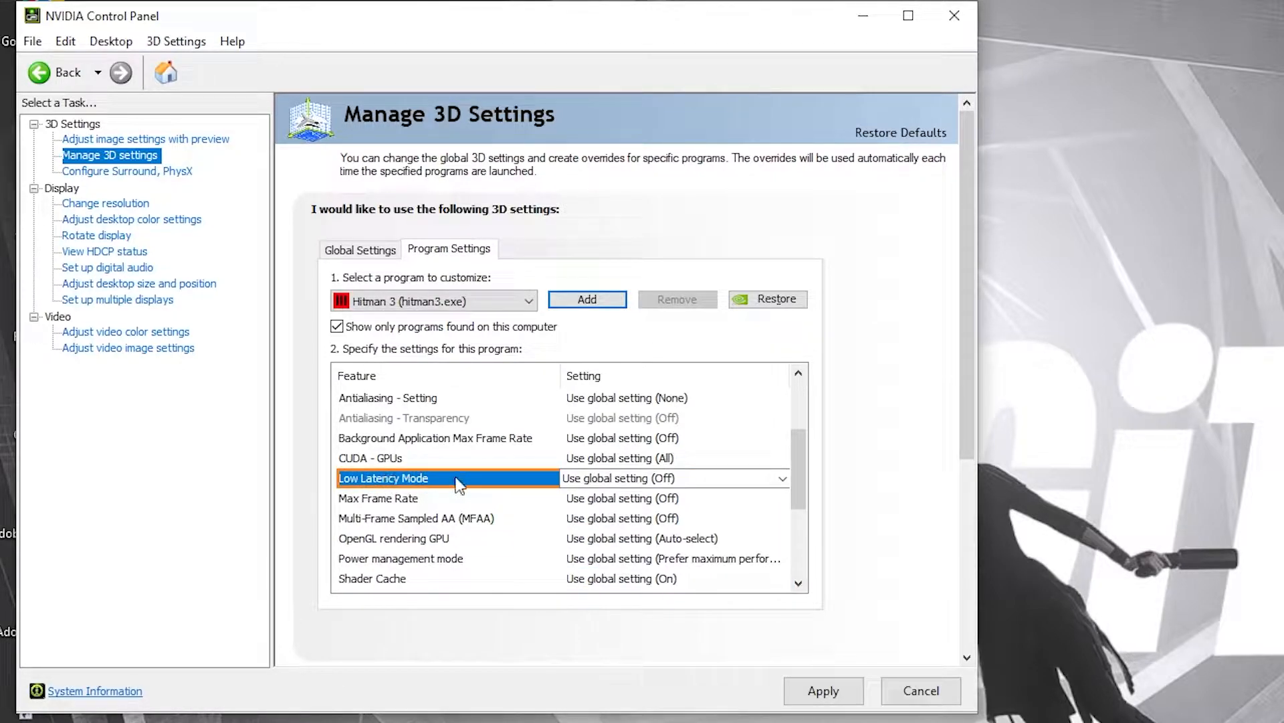
Set Ultra low latency, GTX 1050 Ti OpenGL, max-performance power, high-performance texture filtering, threaded optimization On; apply.
click(783, 479)
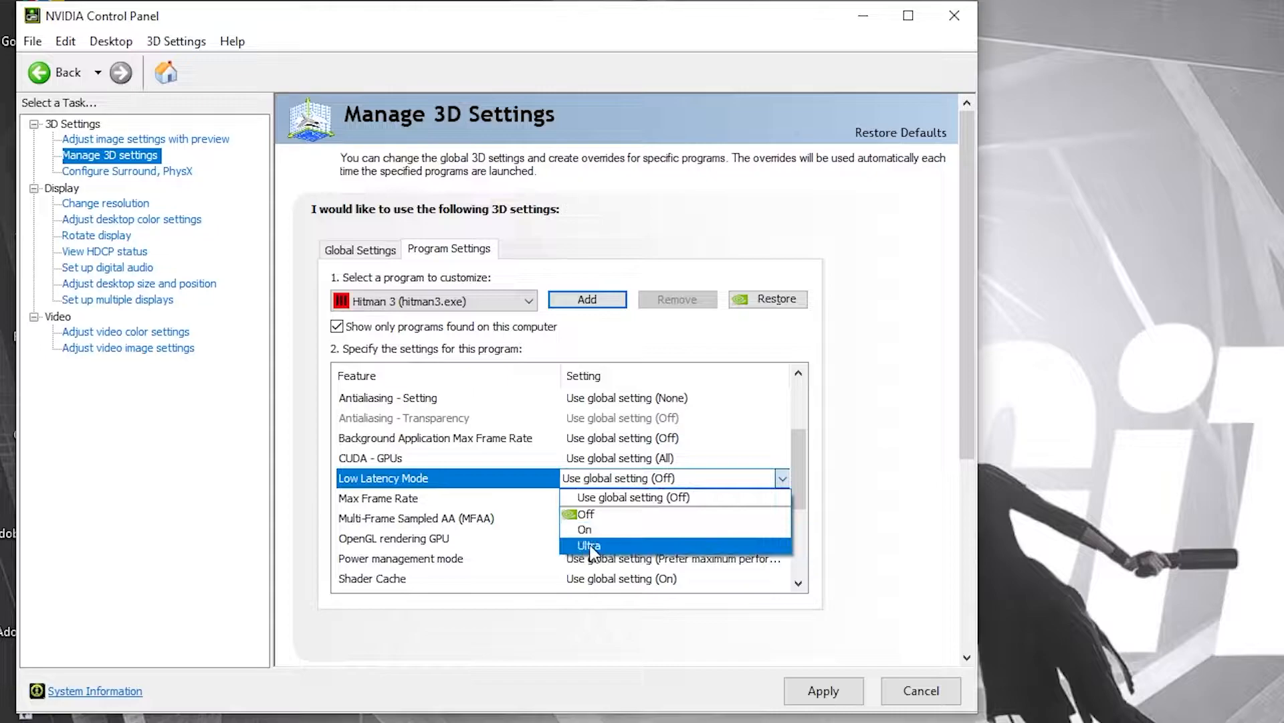
click(588, 545)
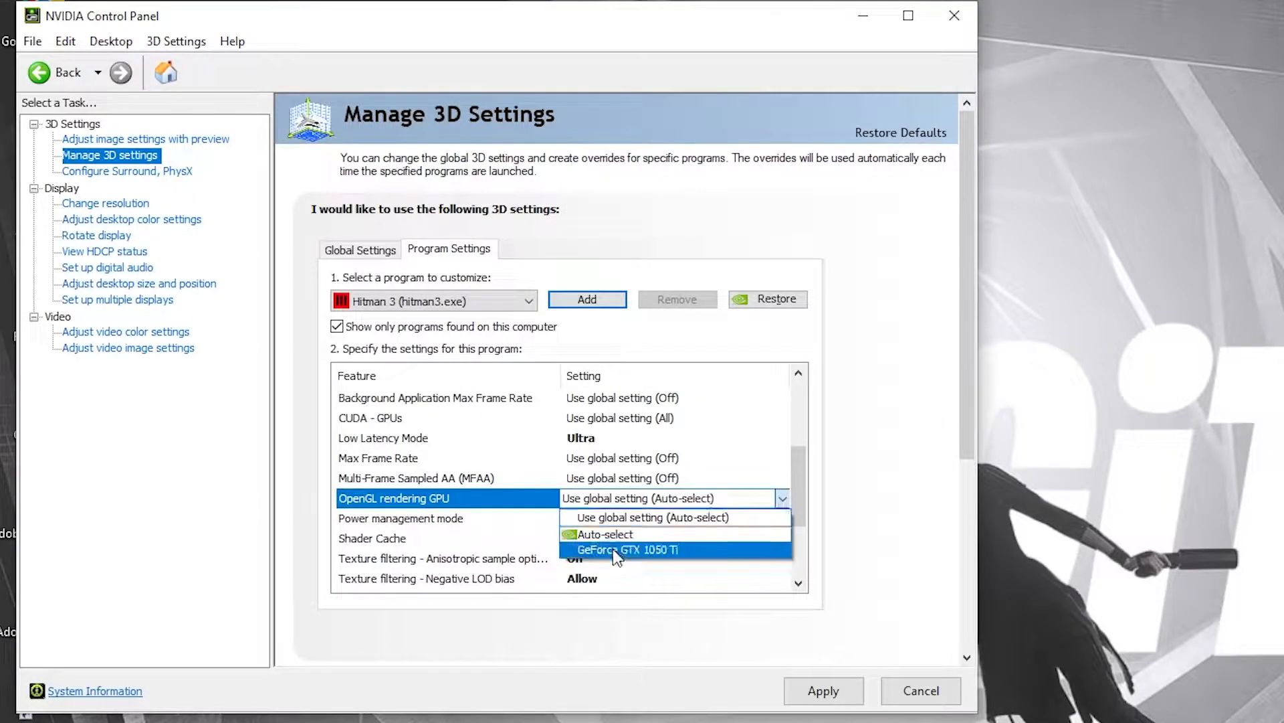
click(628, 550)
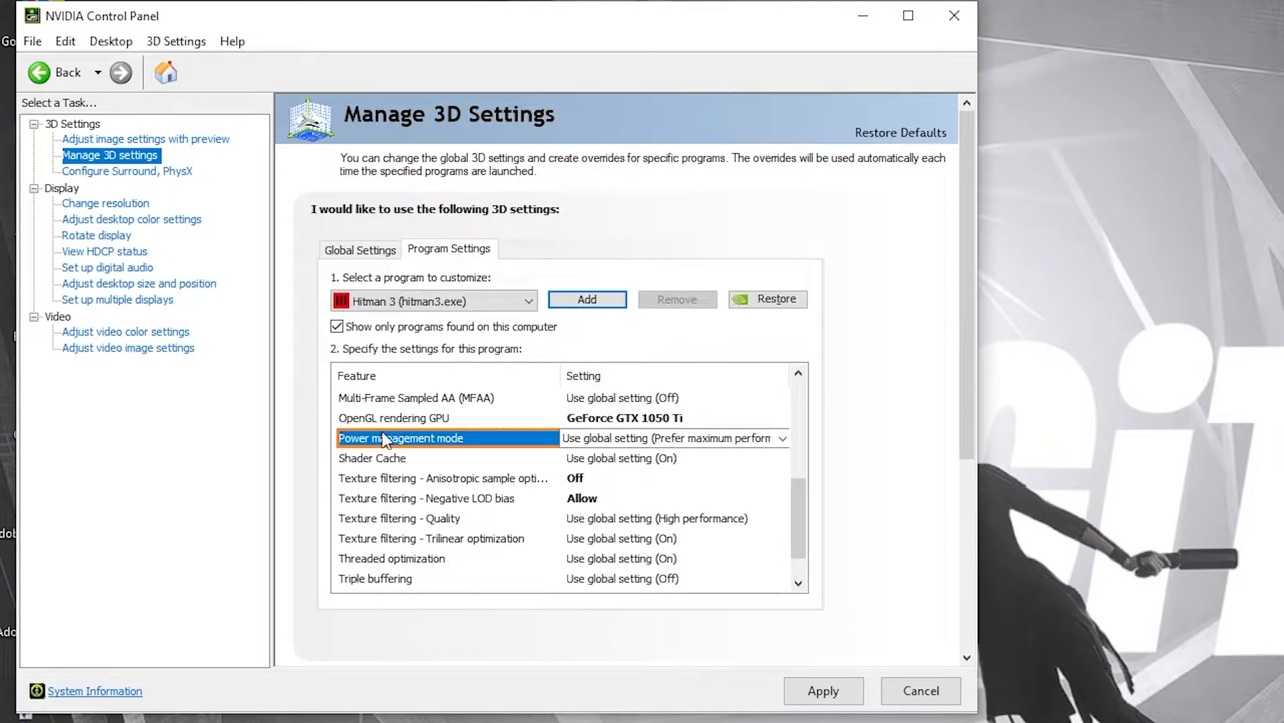
click(784, 437)
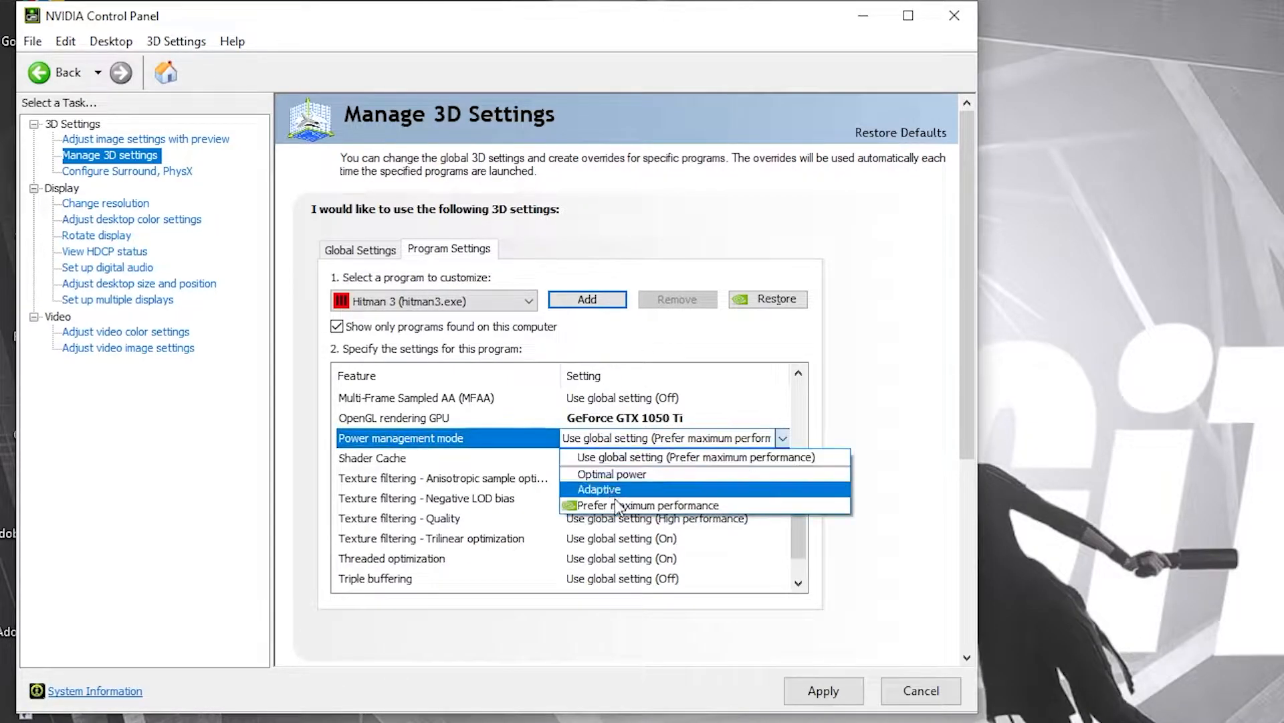
click(640, 505)
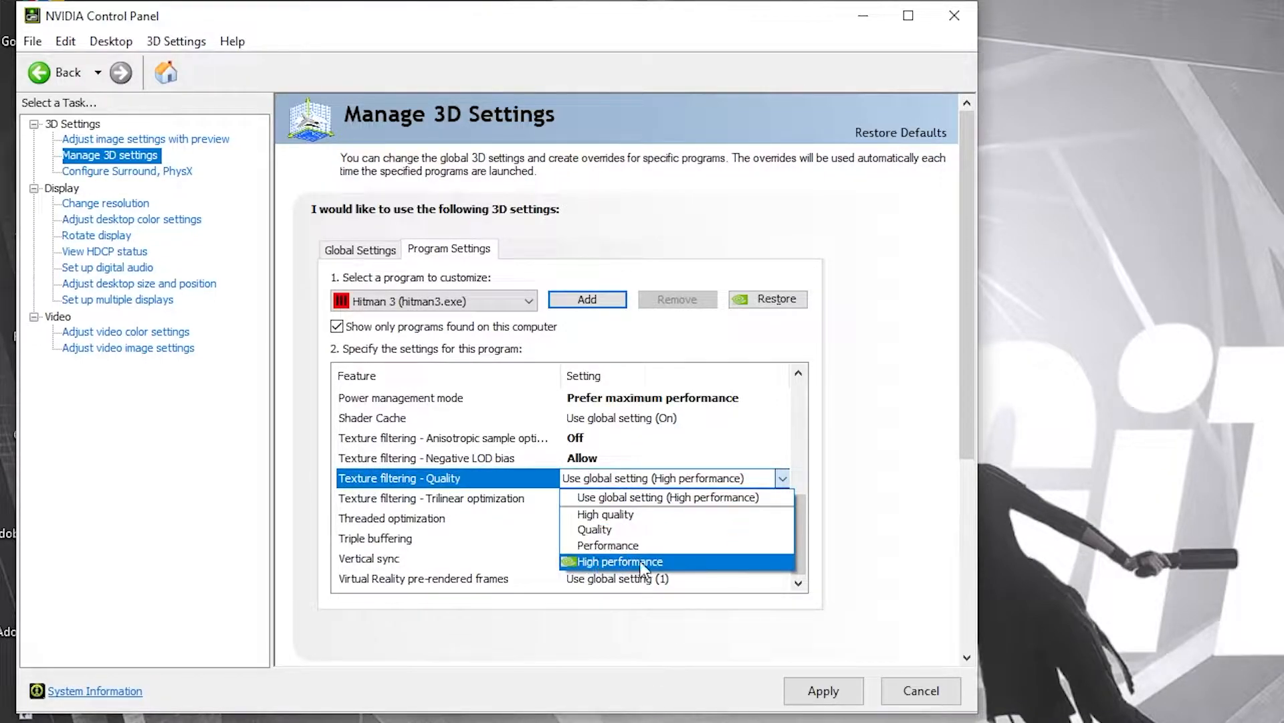
click(620, 561)
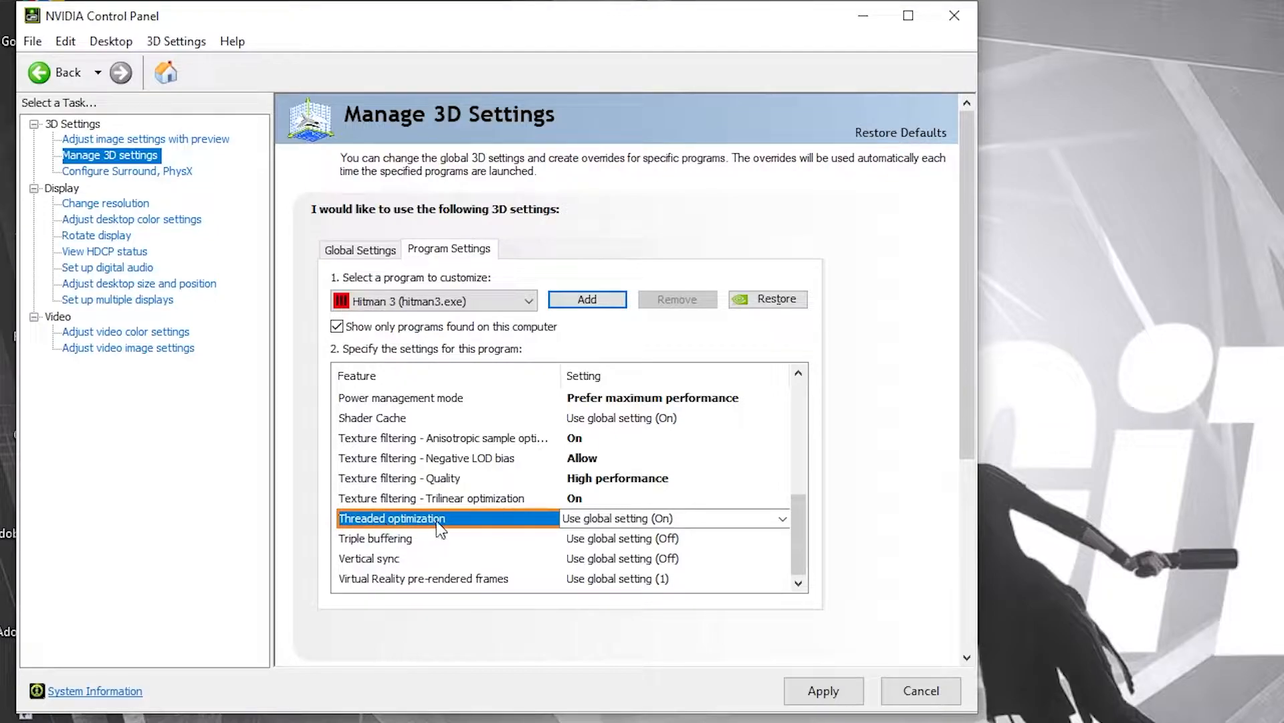
click(783, 518)
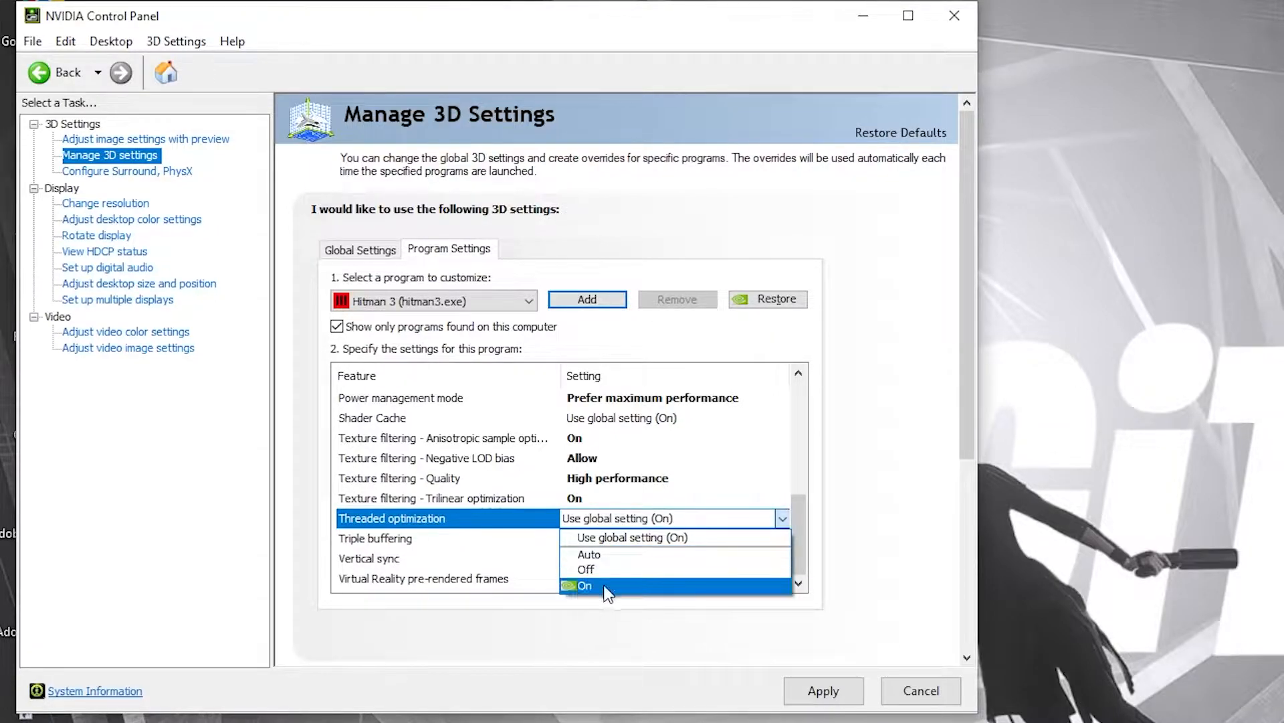
click(586, 585)
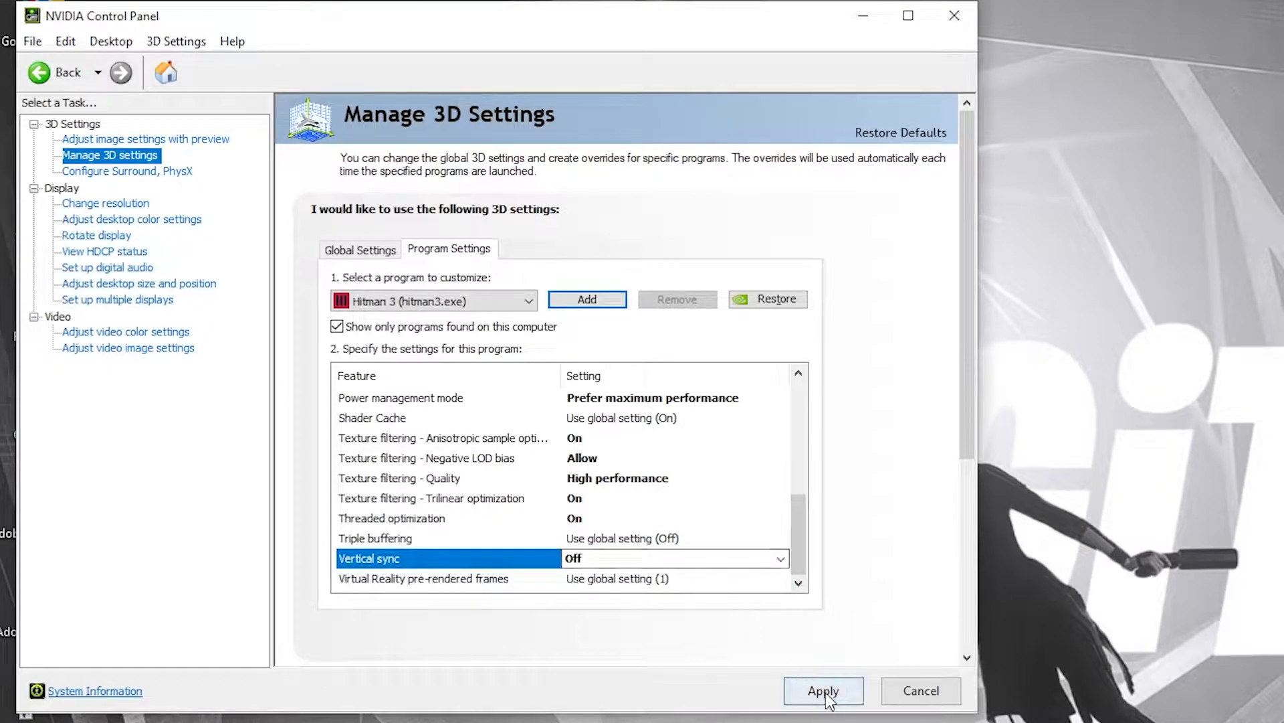
click(133, 219)
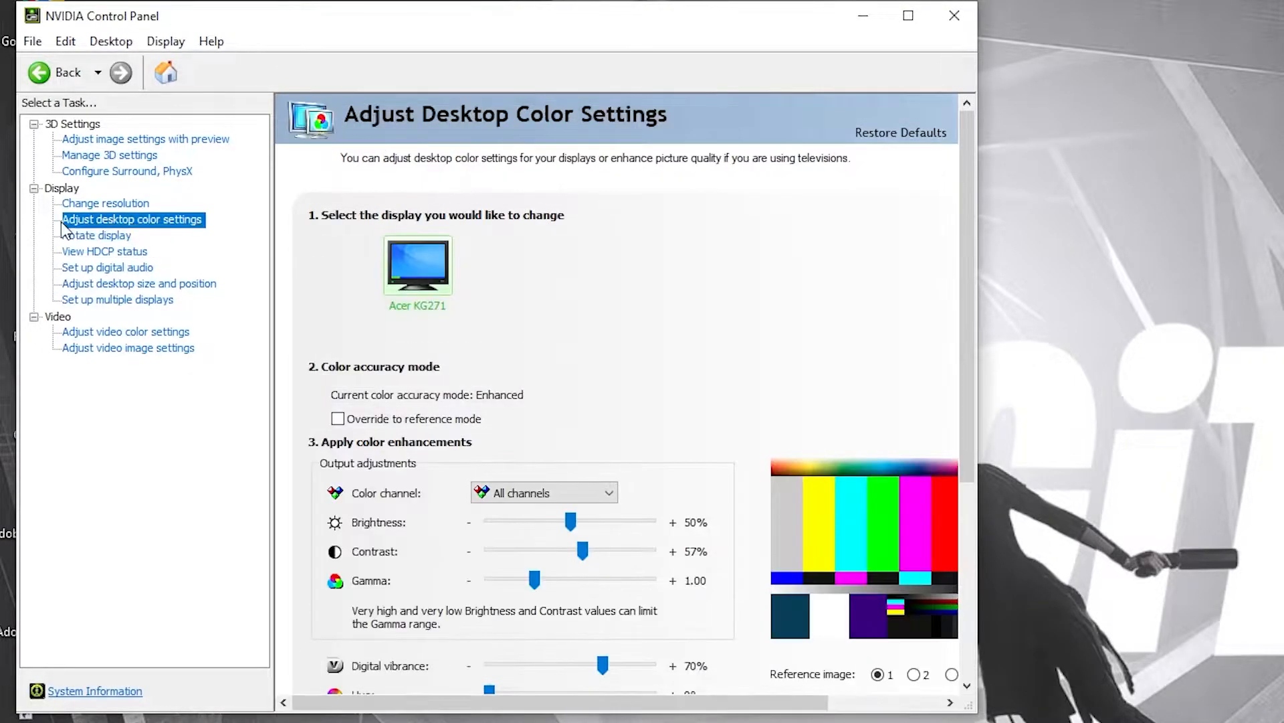
Scroll down through the Adjust desktop color settings page.
scroll(down, 3)
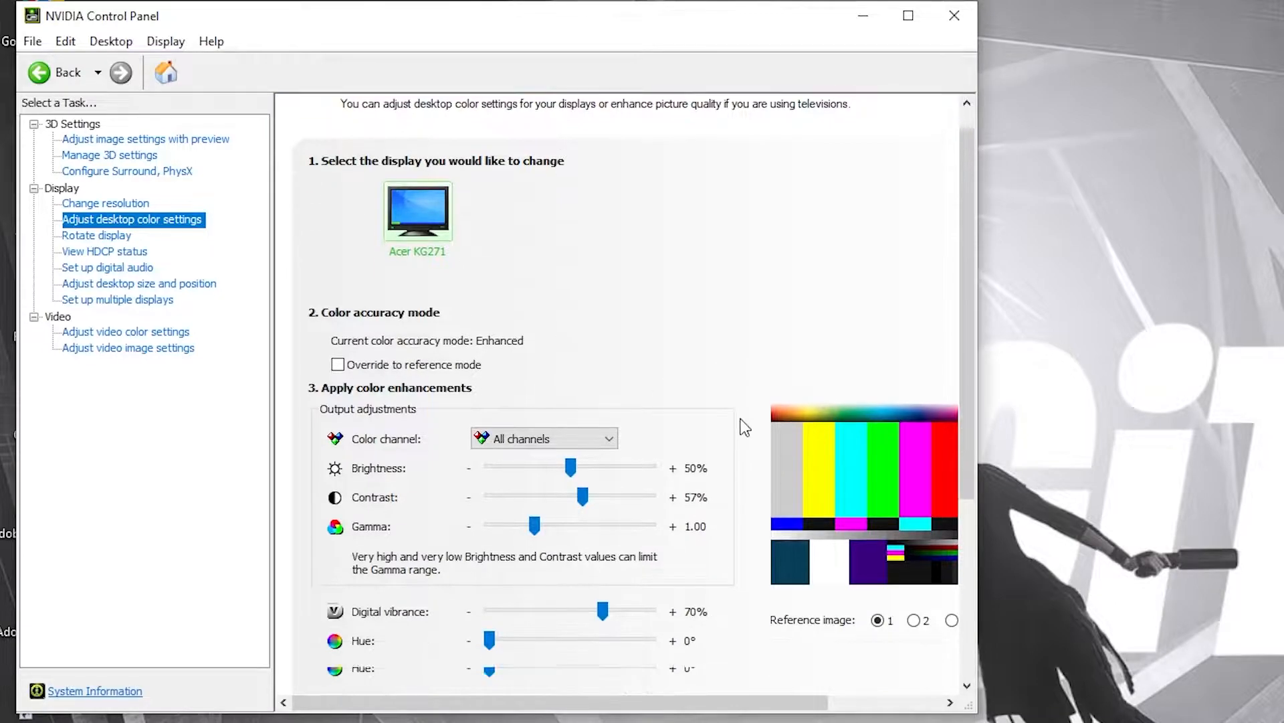
scroll(down, 3)
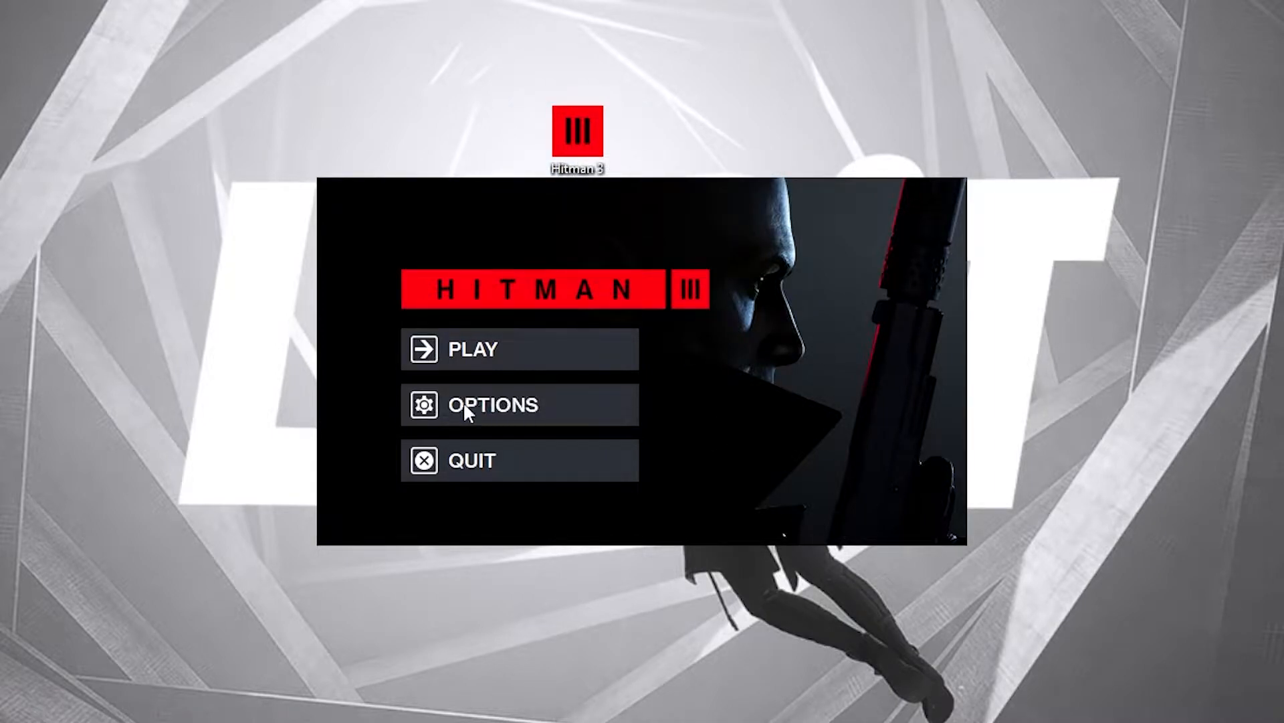
In launcher Options, keep GTX 1050 Ti, set Display Mode Fullscreen, V-Sync Off, interval 1.
click(494, 405)
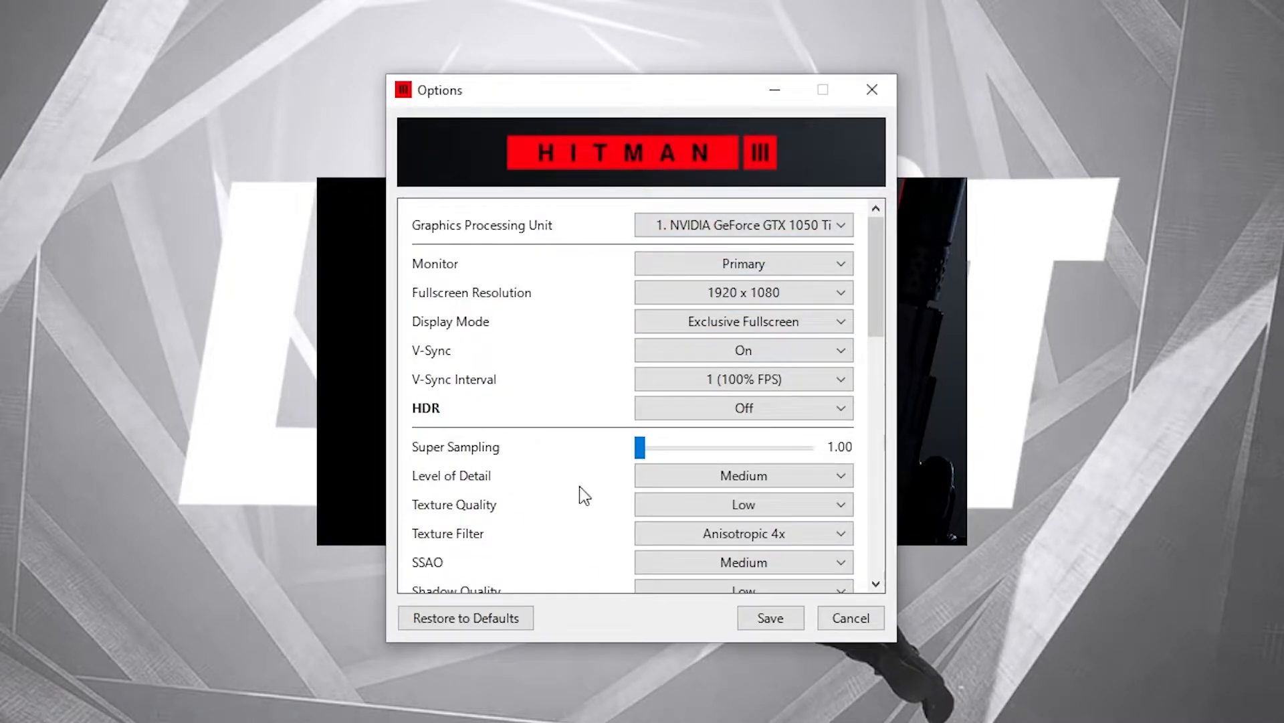
mouse_move(434, 245)
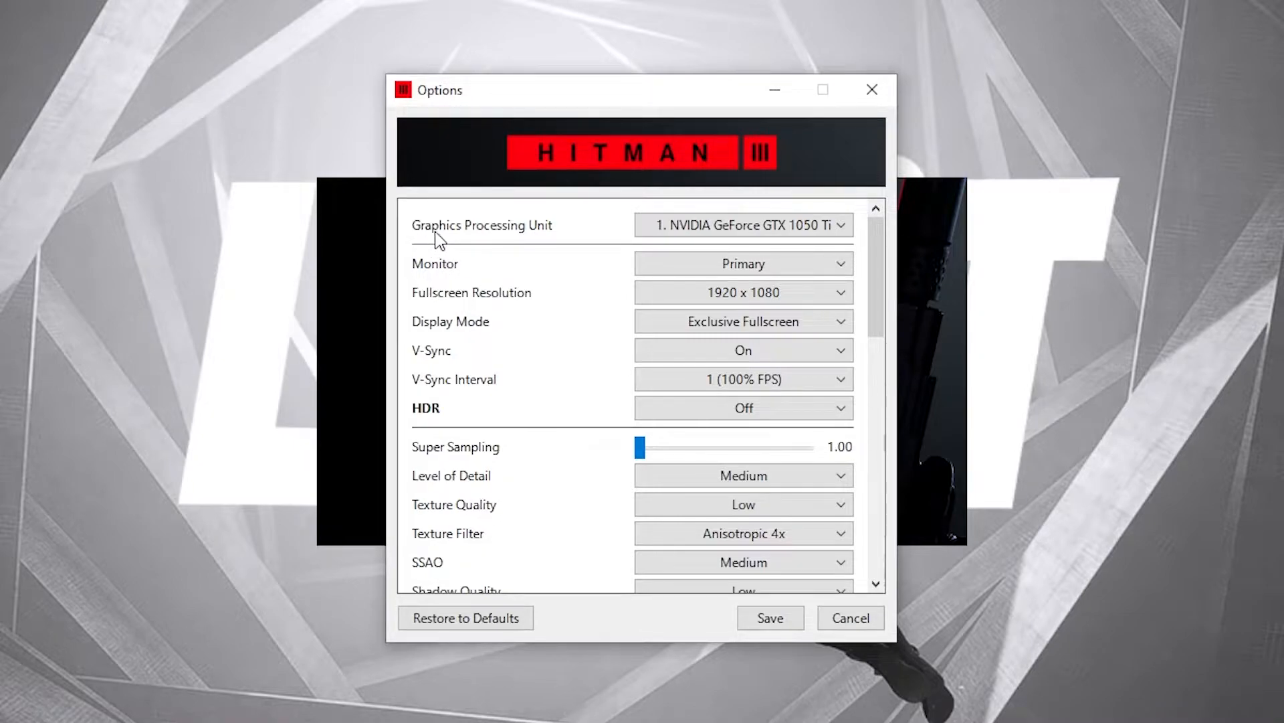
click(744, 224)
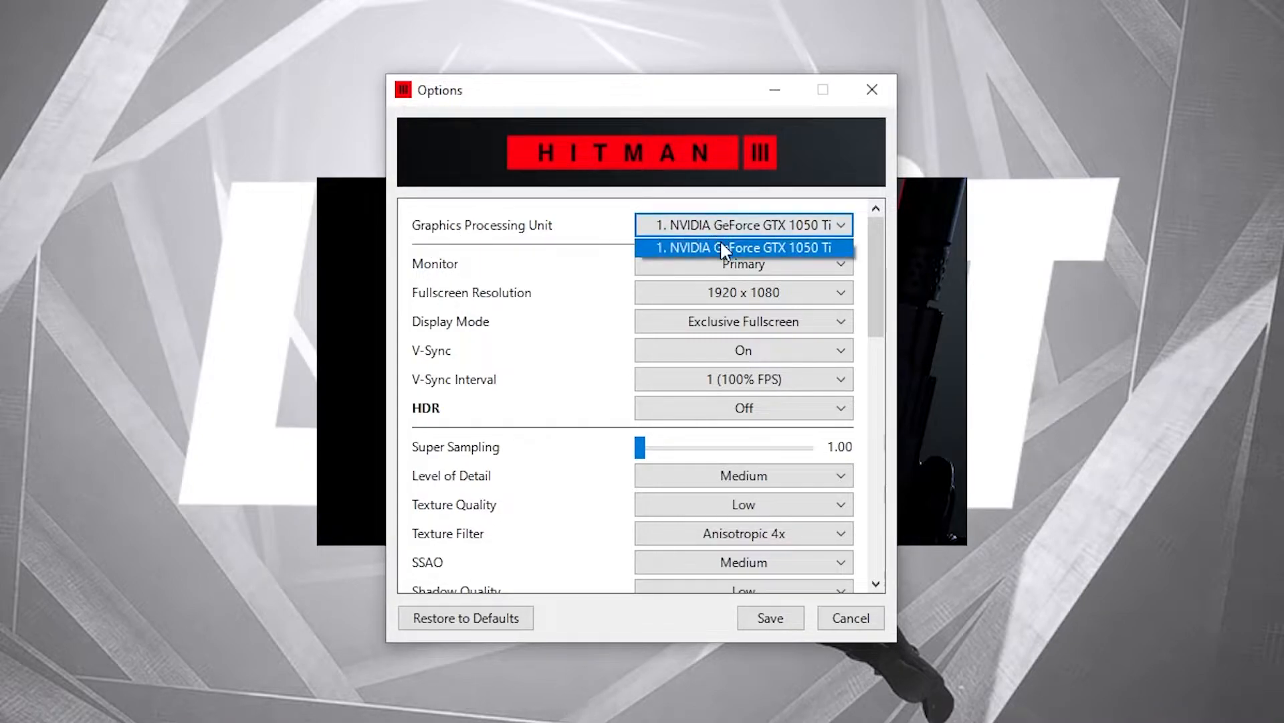
click(741, 247)
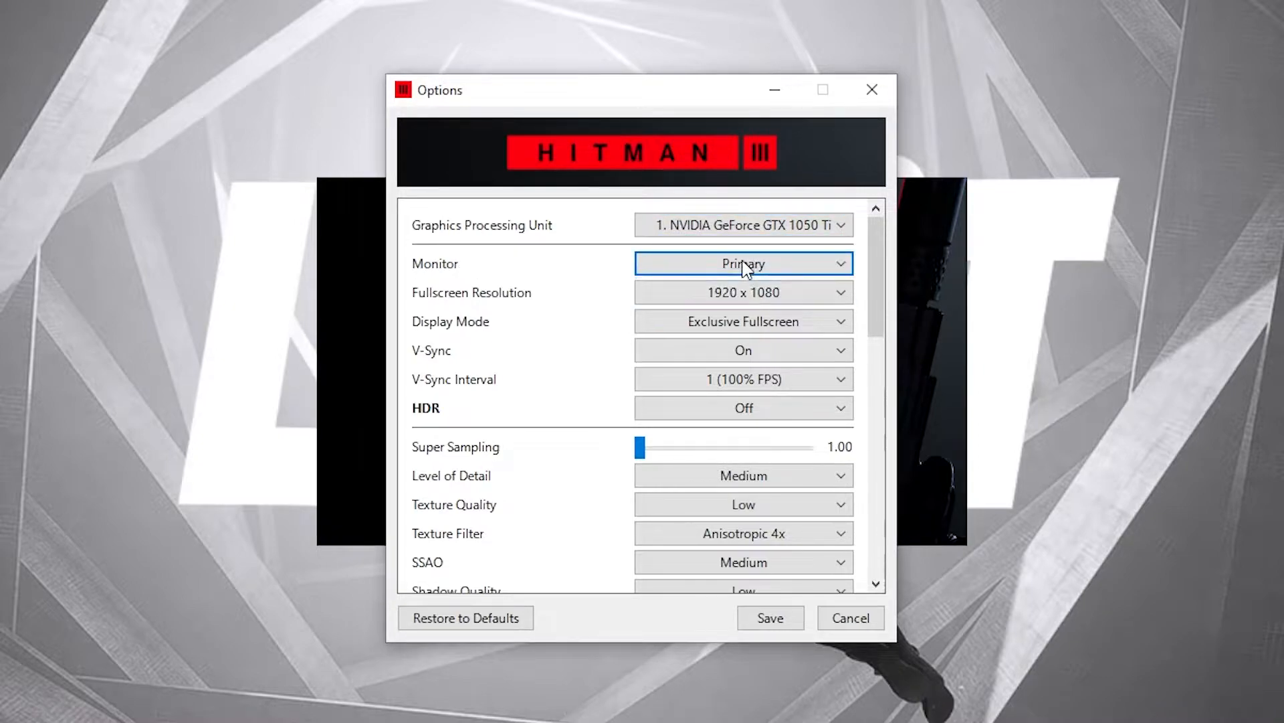
mouse_move(513, 283)
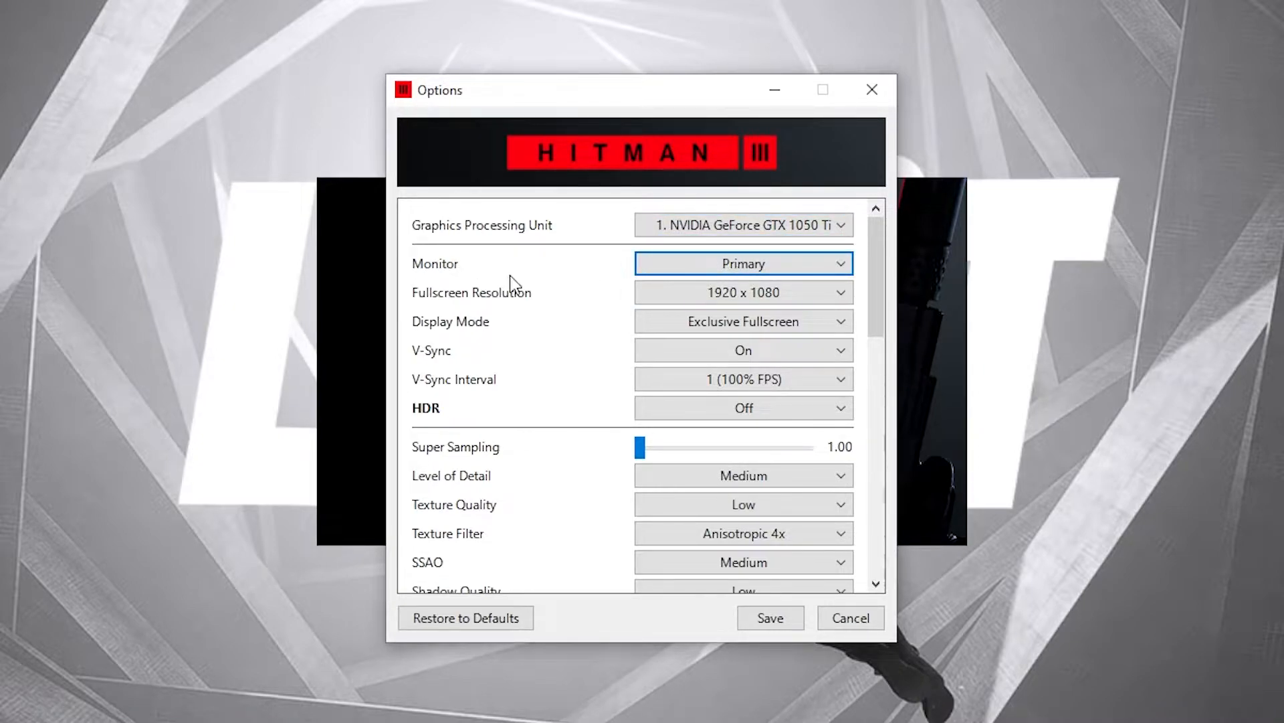
mouse_move(528, 301)
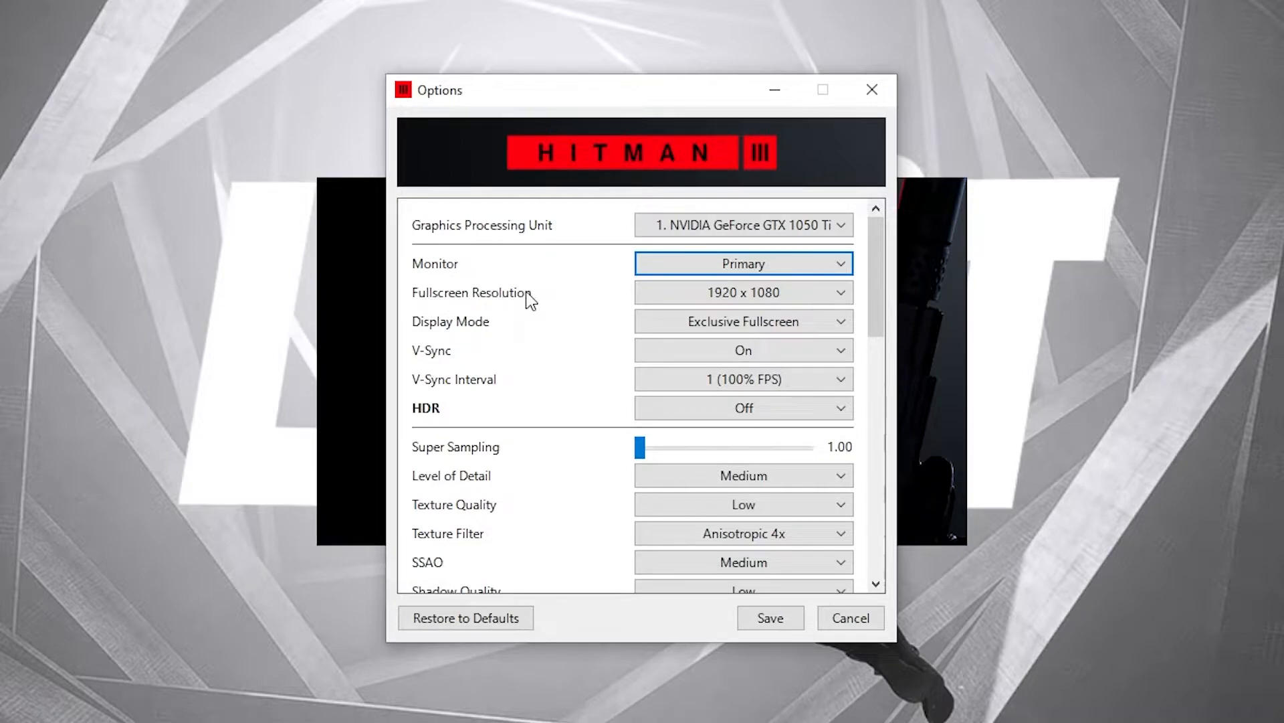
click(743, 292)
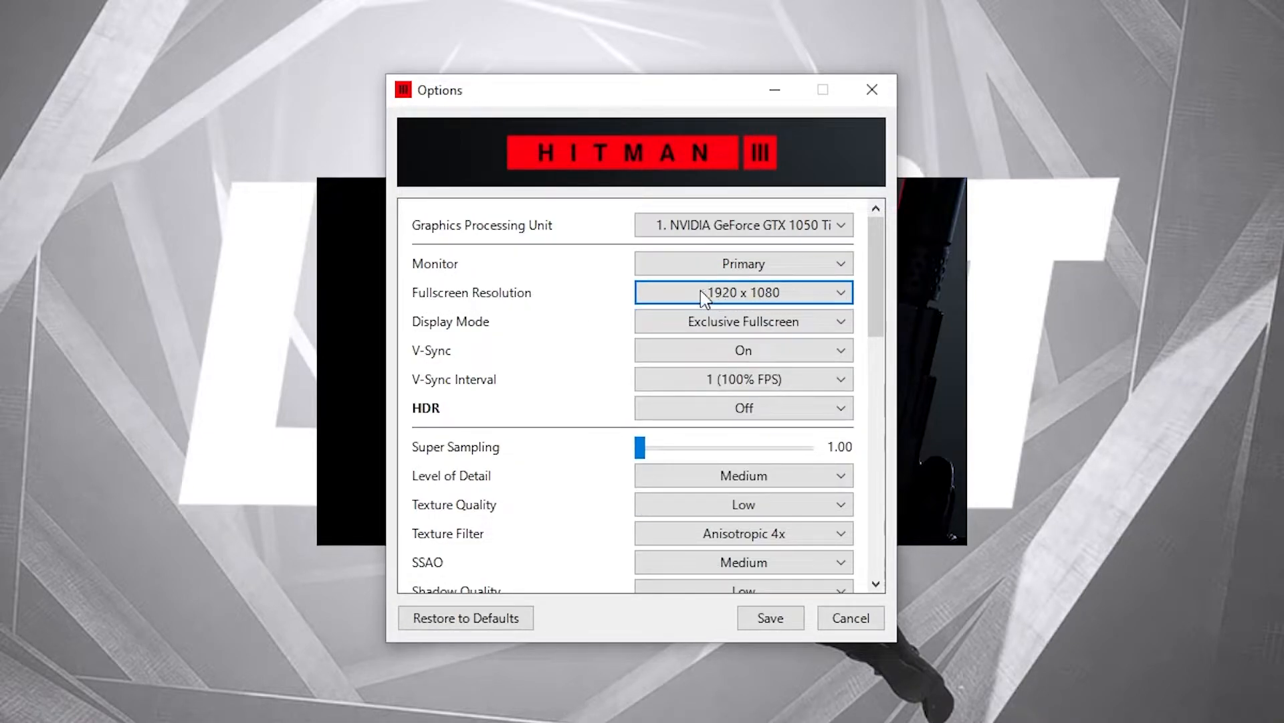
mouse_move(586, 320)
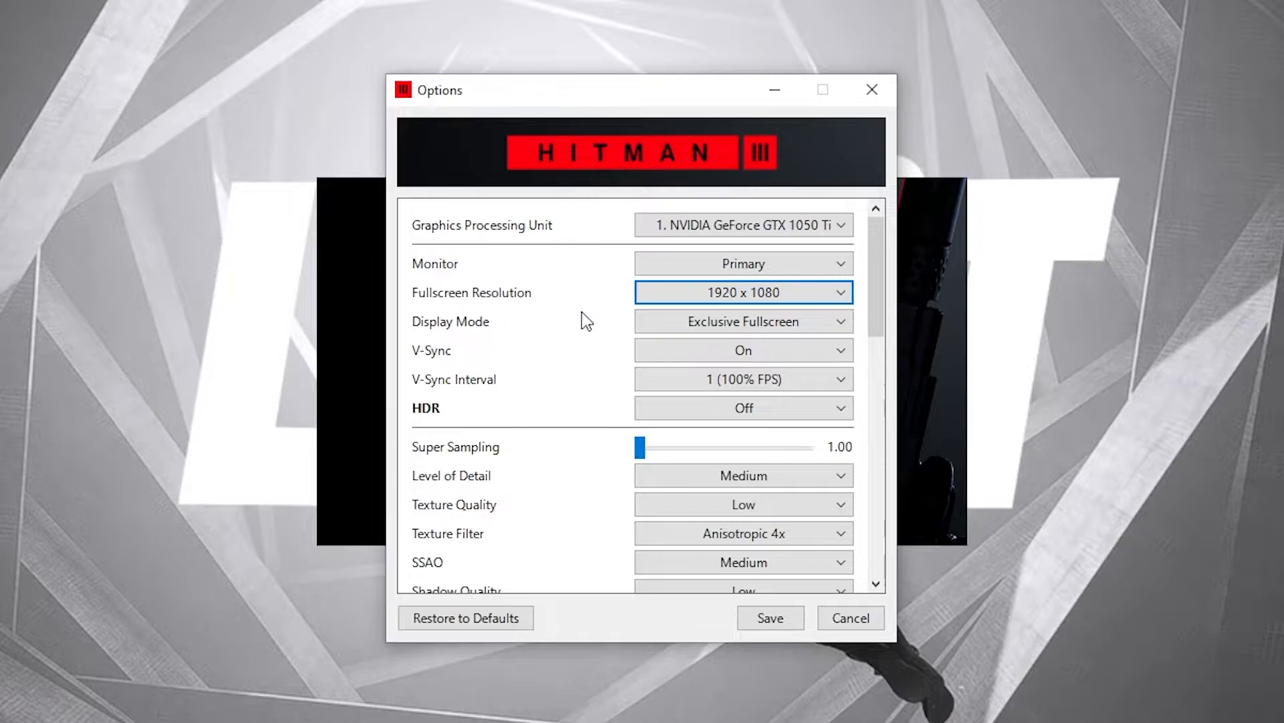
click(744, 321)
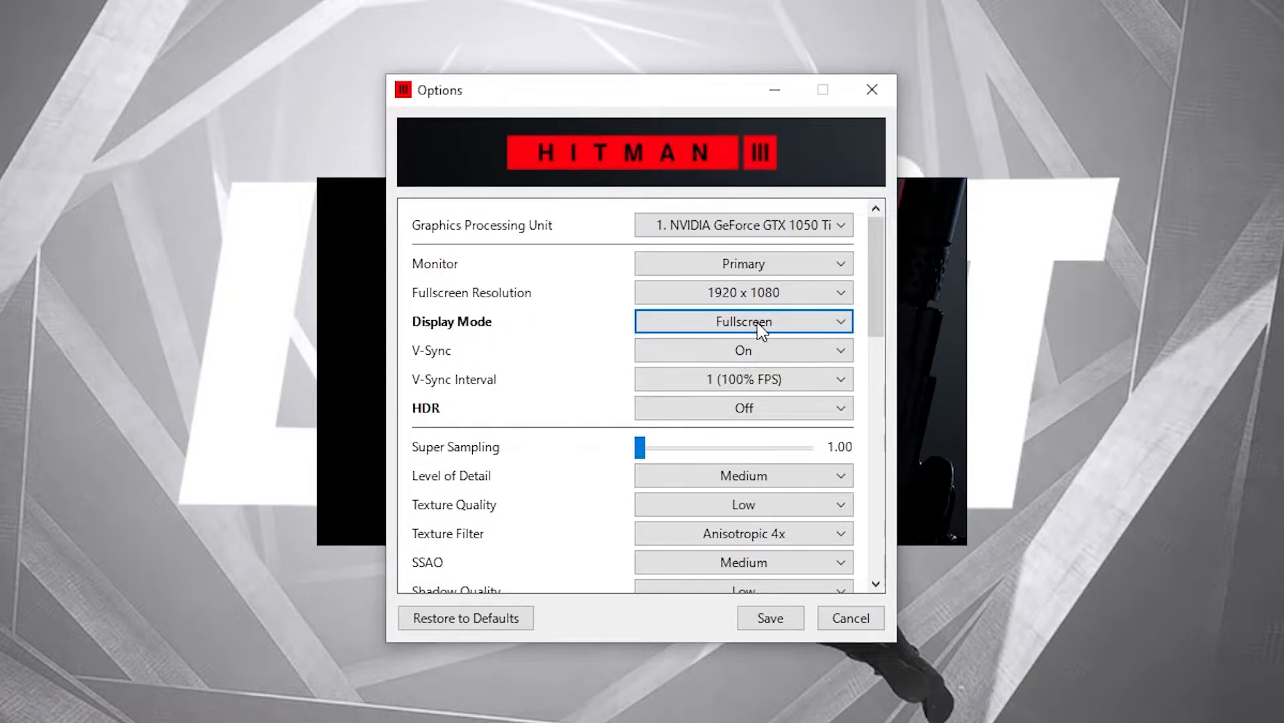
click(743, 350)
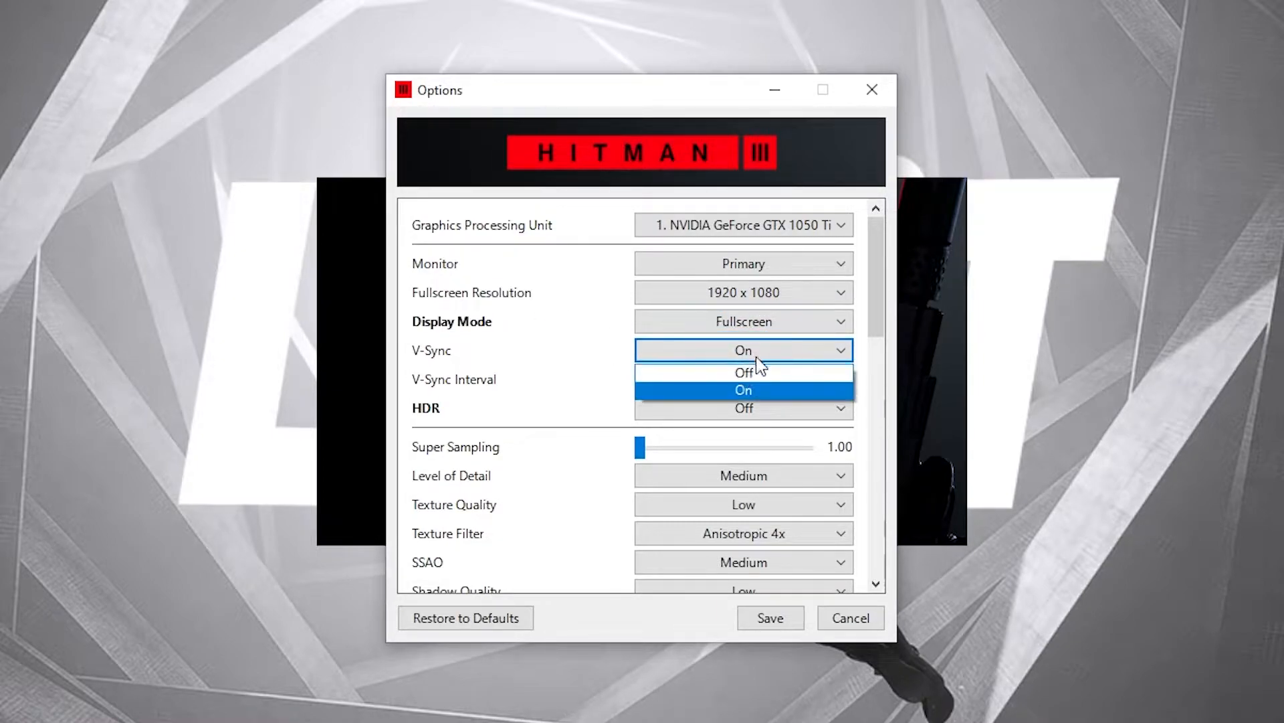
click(743, 372)
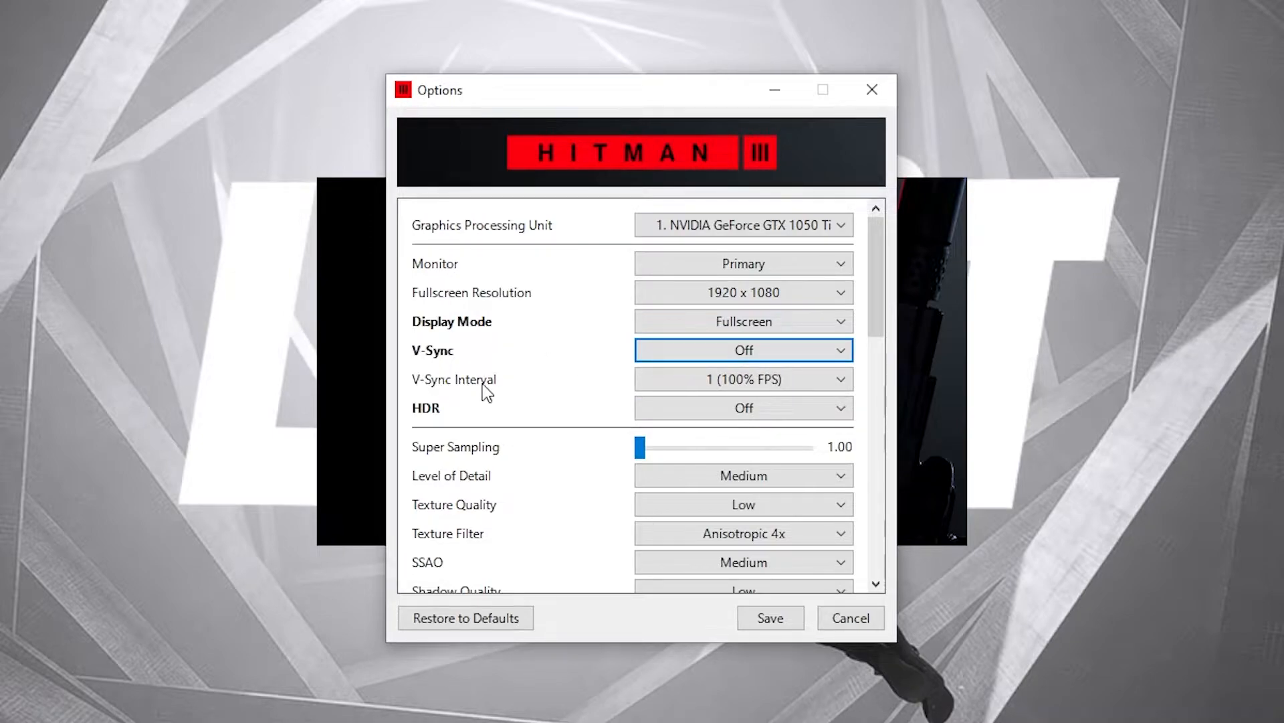
click(744, 380)
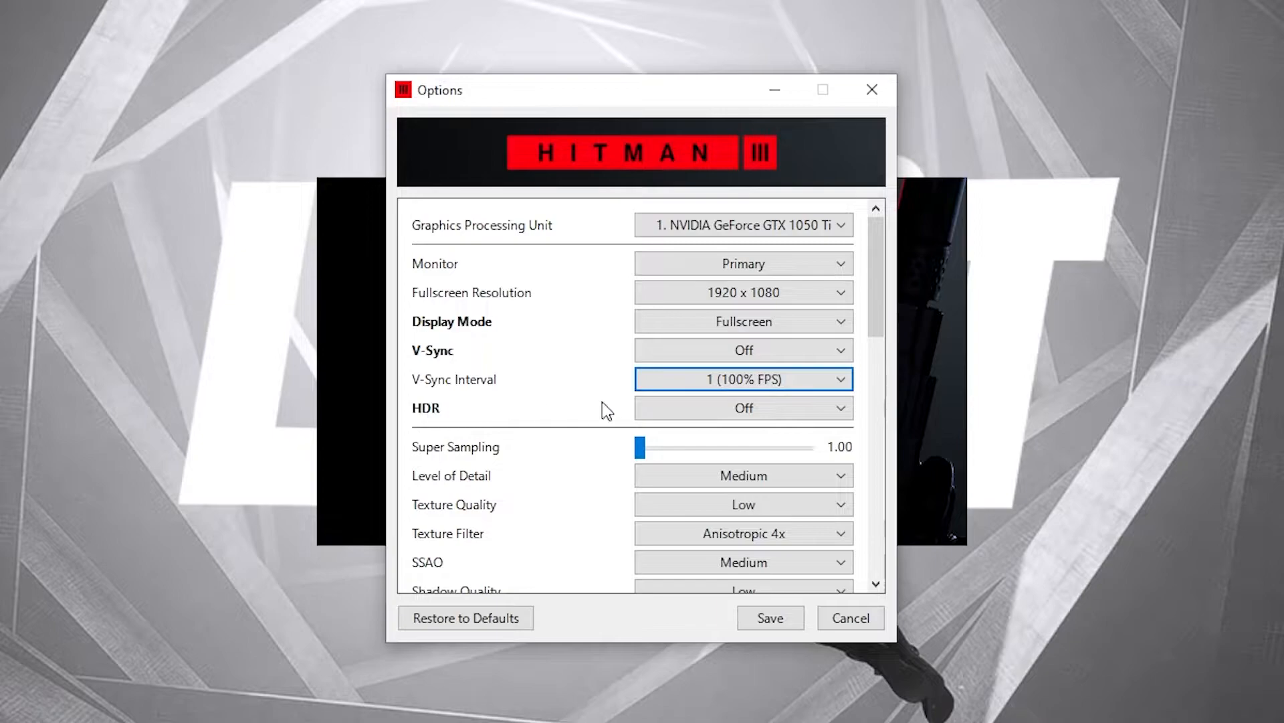
Set Level of Detail and SSAO to Low, Texture Filter to Trilinear, Mirrors Reflection Off.
scroll(down, 3)
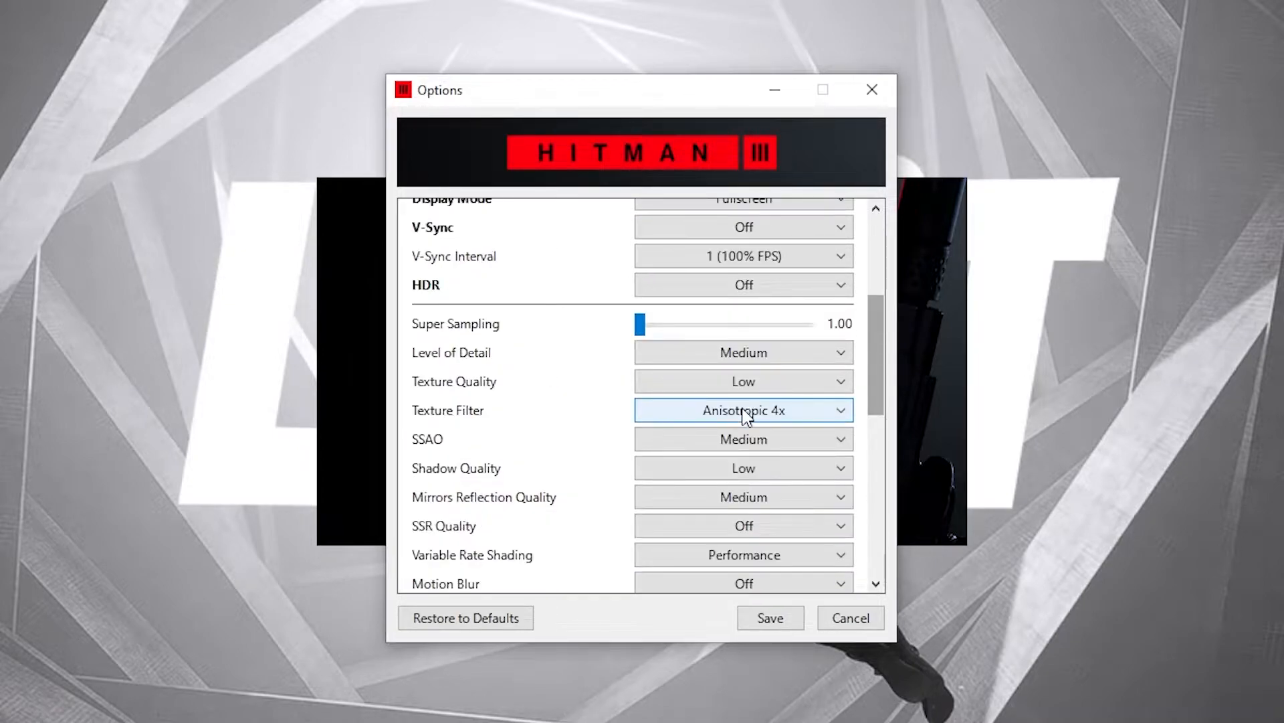
mouse_move(588, 344)
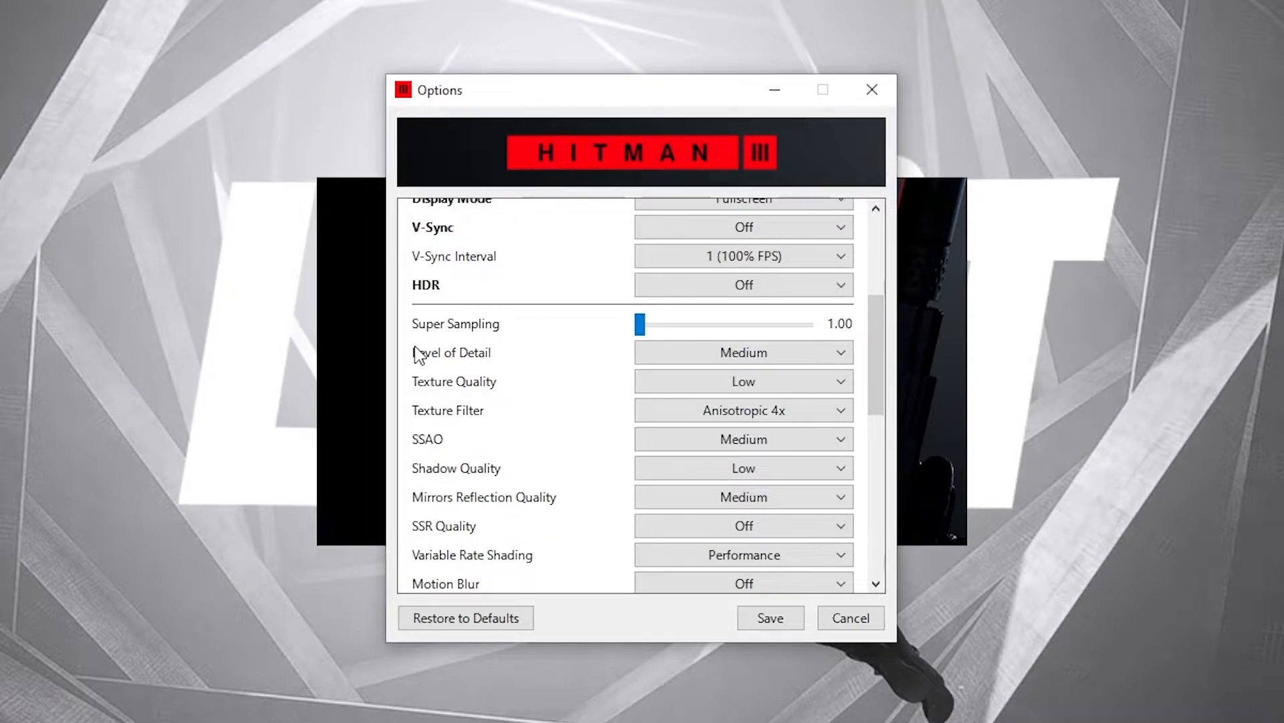
click(744, 353)
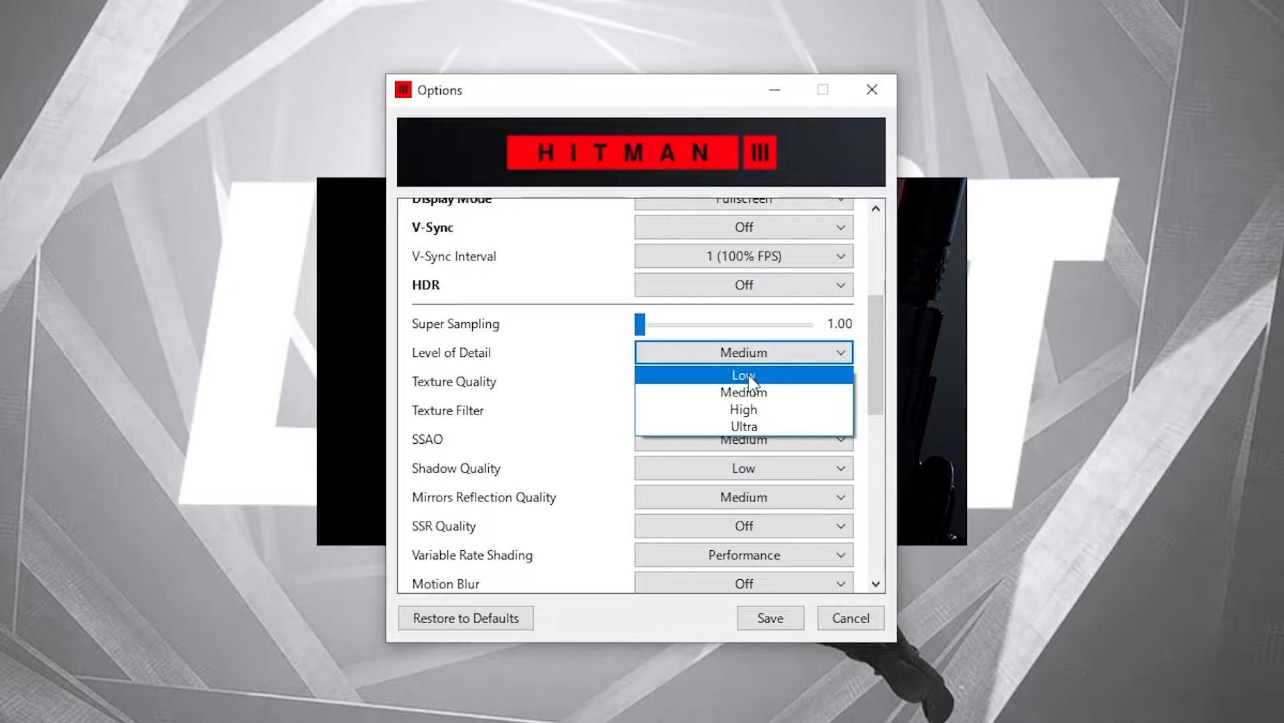
click(743, 375)
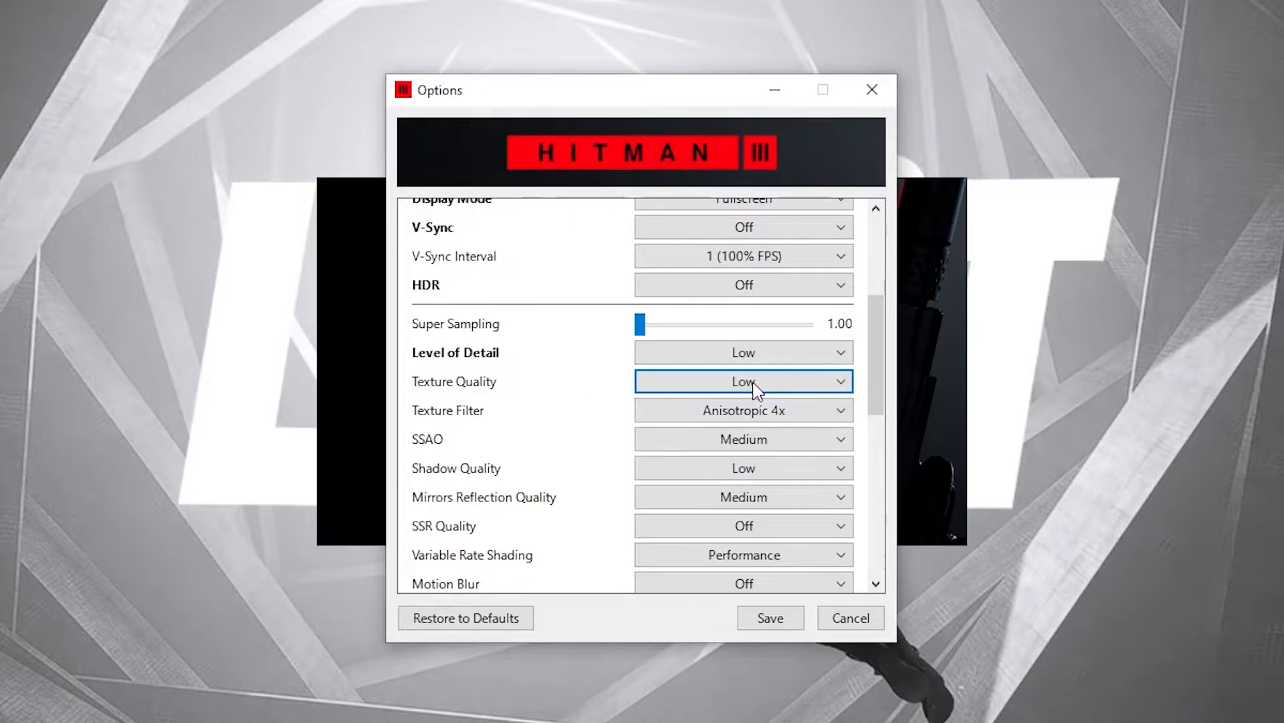
click(743, 410)
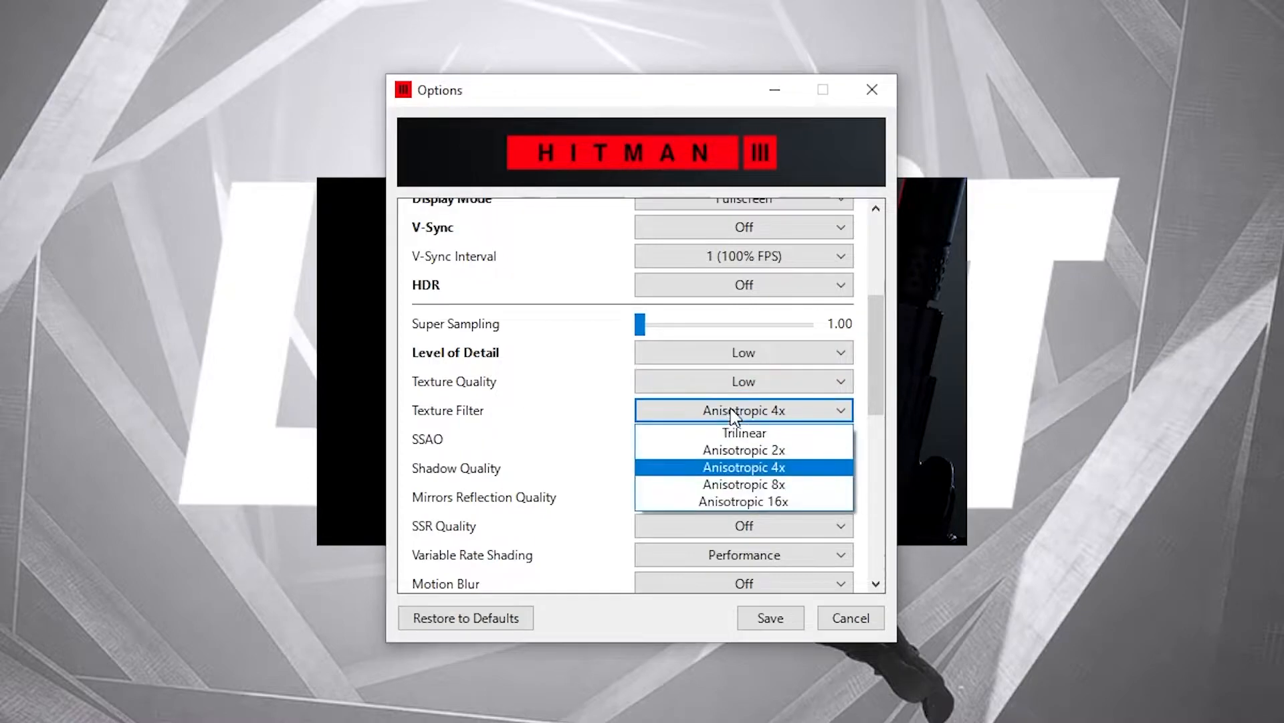
click(744, 433)
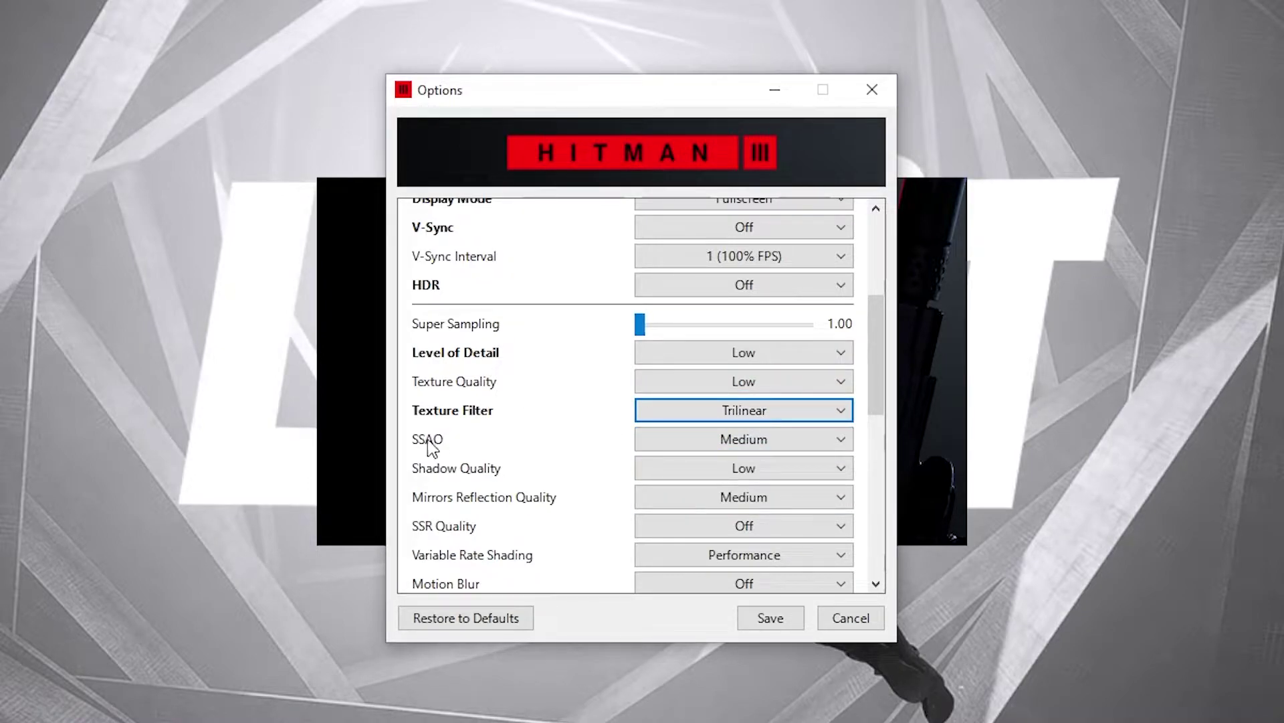
click(744, 439)
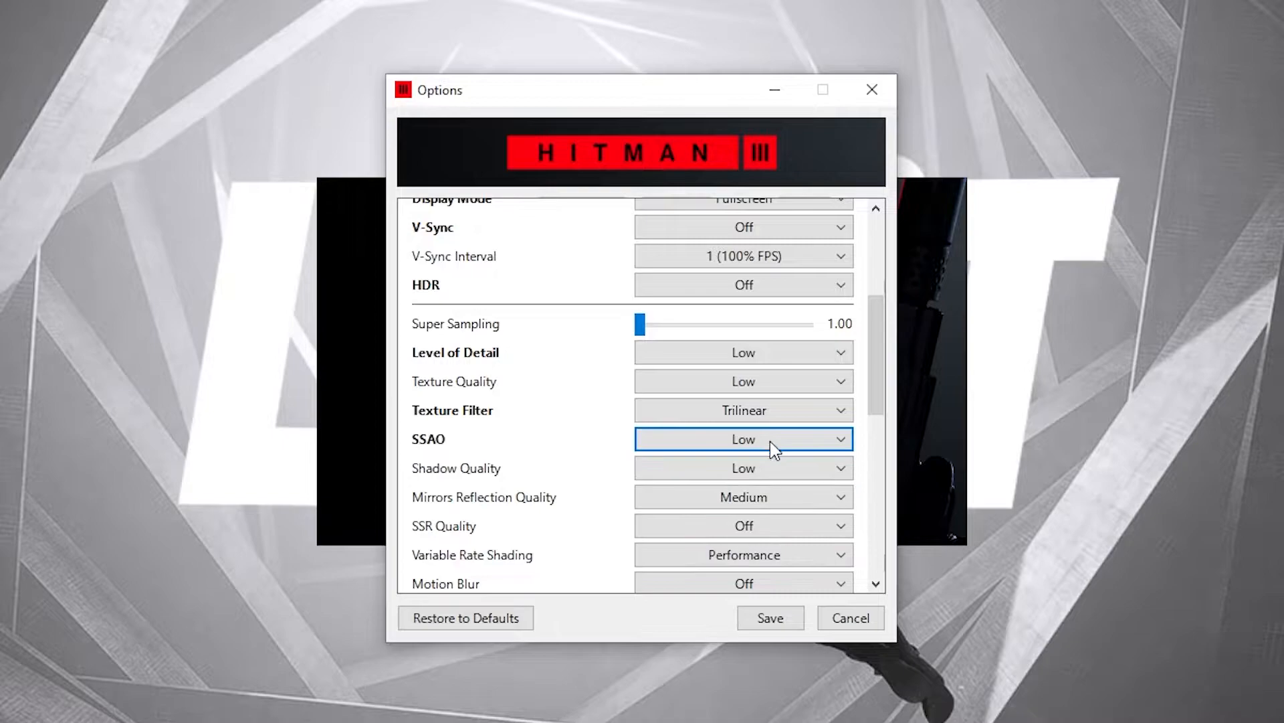
mouse_move(501, 479)
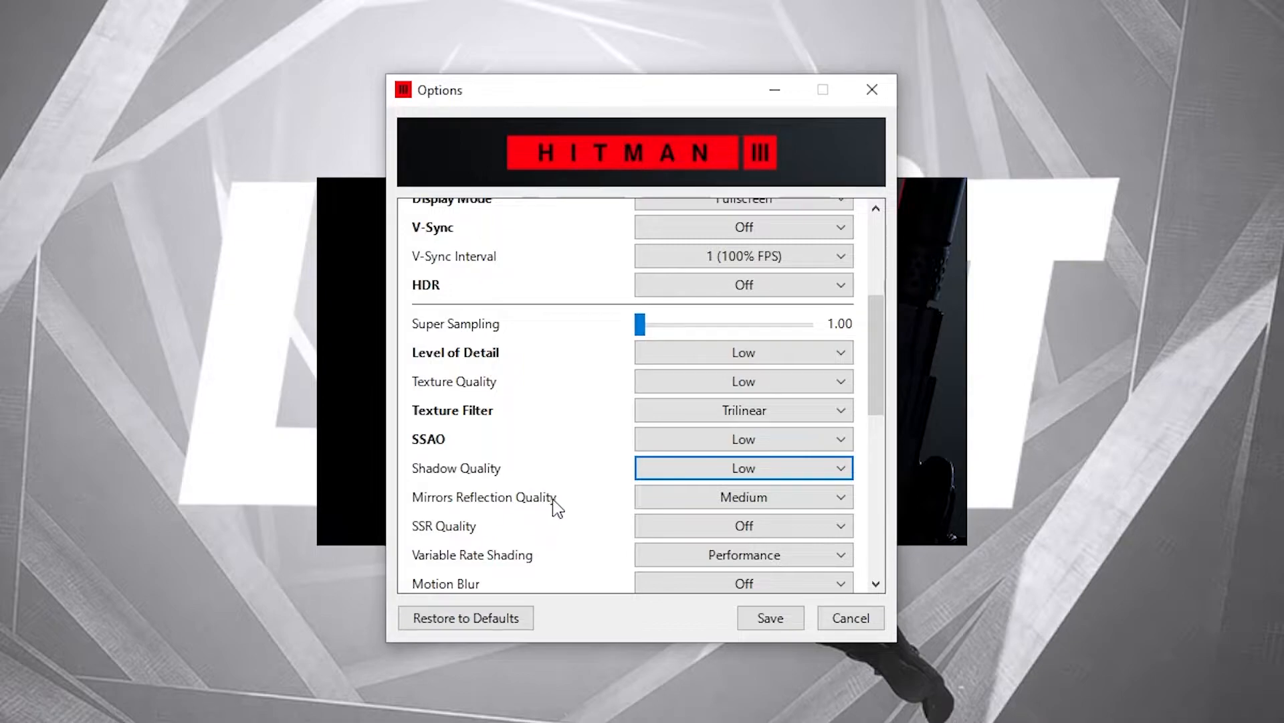
click(743, 497)
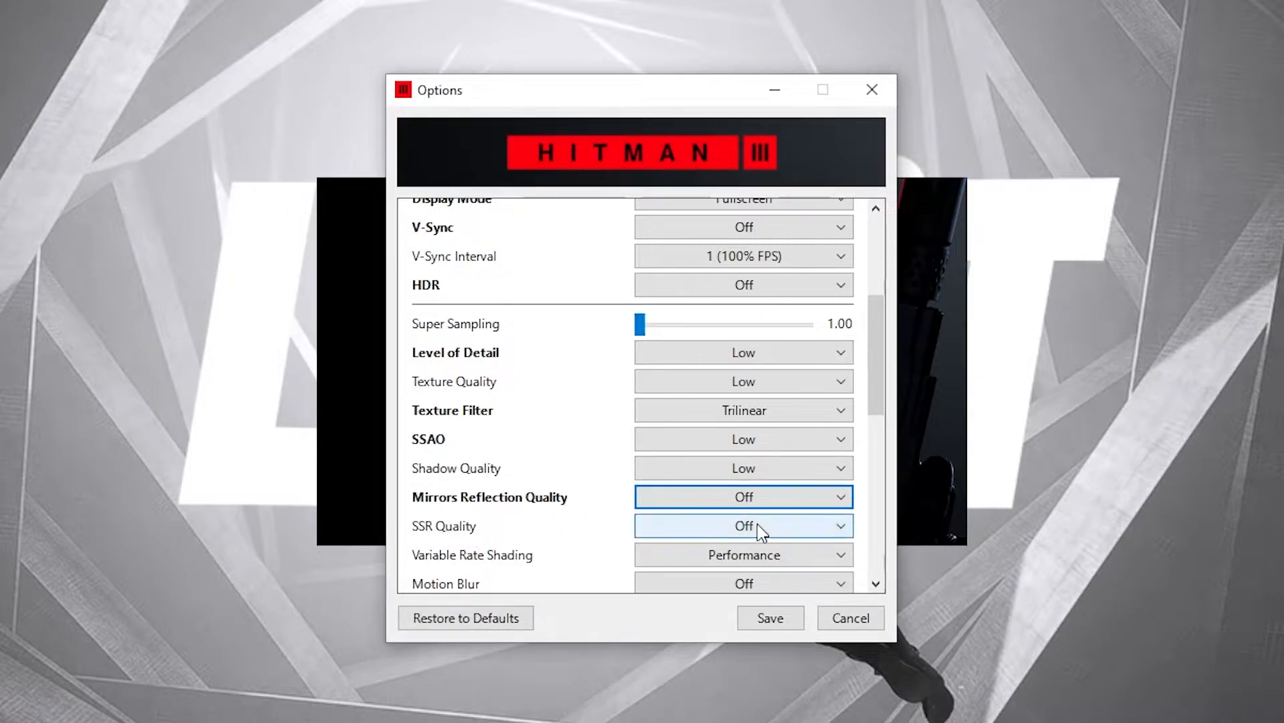
Turn Variable Rate Shading off in the launcher options.
scroll(down, 3)
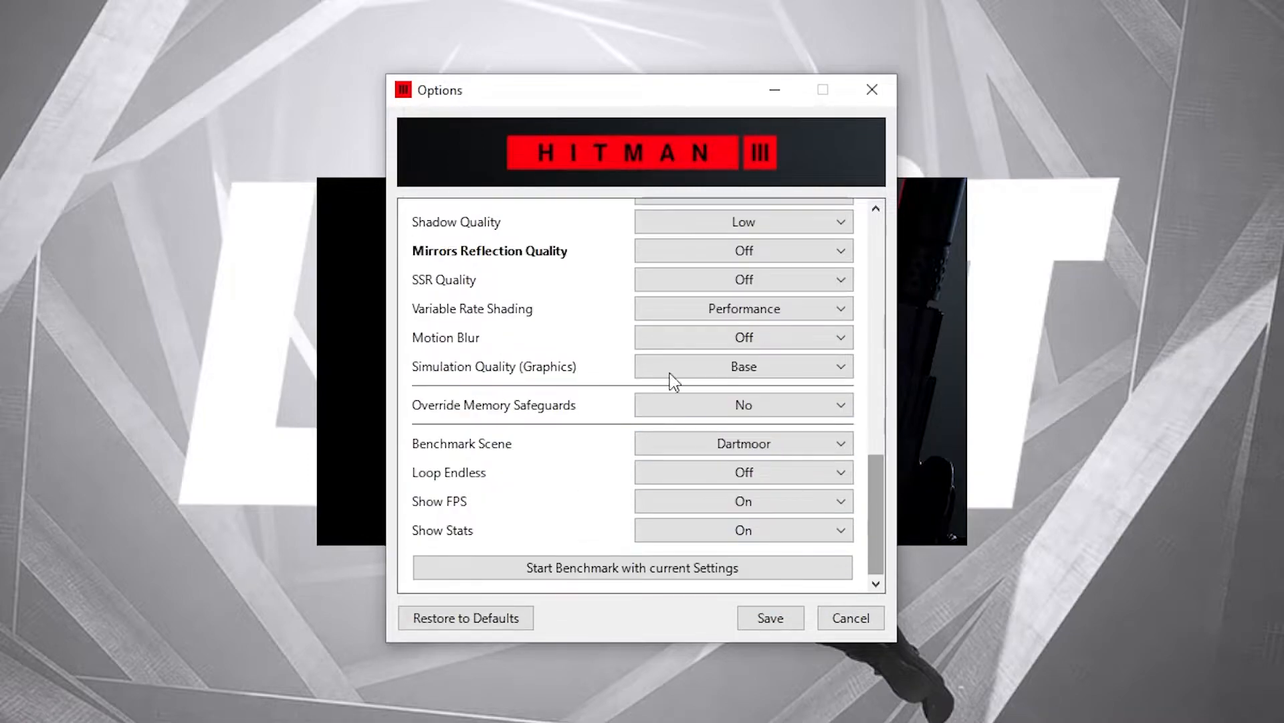
mouse_move(528, 324)
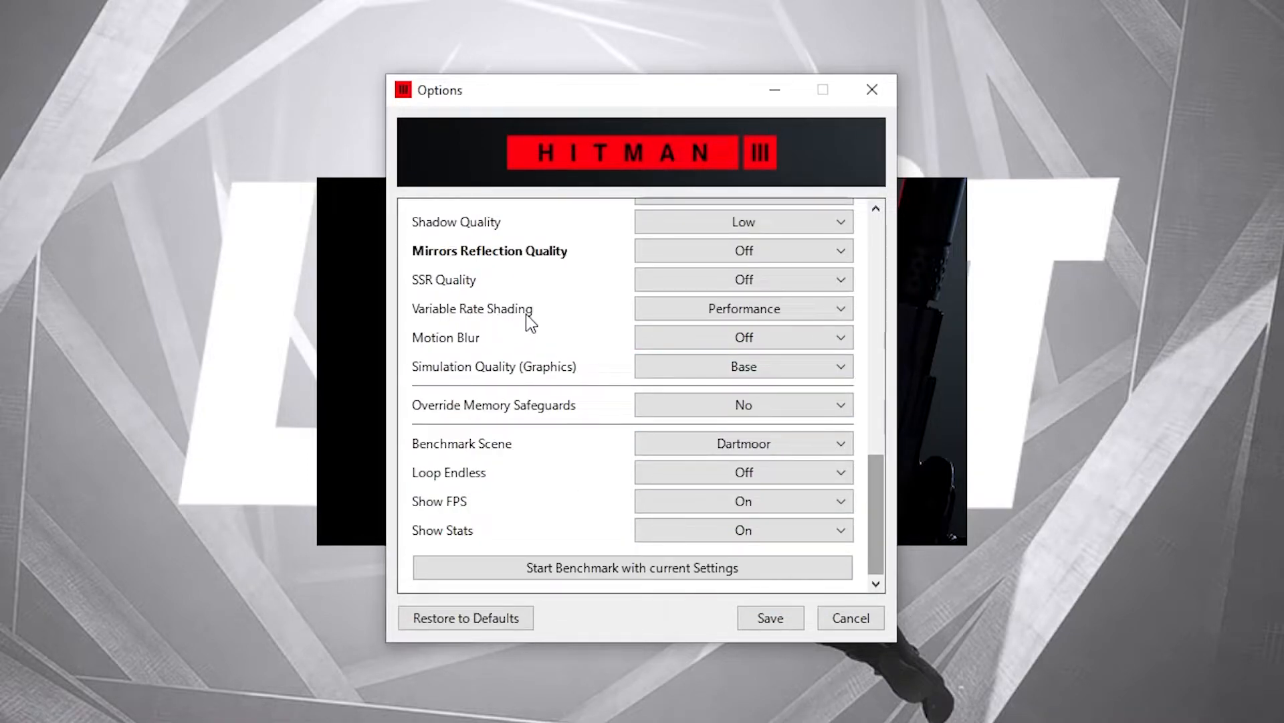
click(743, 308)
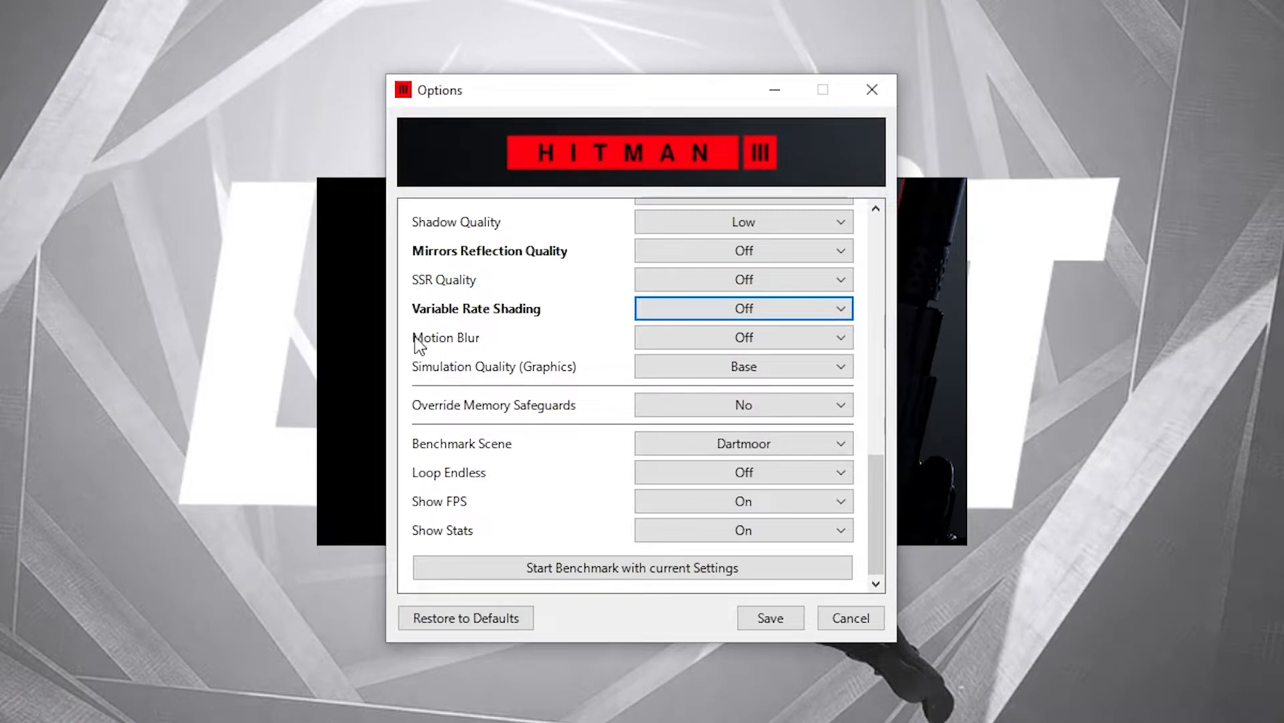
click(743, 337)
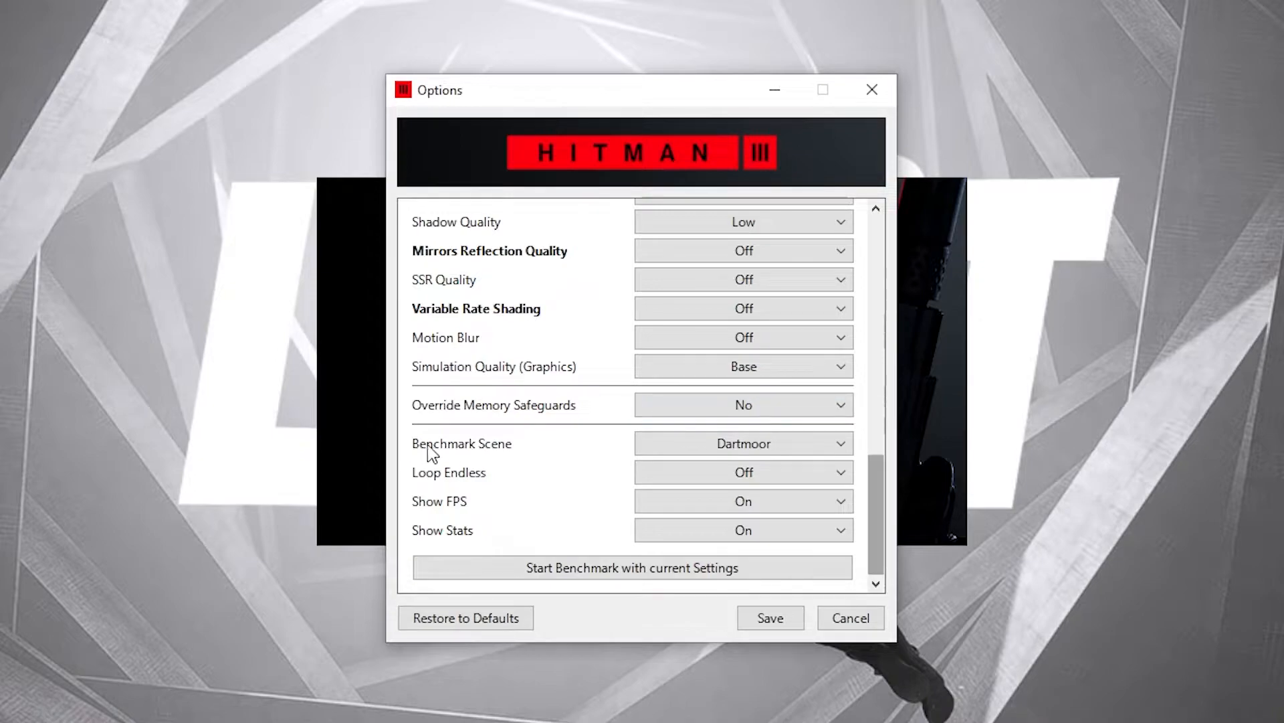
Keep Dartmoor as the benchmark scene and save the graphics options.
click(743, 443)
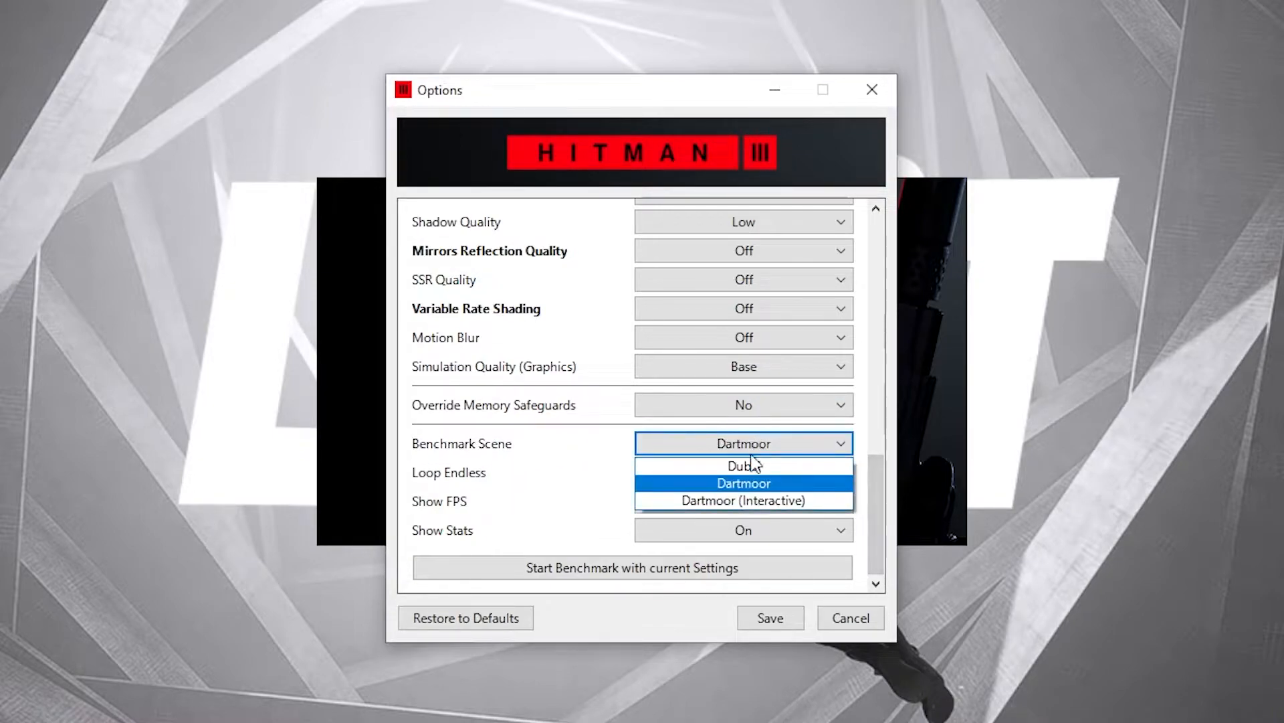
click(743, 483)
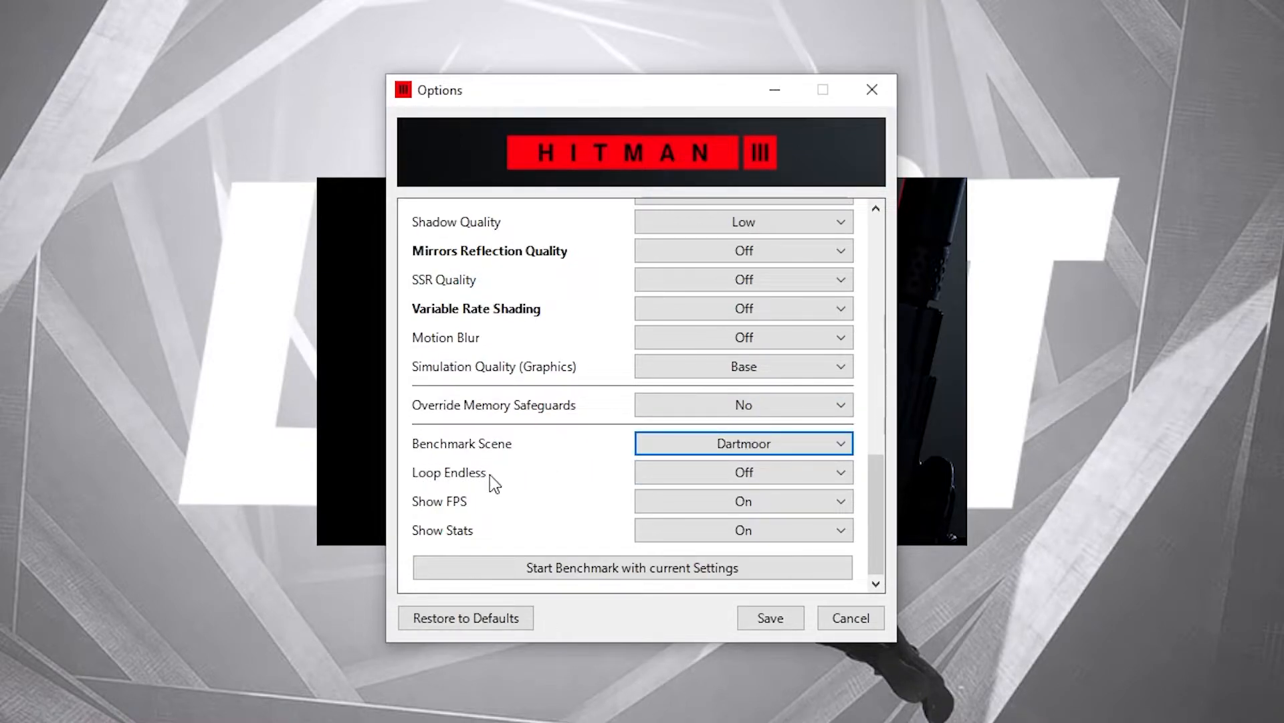
click(744, 472)
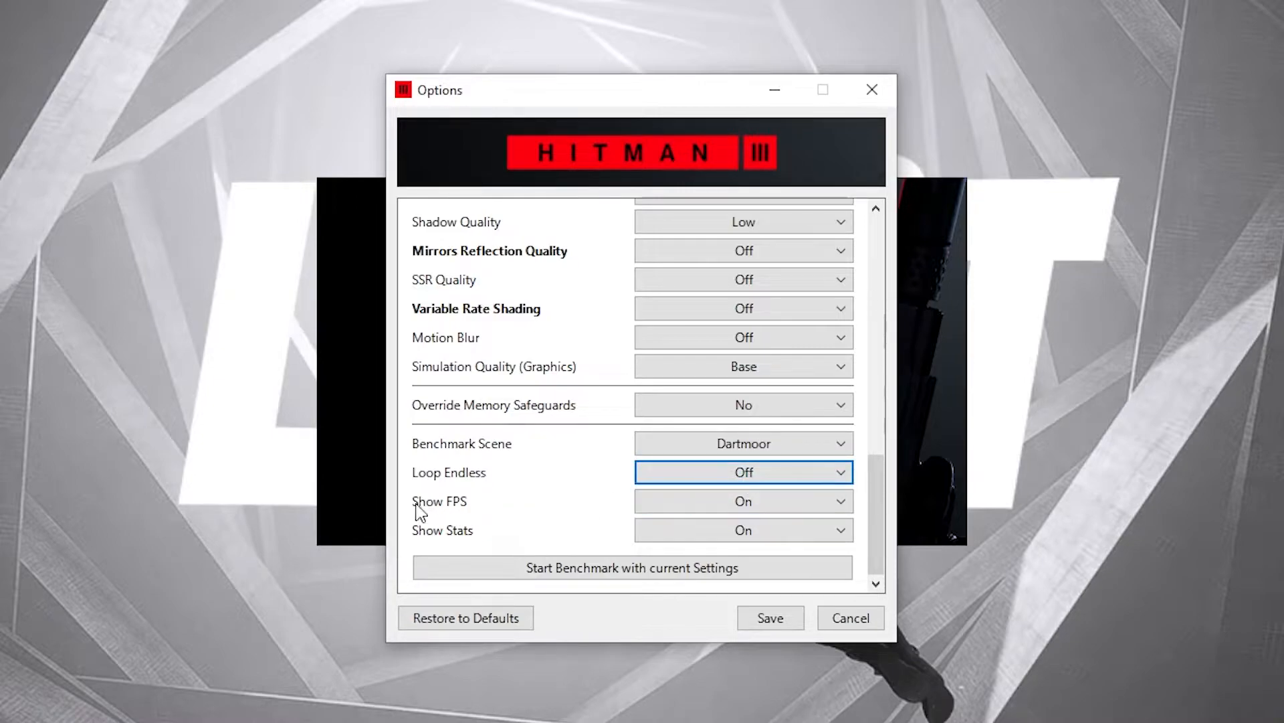
mouse_move(759, 493)
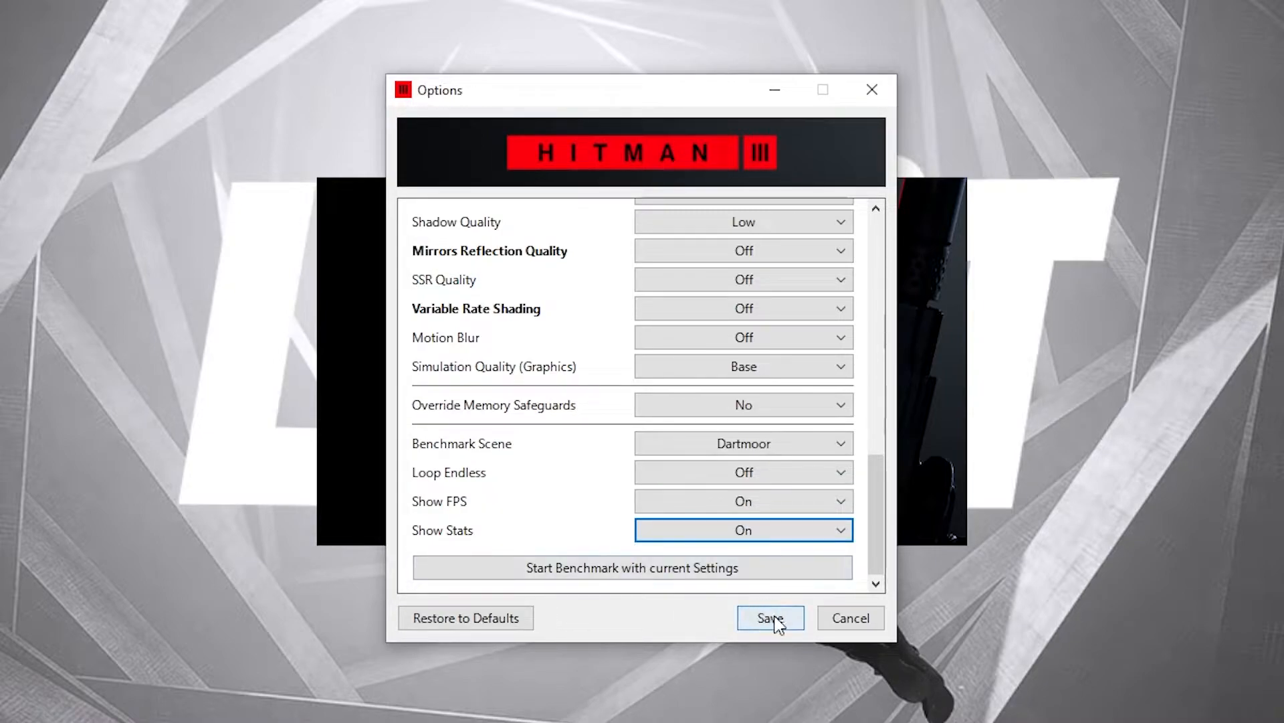
click(769, 618)
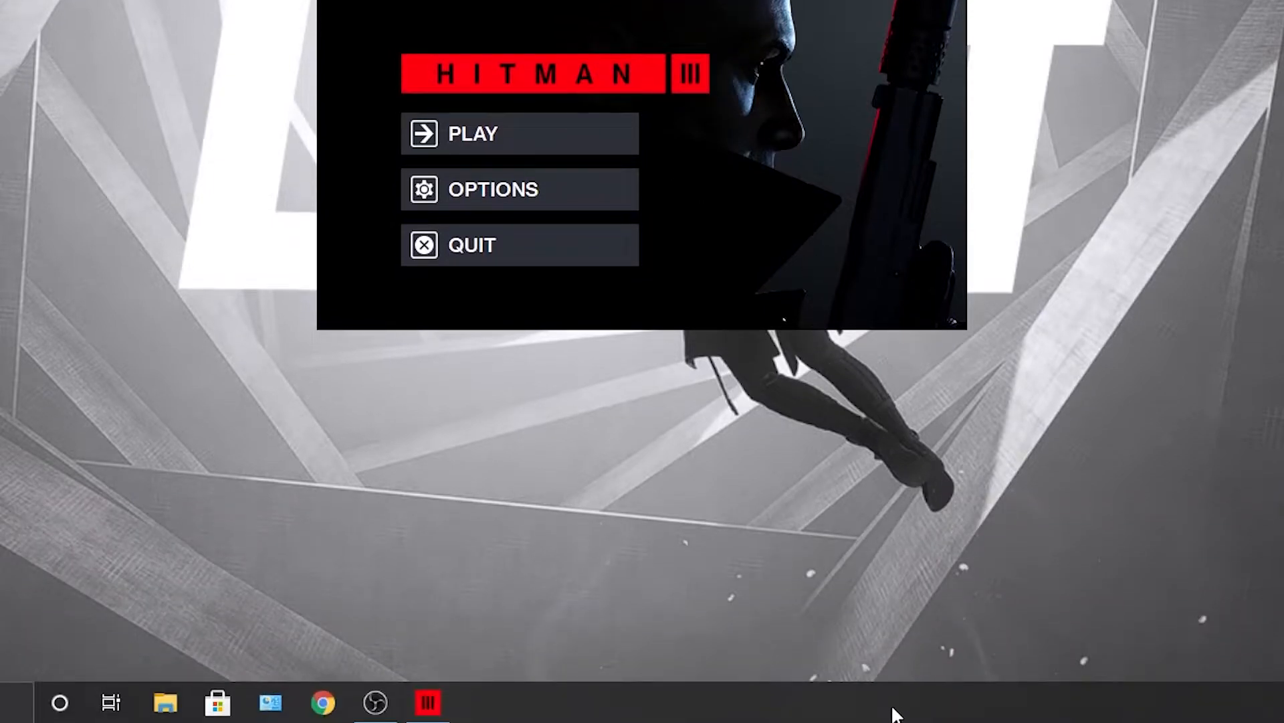
Open Task Manager from the taskbar and show the detailed process list.
right_click(894, 715)
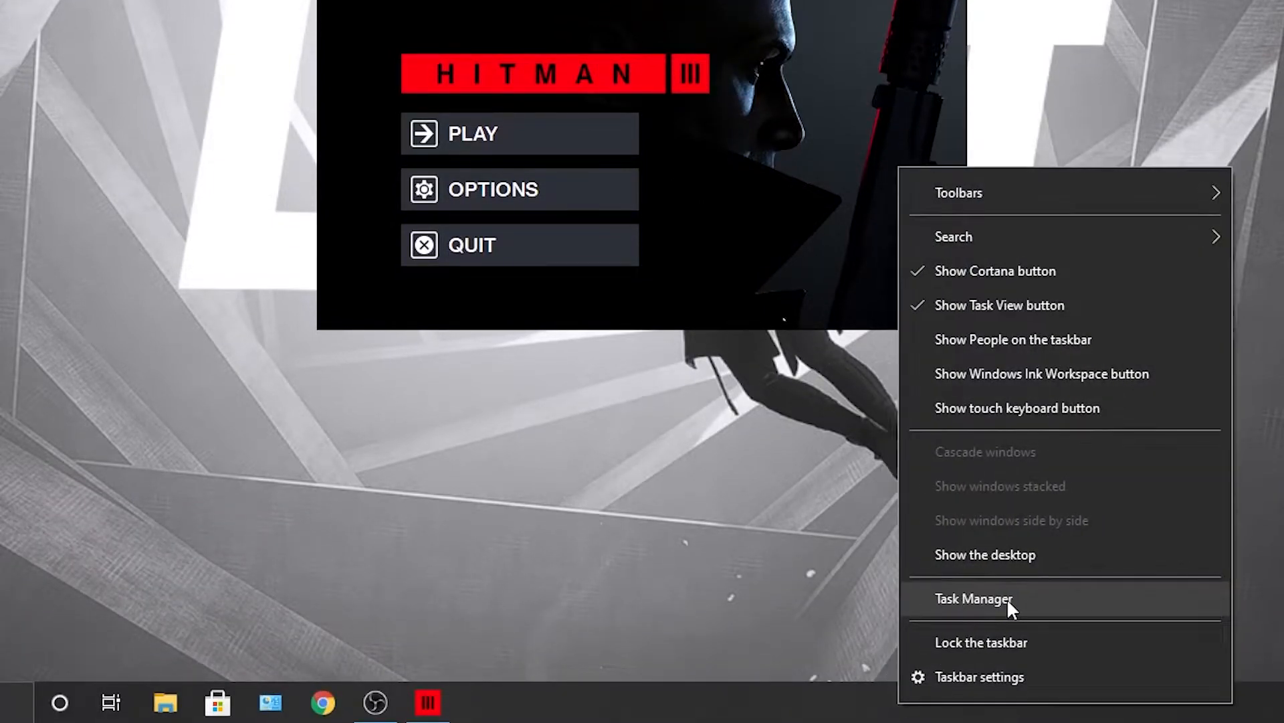
click(970, 598)
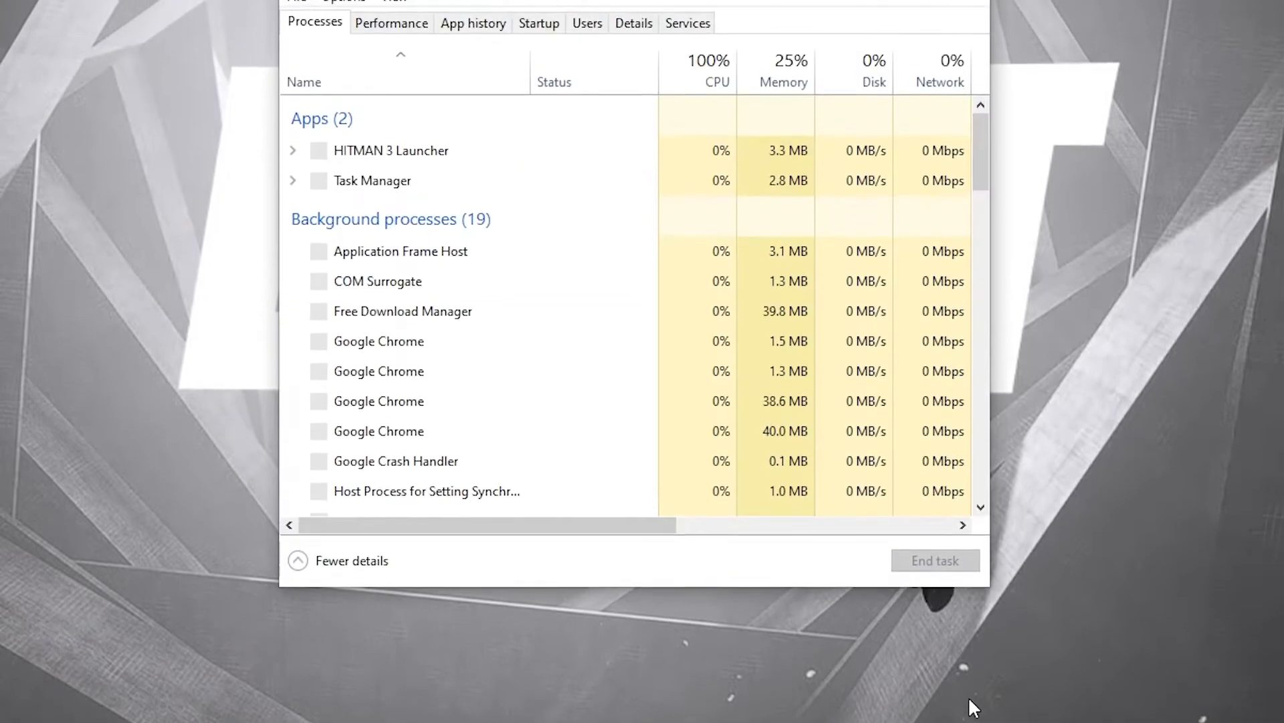
click(634, 112)
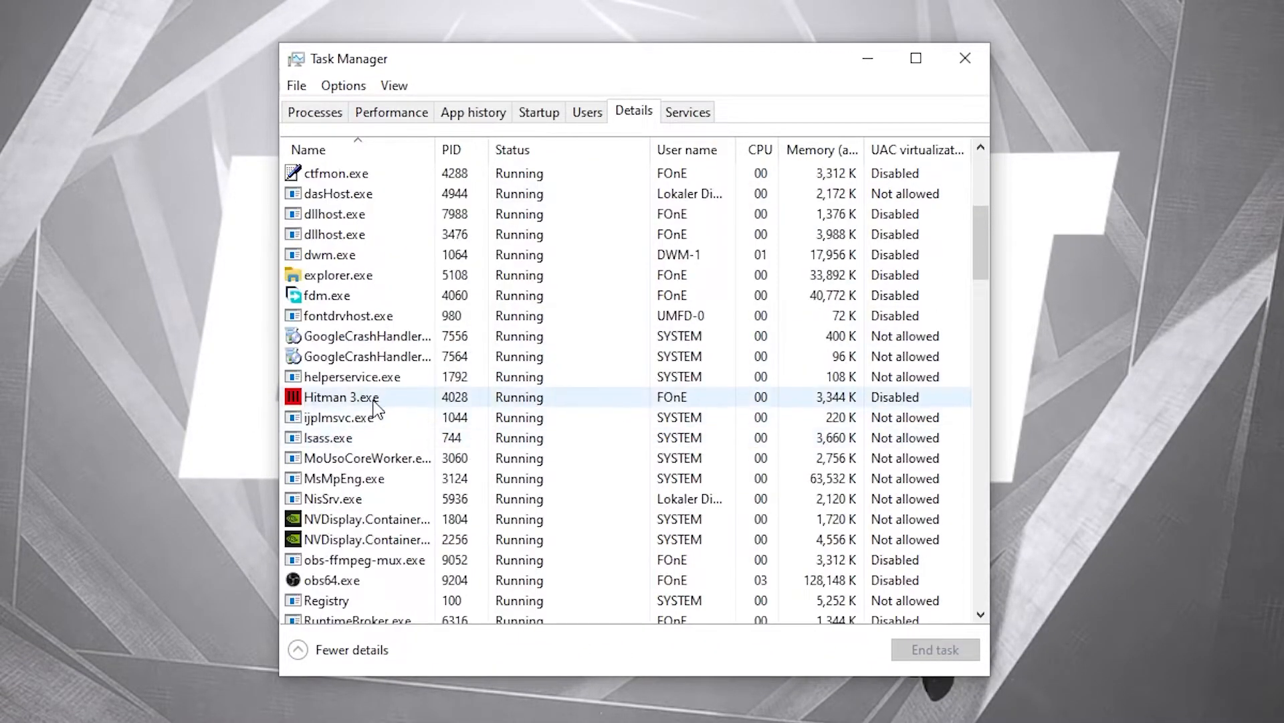
Set Hitman 3.exe priority to High, then review the disabled startup apps.
click(354, 397)
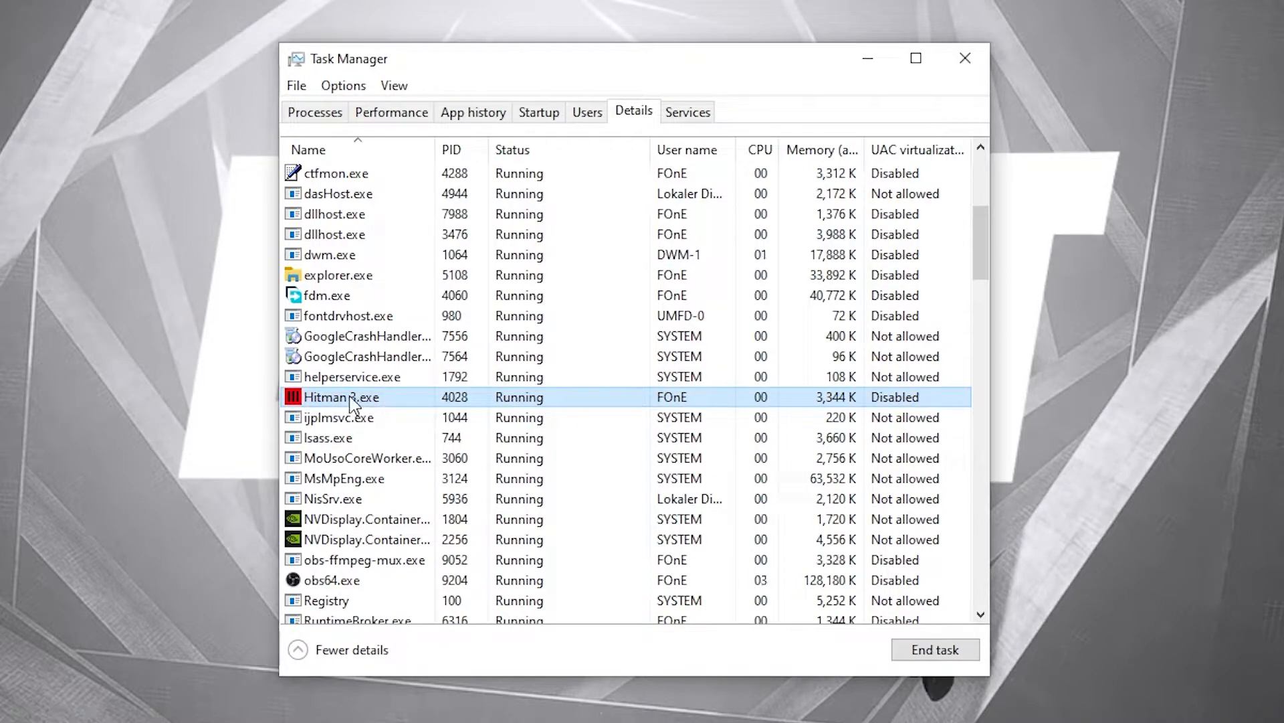
right_click(350, 397)
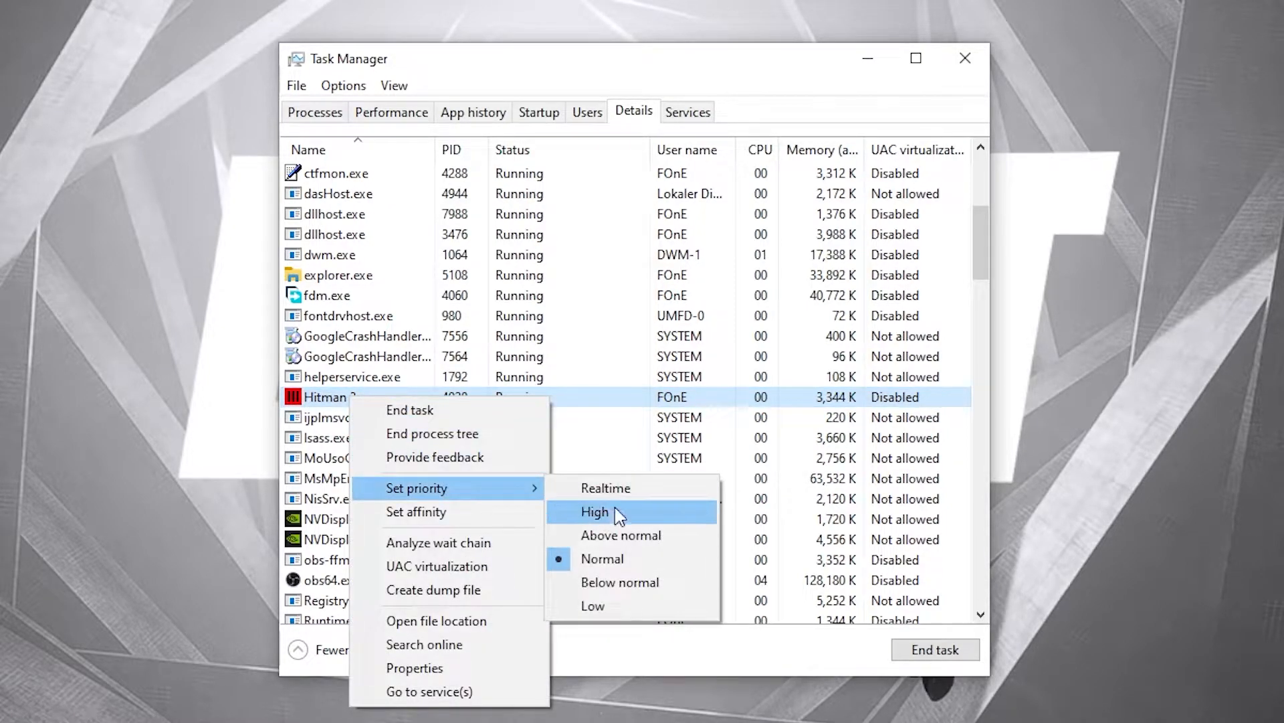
click(594, 512)
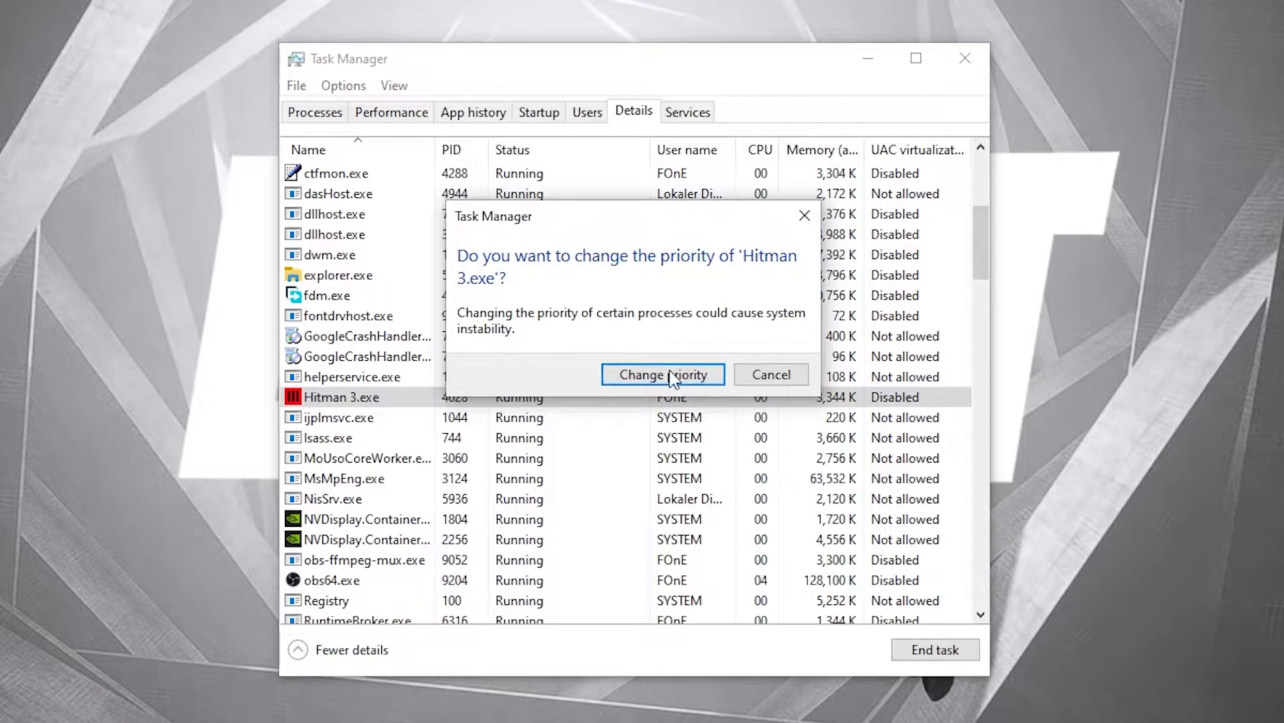
click(663, 375)
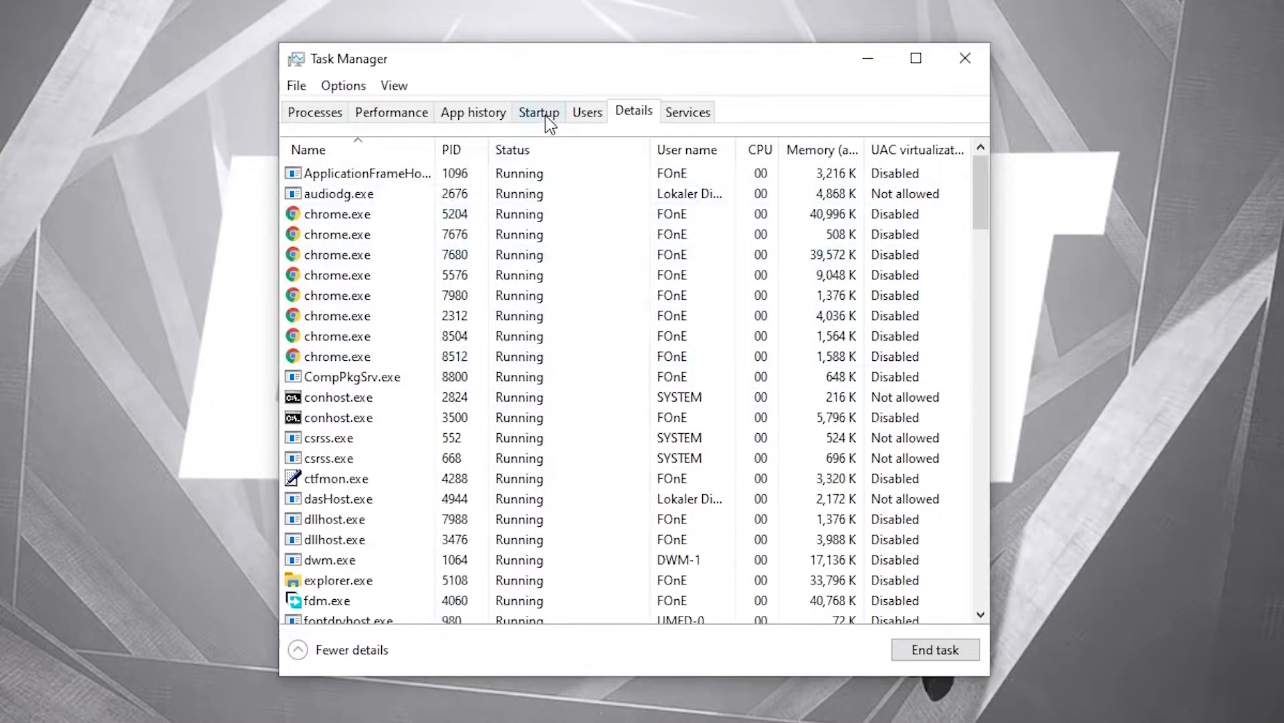
click(539, 112)
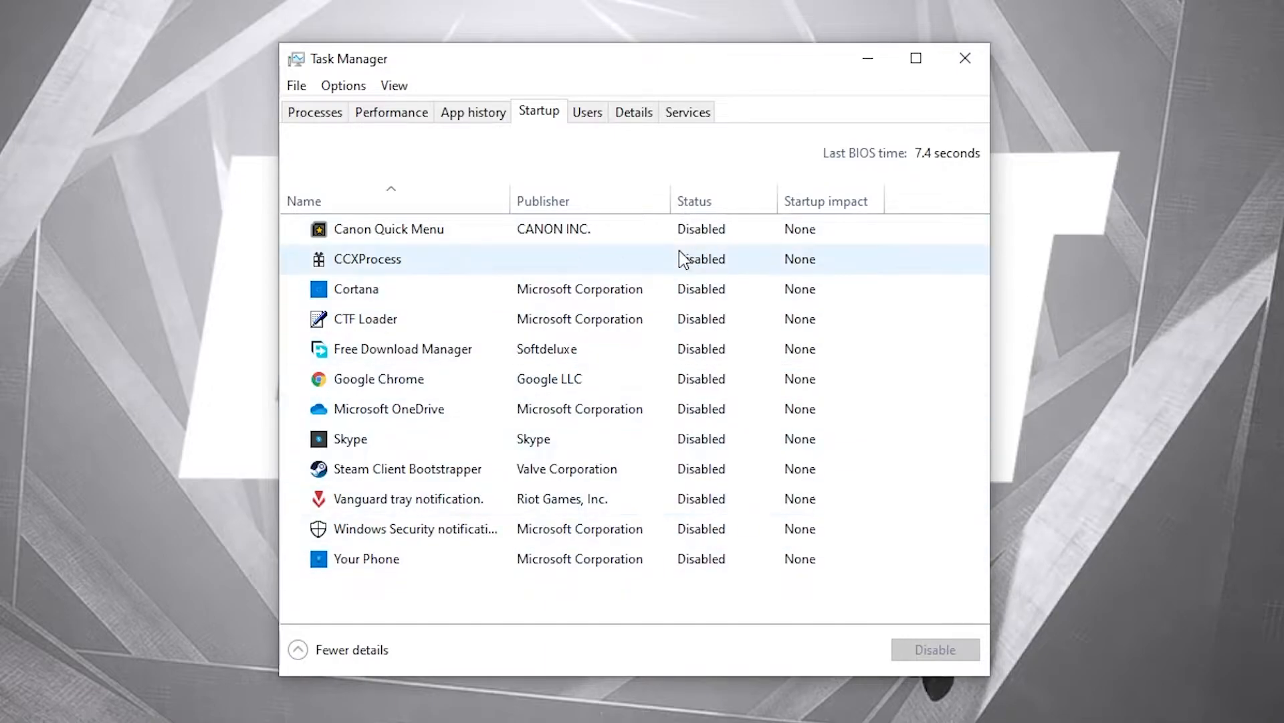
Run powercfg -duplicatescheme for Ultimate Performance in an administrator Command Prompt.
click(965, 57)
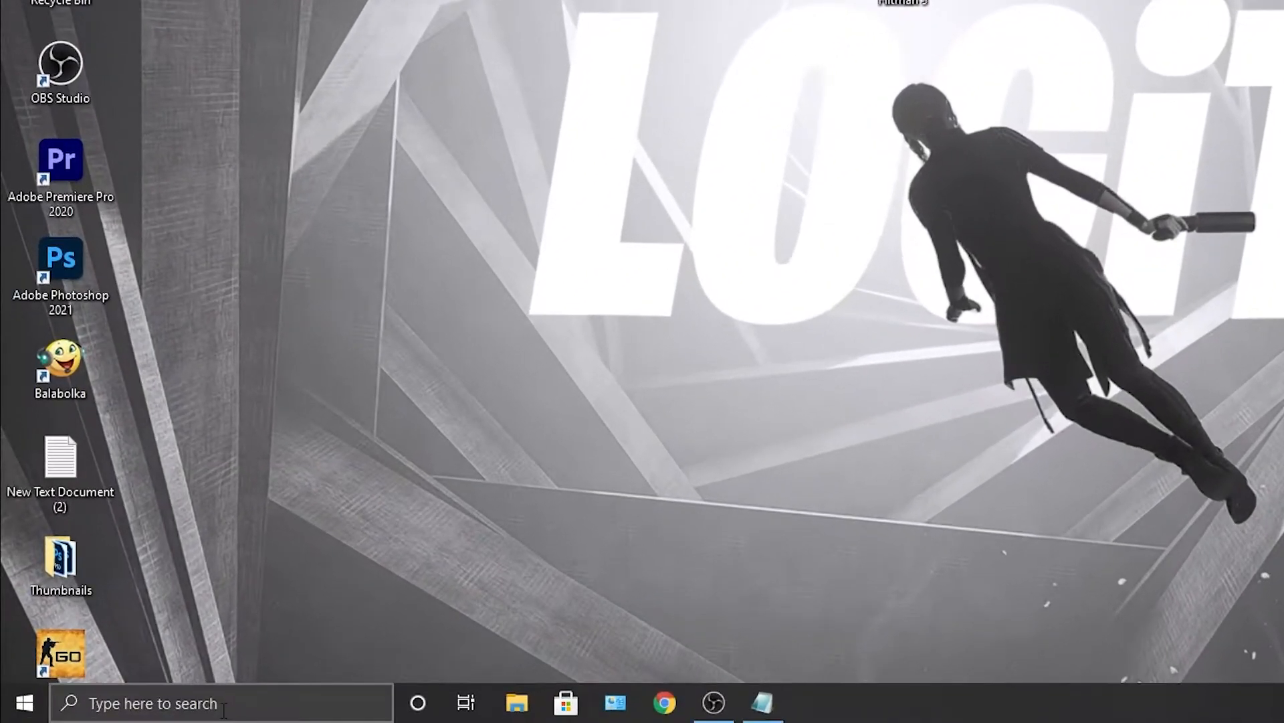
text(cmd)
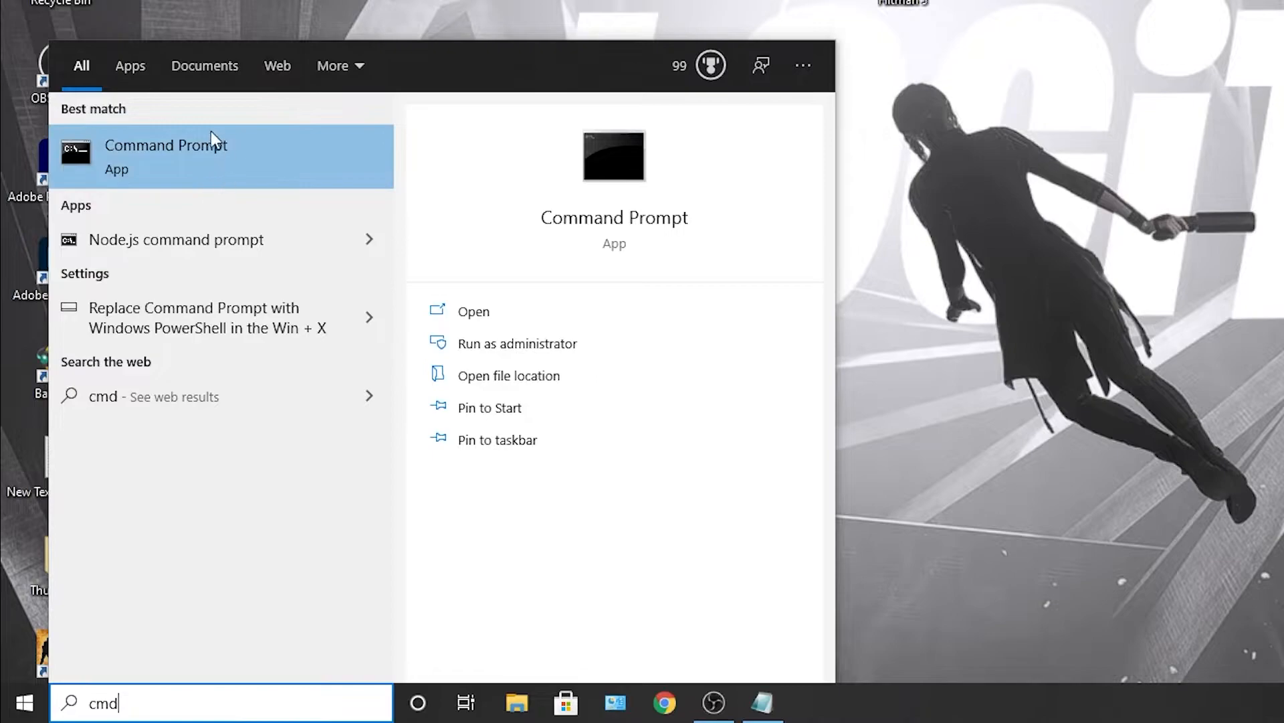
right_click(166, 154)
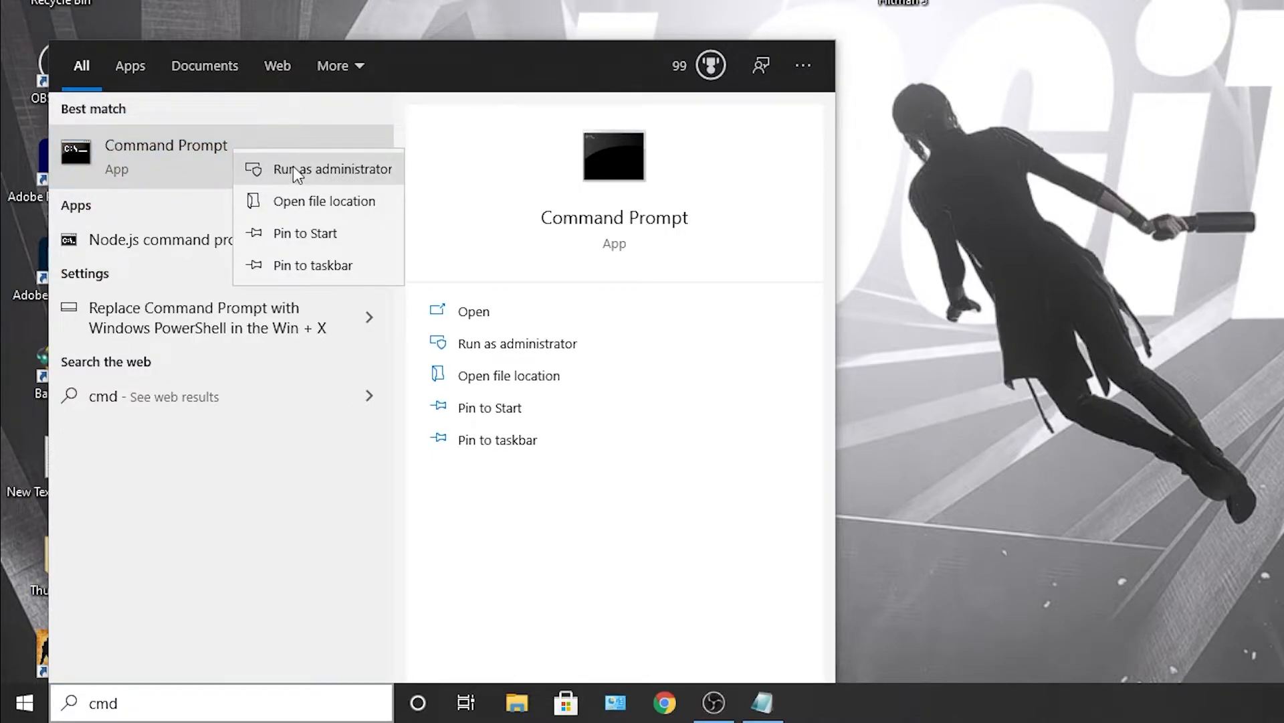
click(336, 168)
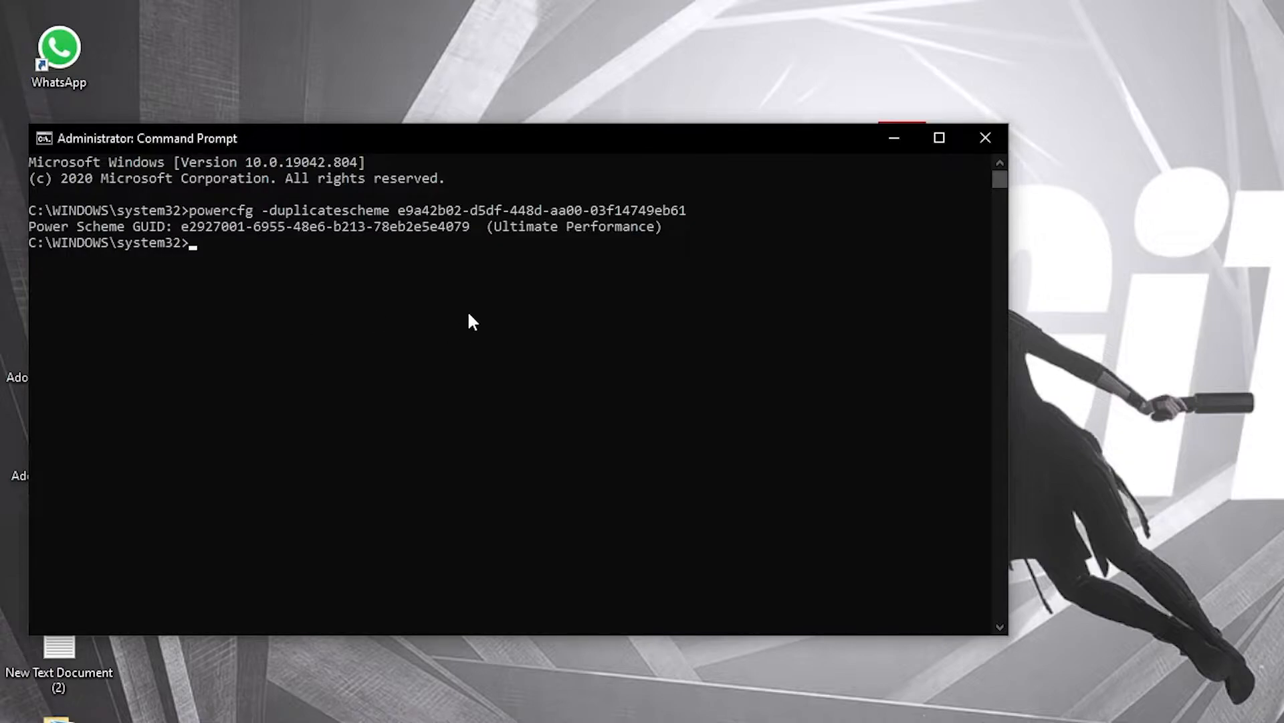
drag(486, 227, 664, 227)
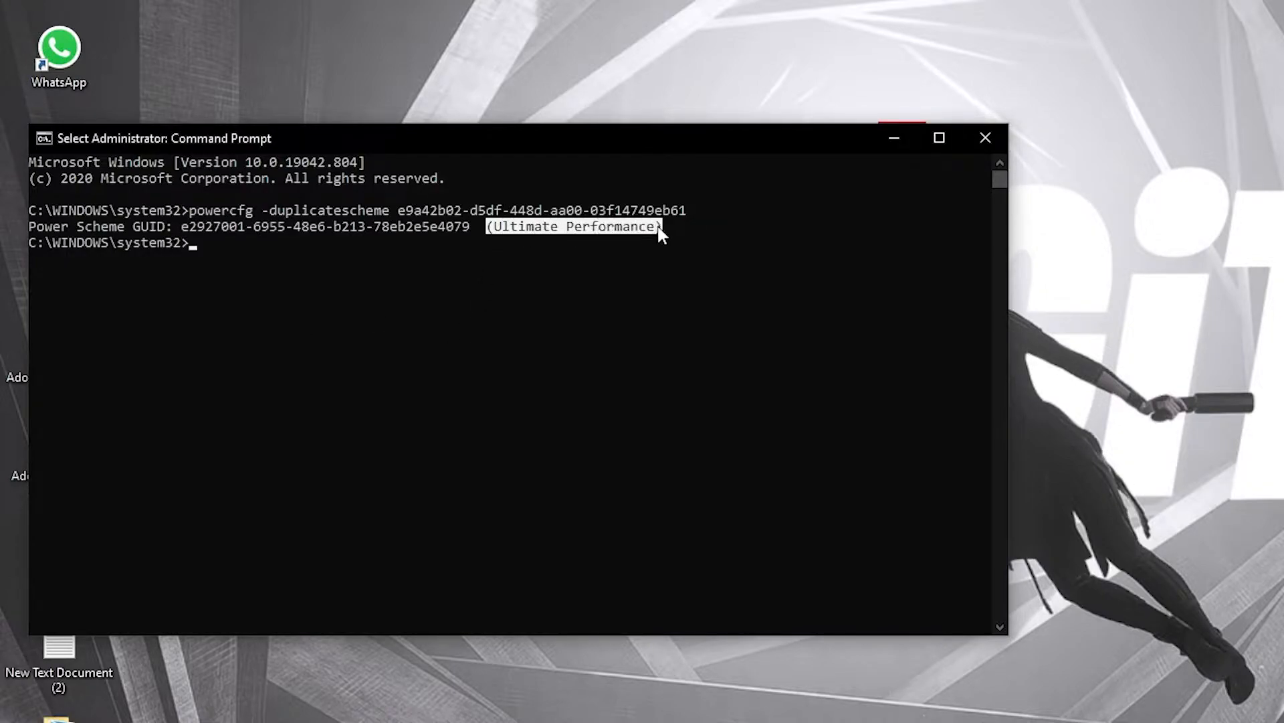
mouse_move(812, 242)
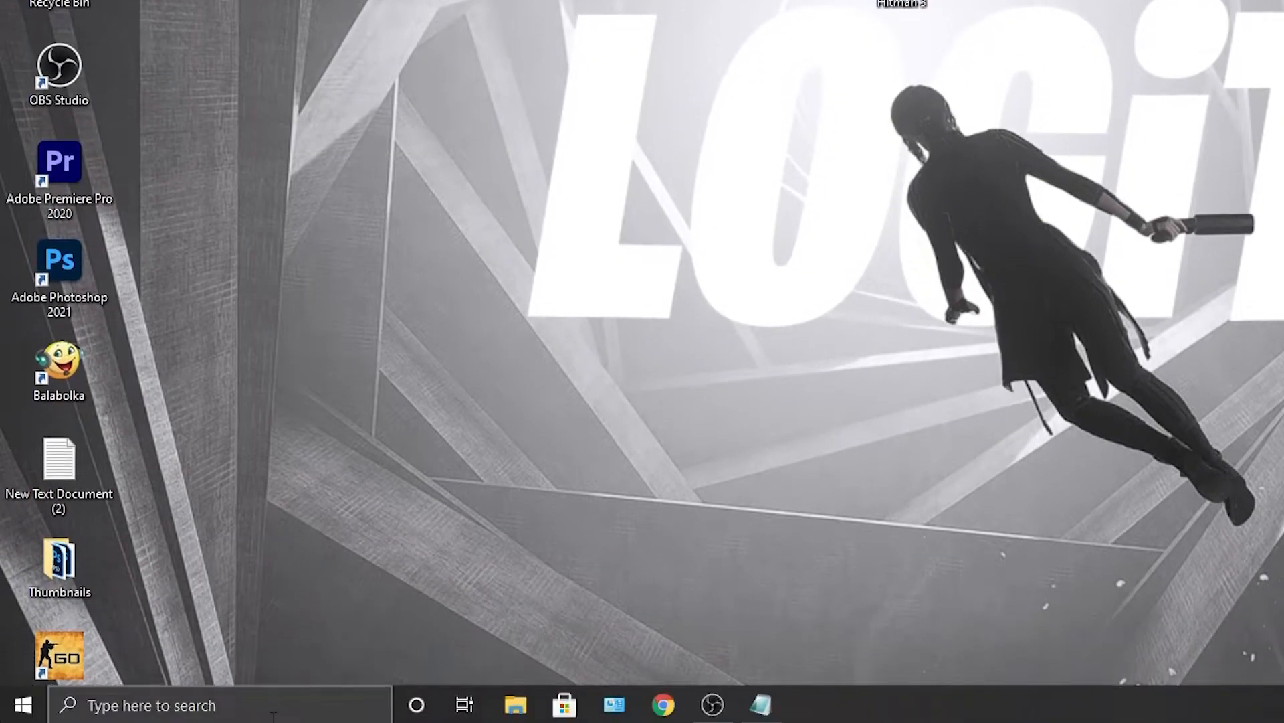
Search 'choose a power plan' and open that Control Panel page.
text(choose a power plan)
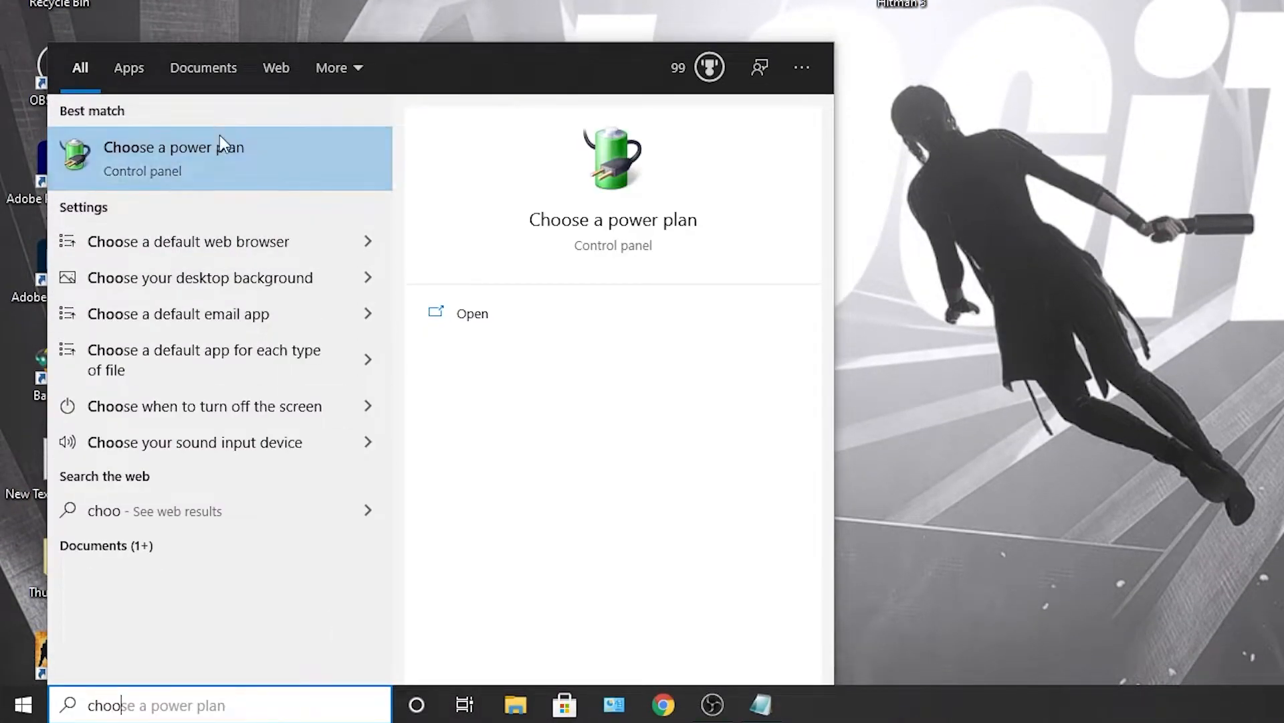
mouse_move(220, 166)
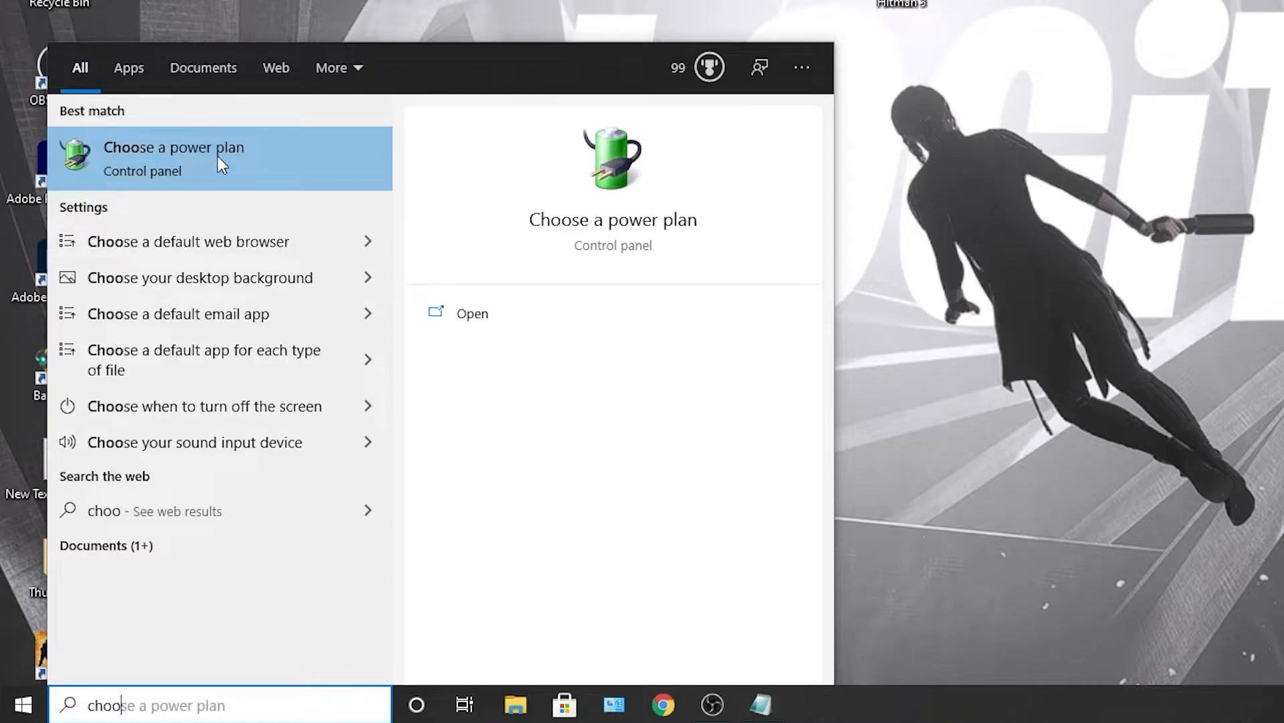
click(174, 155)
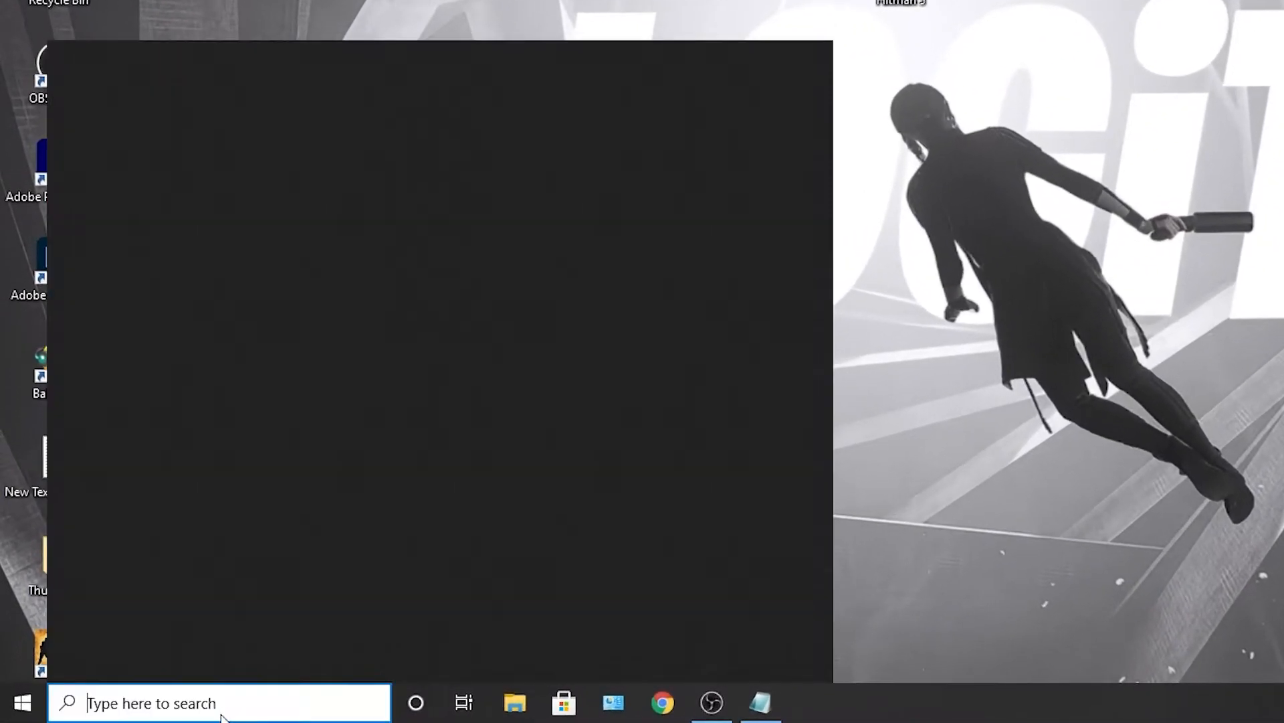
Set visual effects to Adjust for best performance via This PC's advanced system settings.
text(this PC)
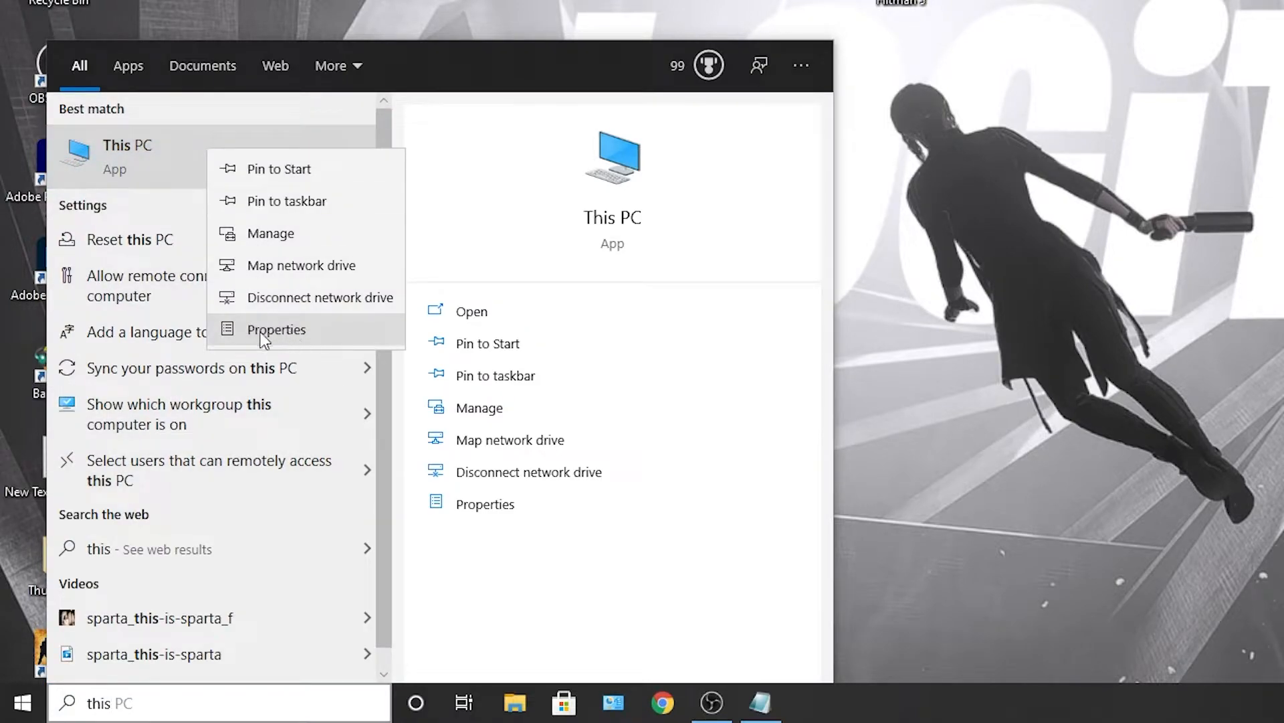
click(276, 329)
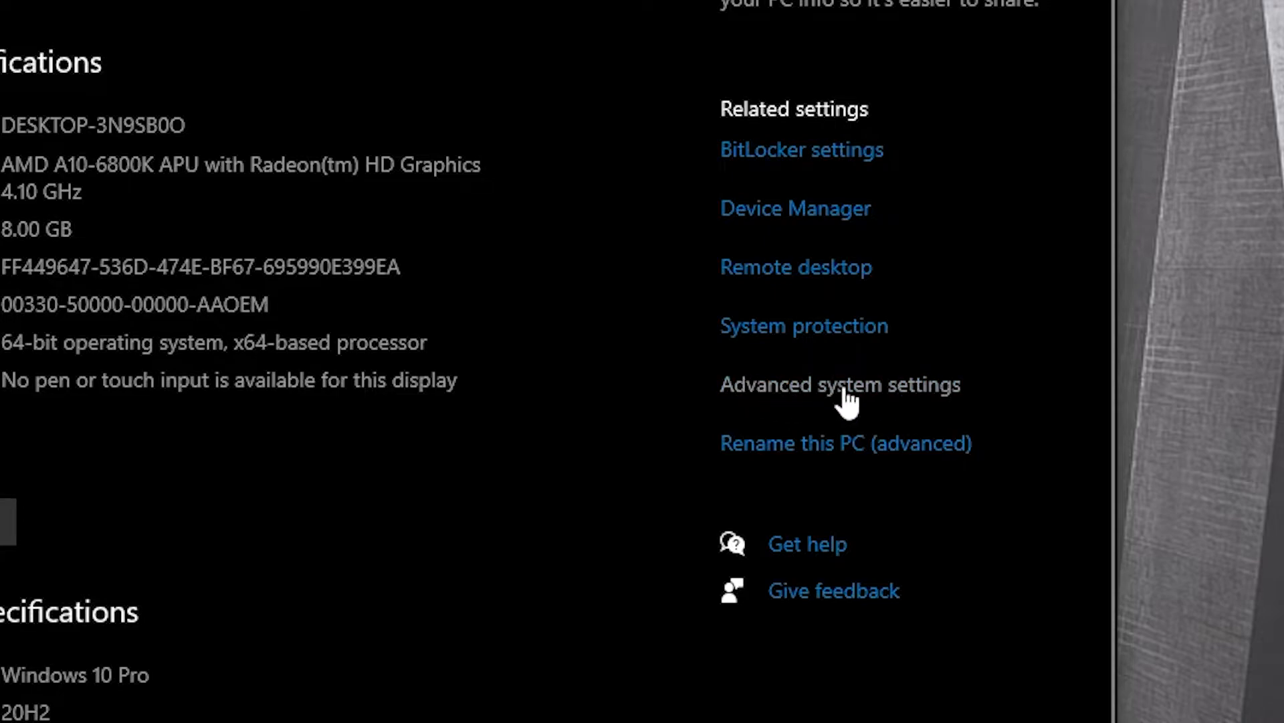
click(841, 385)
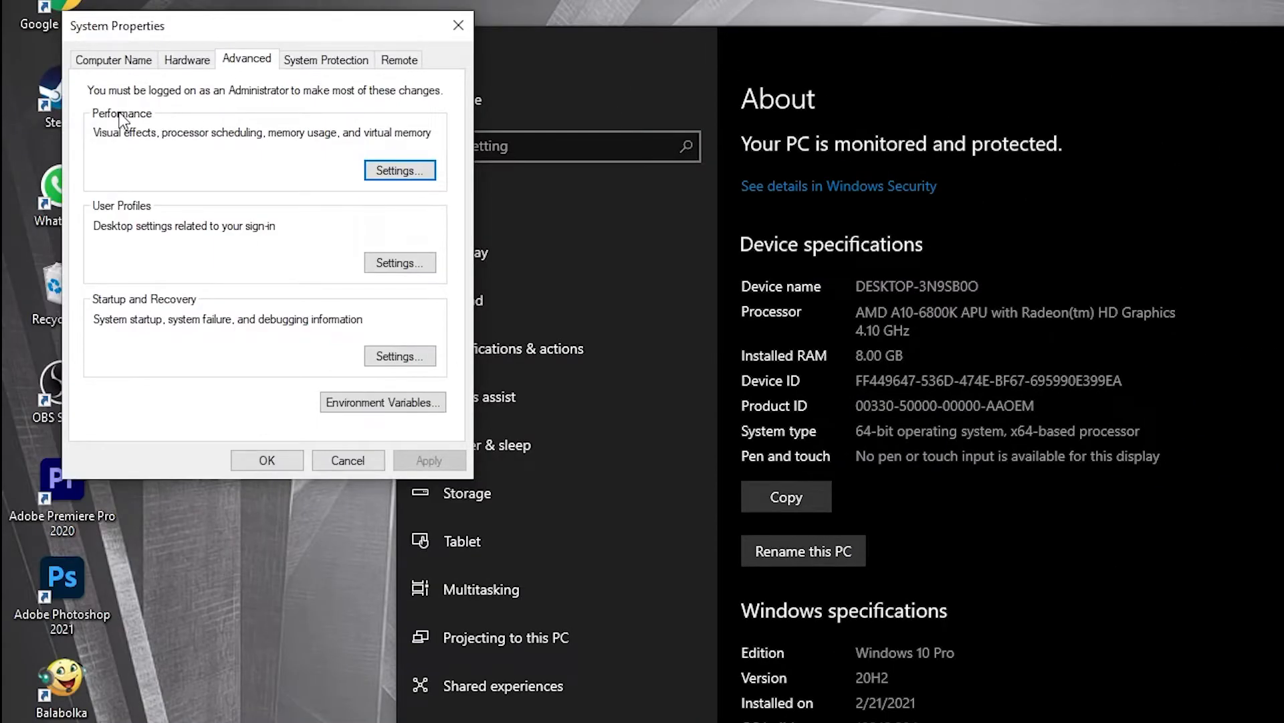
mouse_move(415, 179)
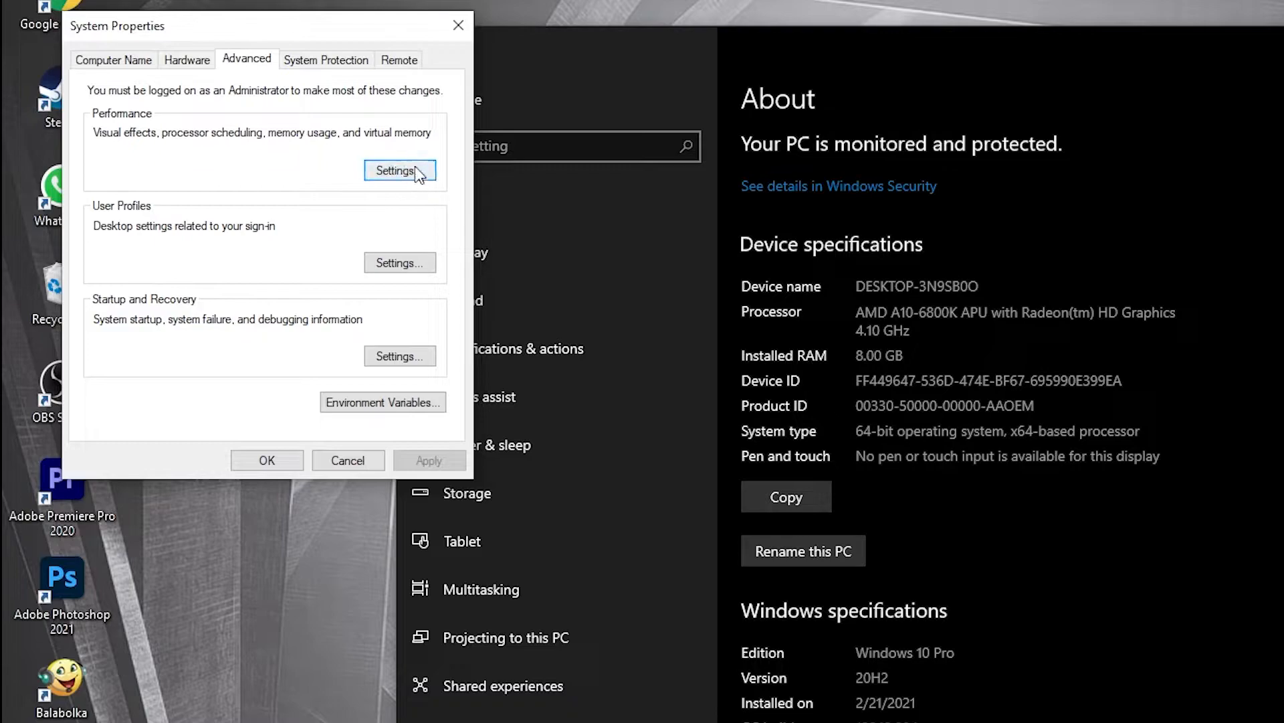
click(399, 170)
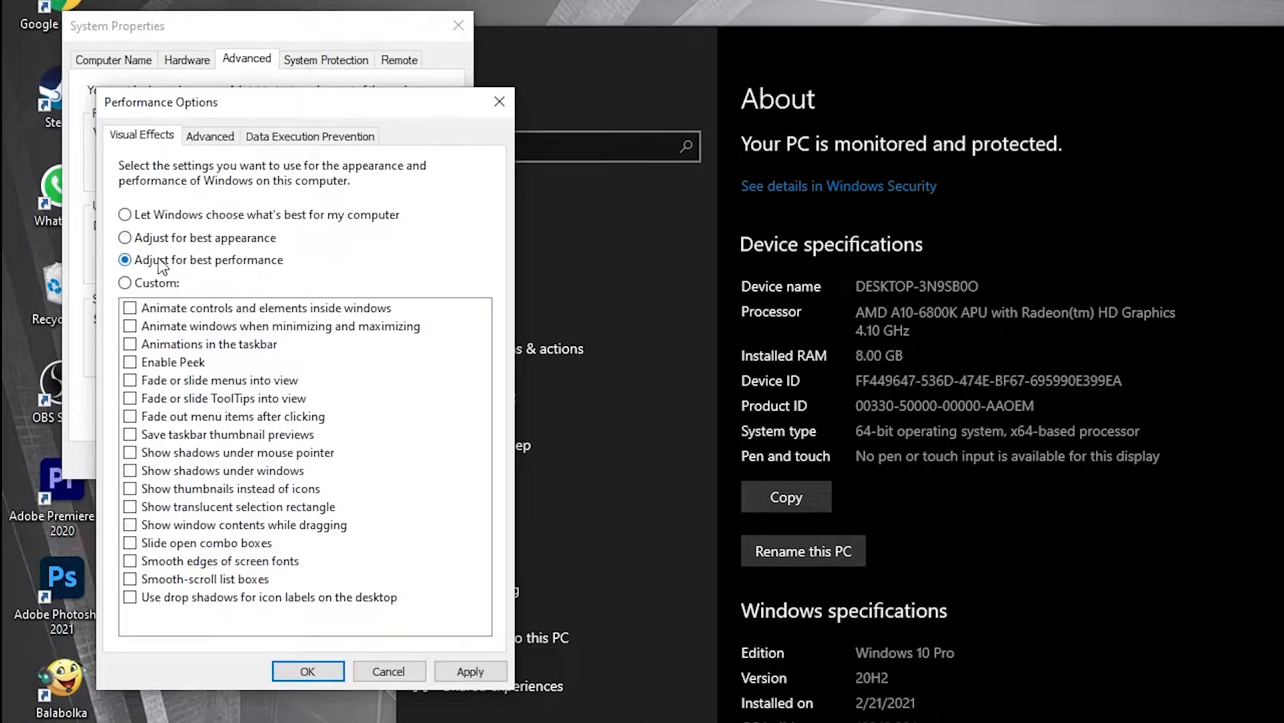
click(471, 671)
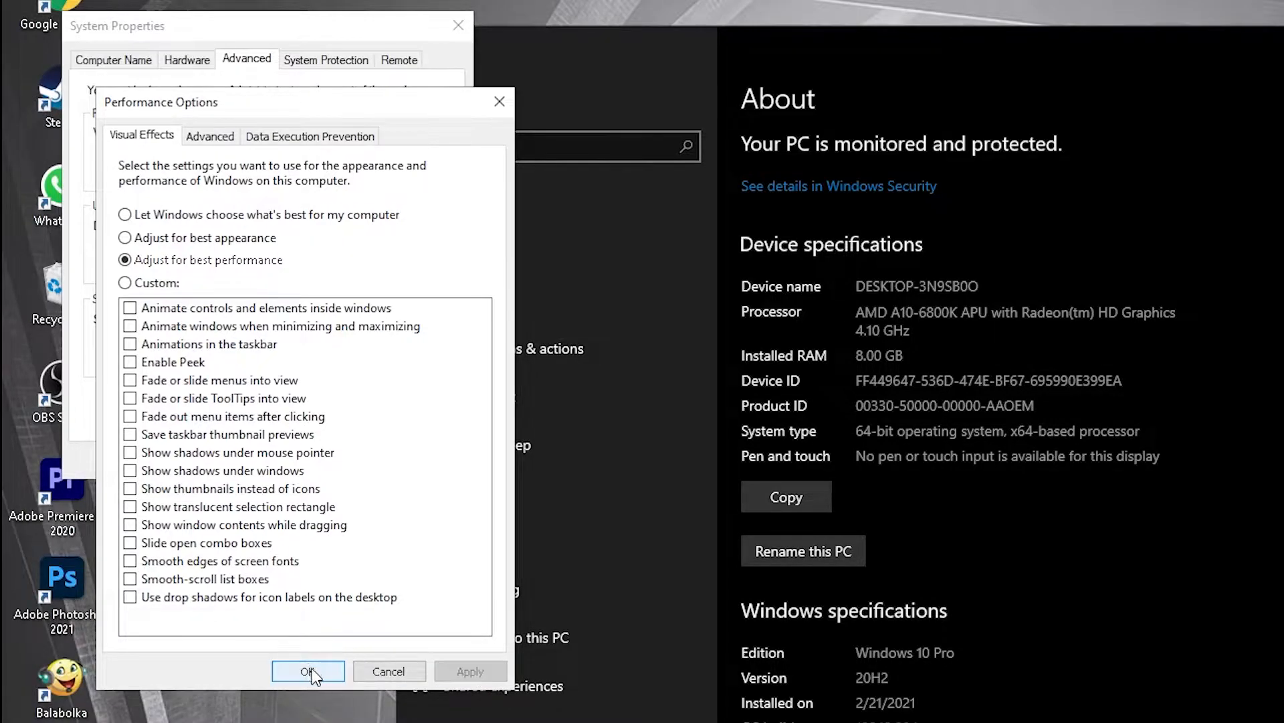
click(308, 671)
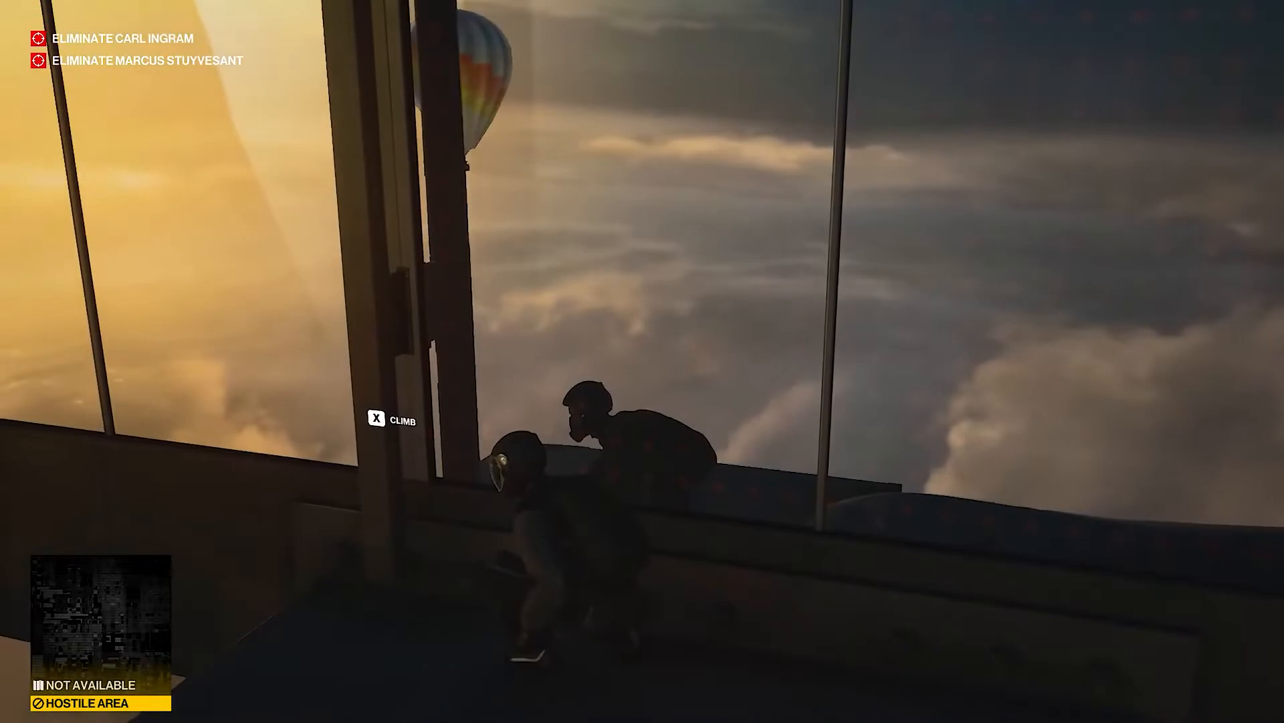
Climb over the ledge, override the window controls with the camera, and pass the curtain.
key(x)
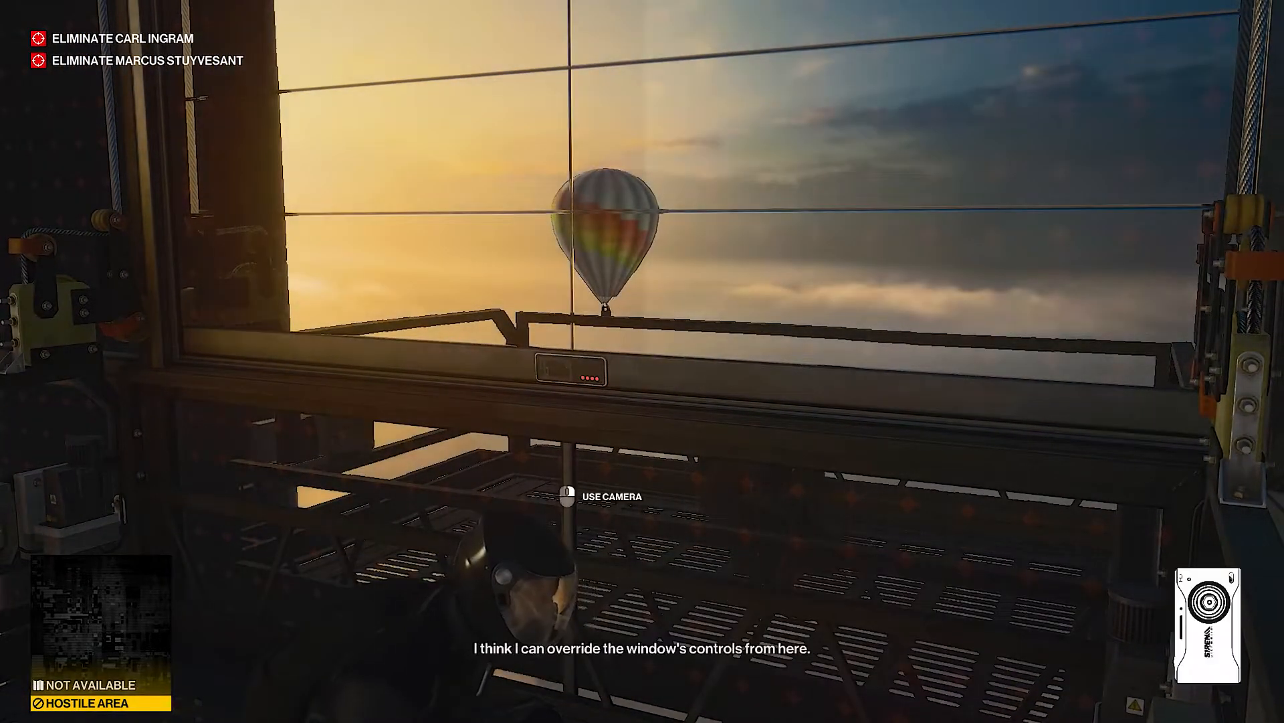
click(568, 501)
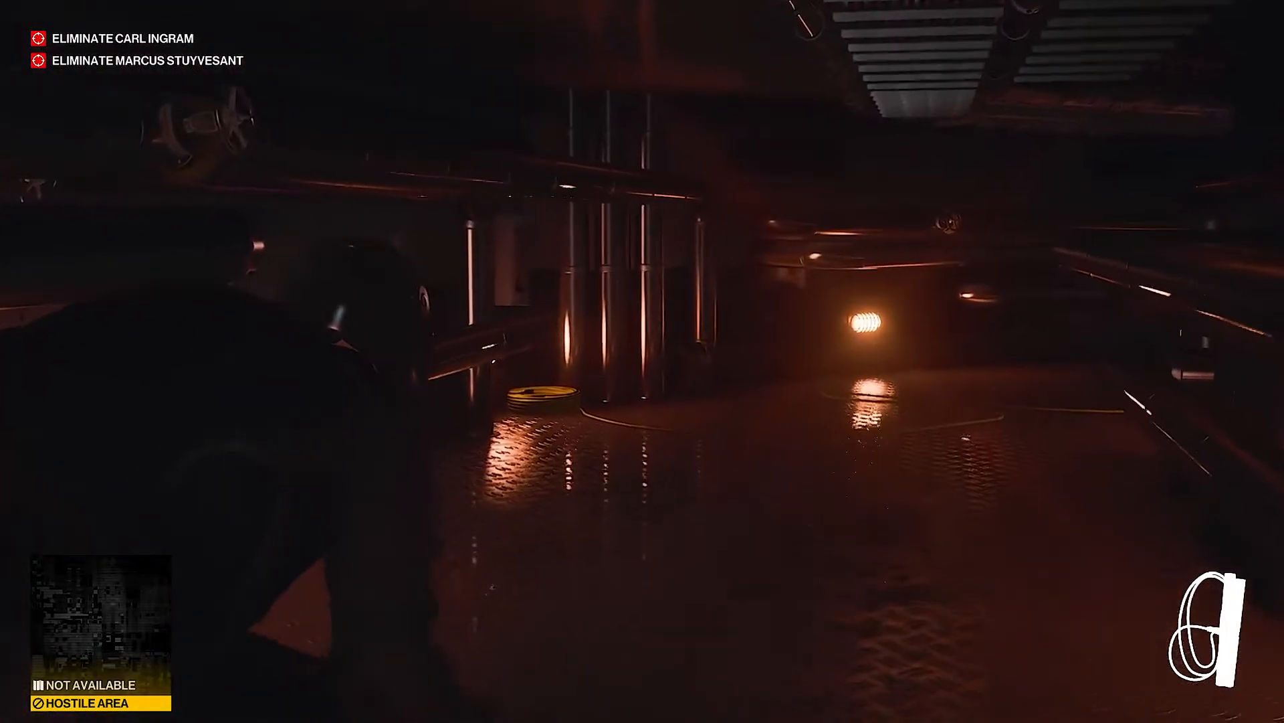
mouse_move(642, 362)
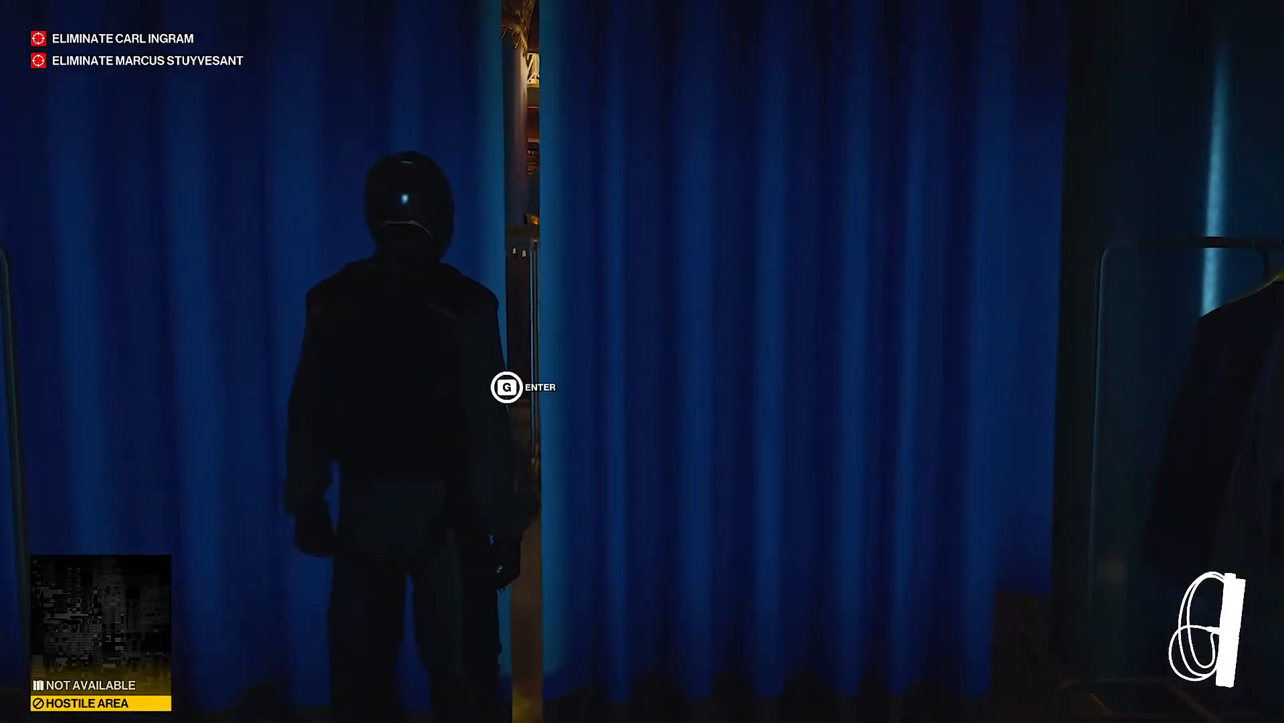
key(G)
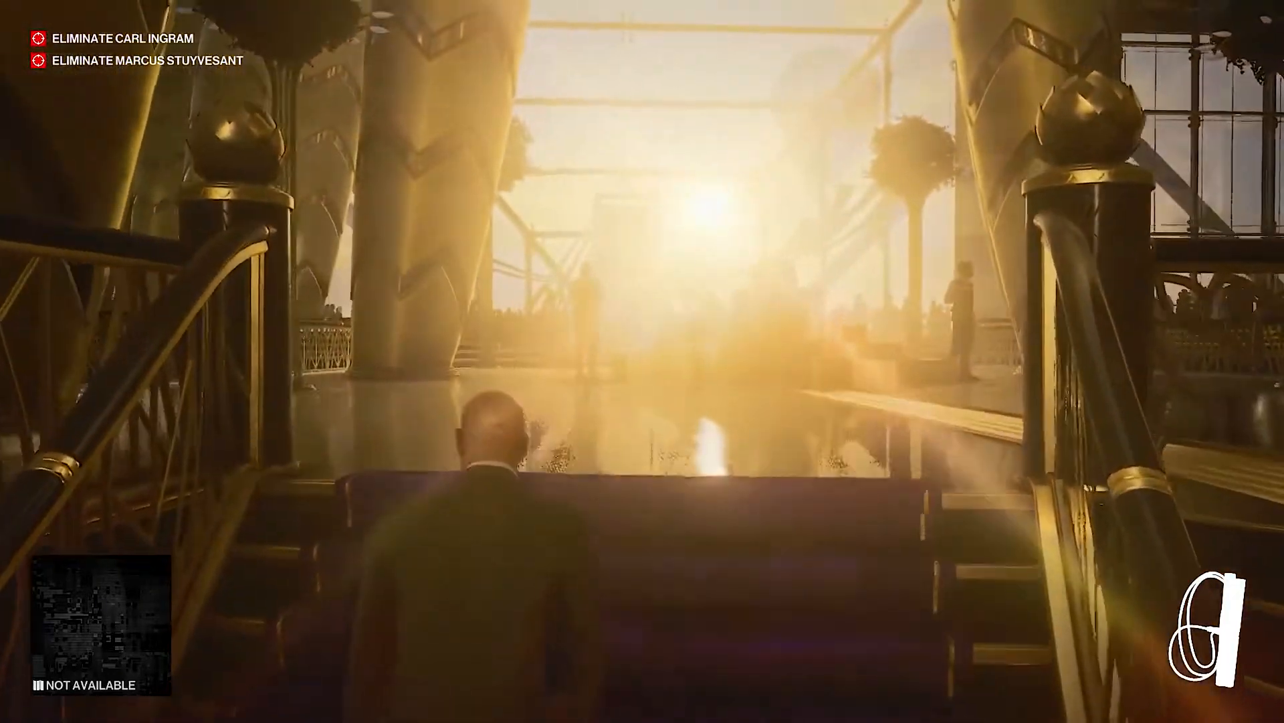
Walk through the dark interior into the crowded party hall.
key(w)
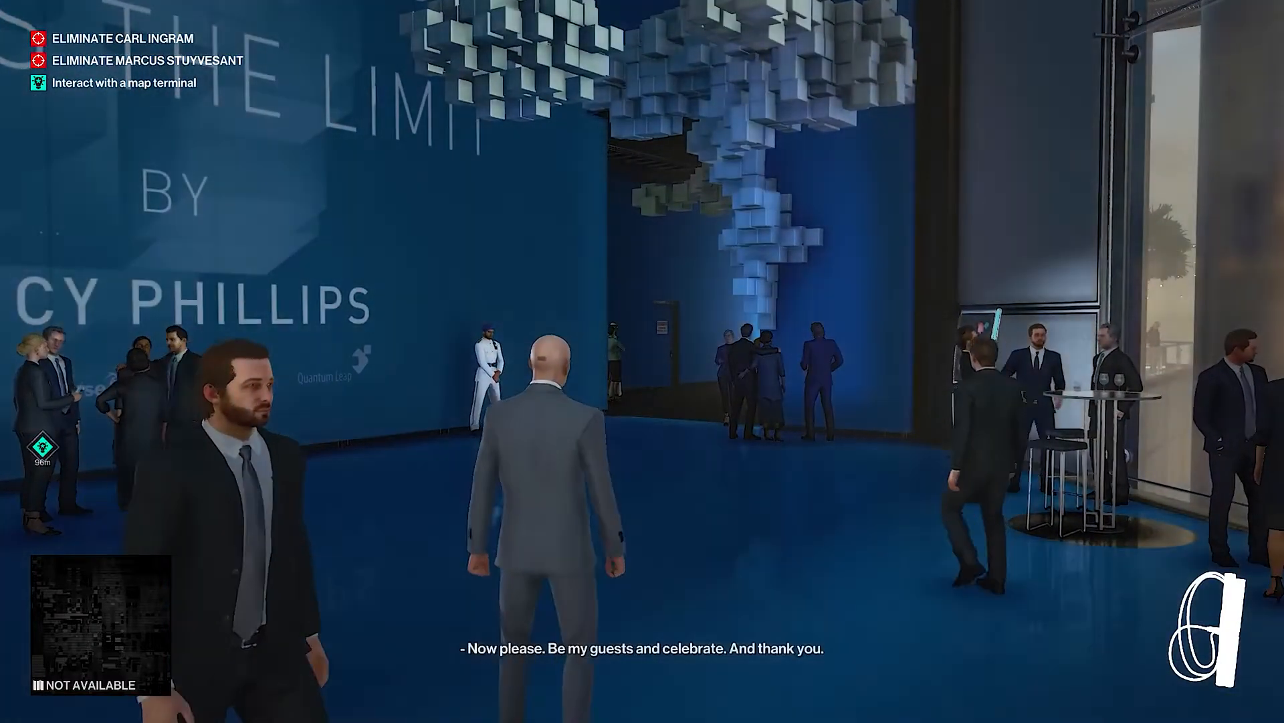
key(w)
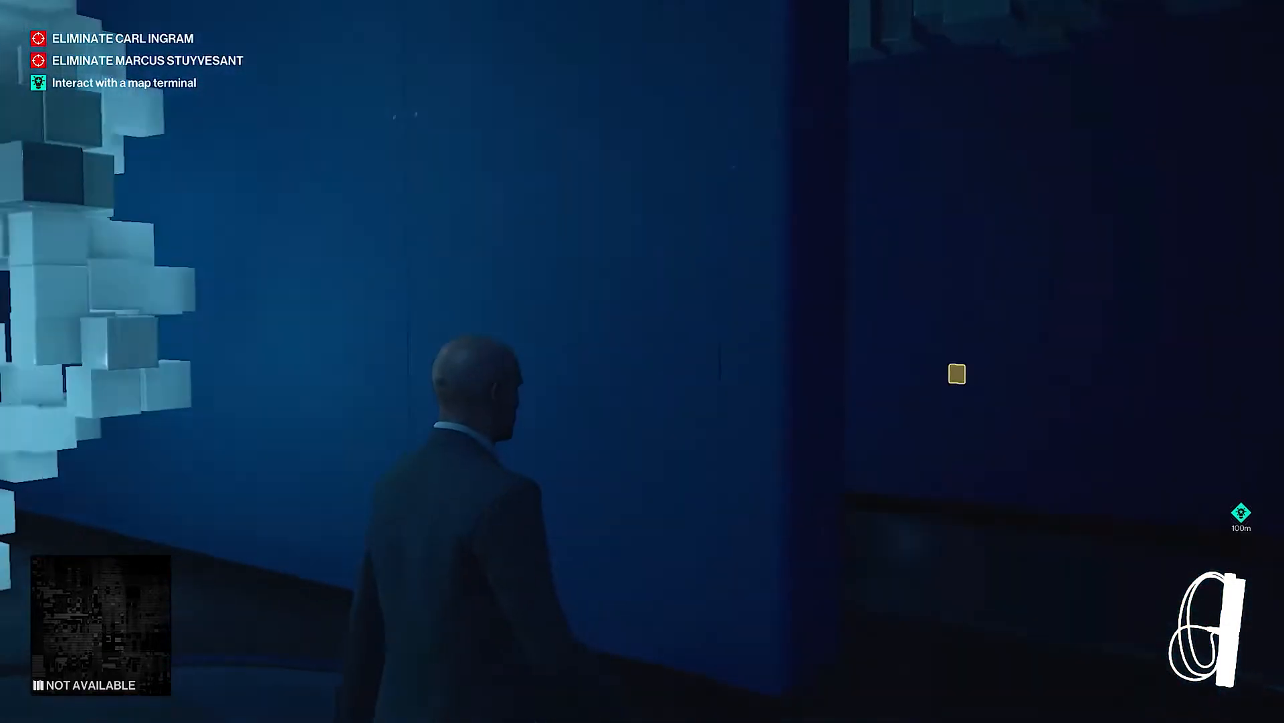
key(w)
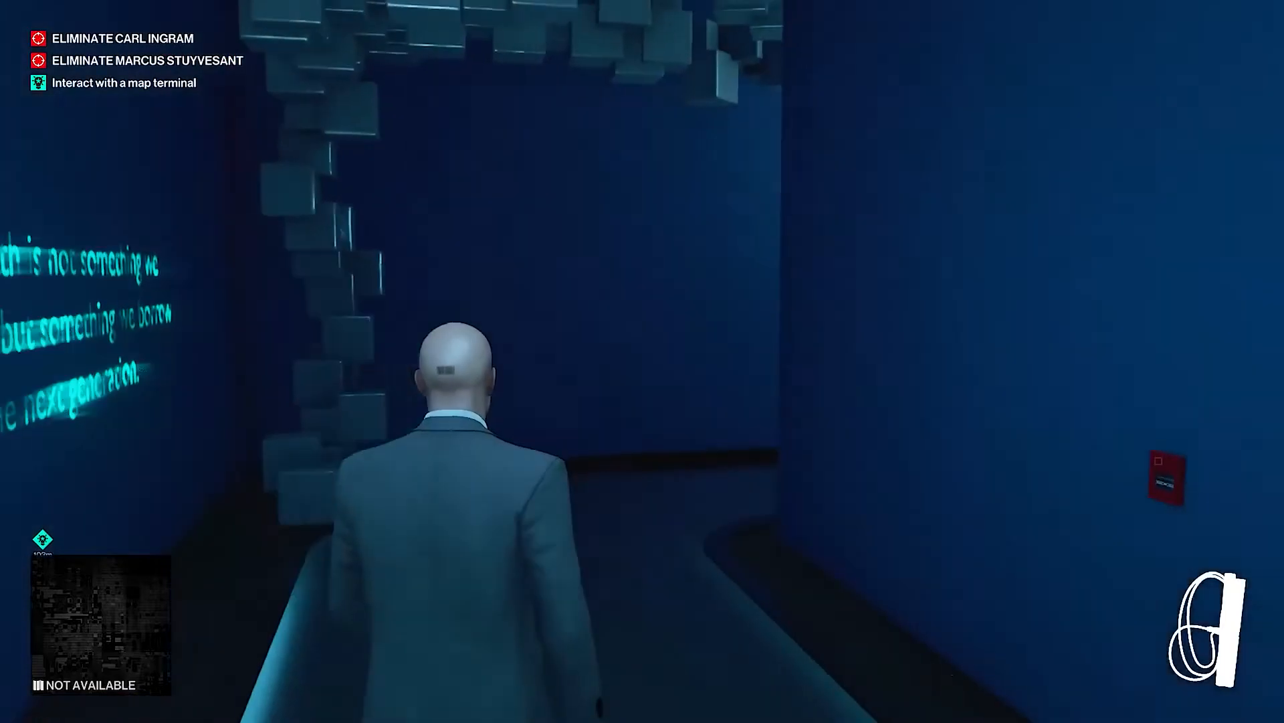